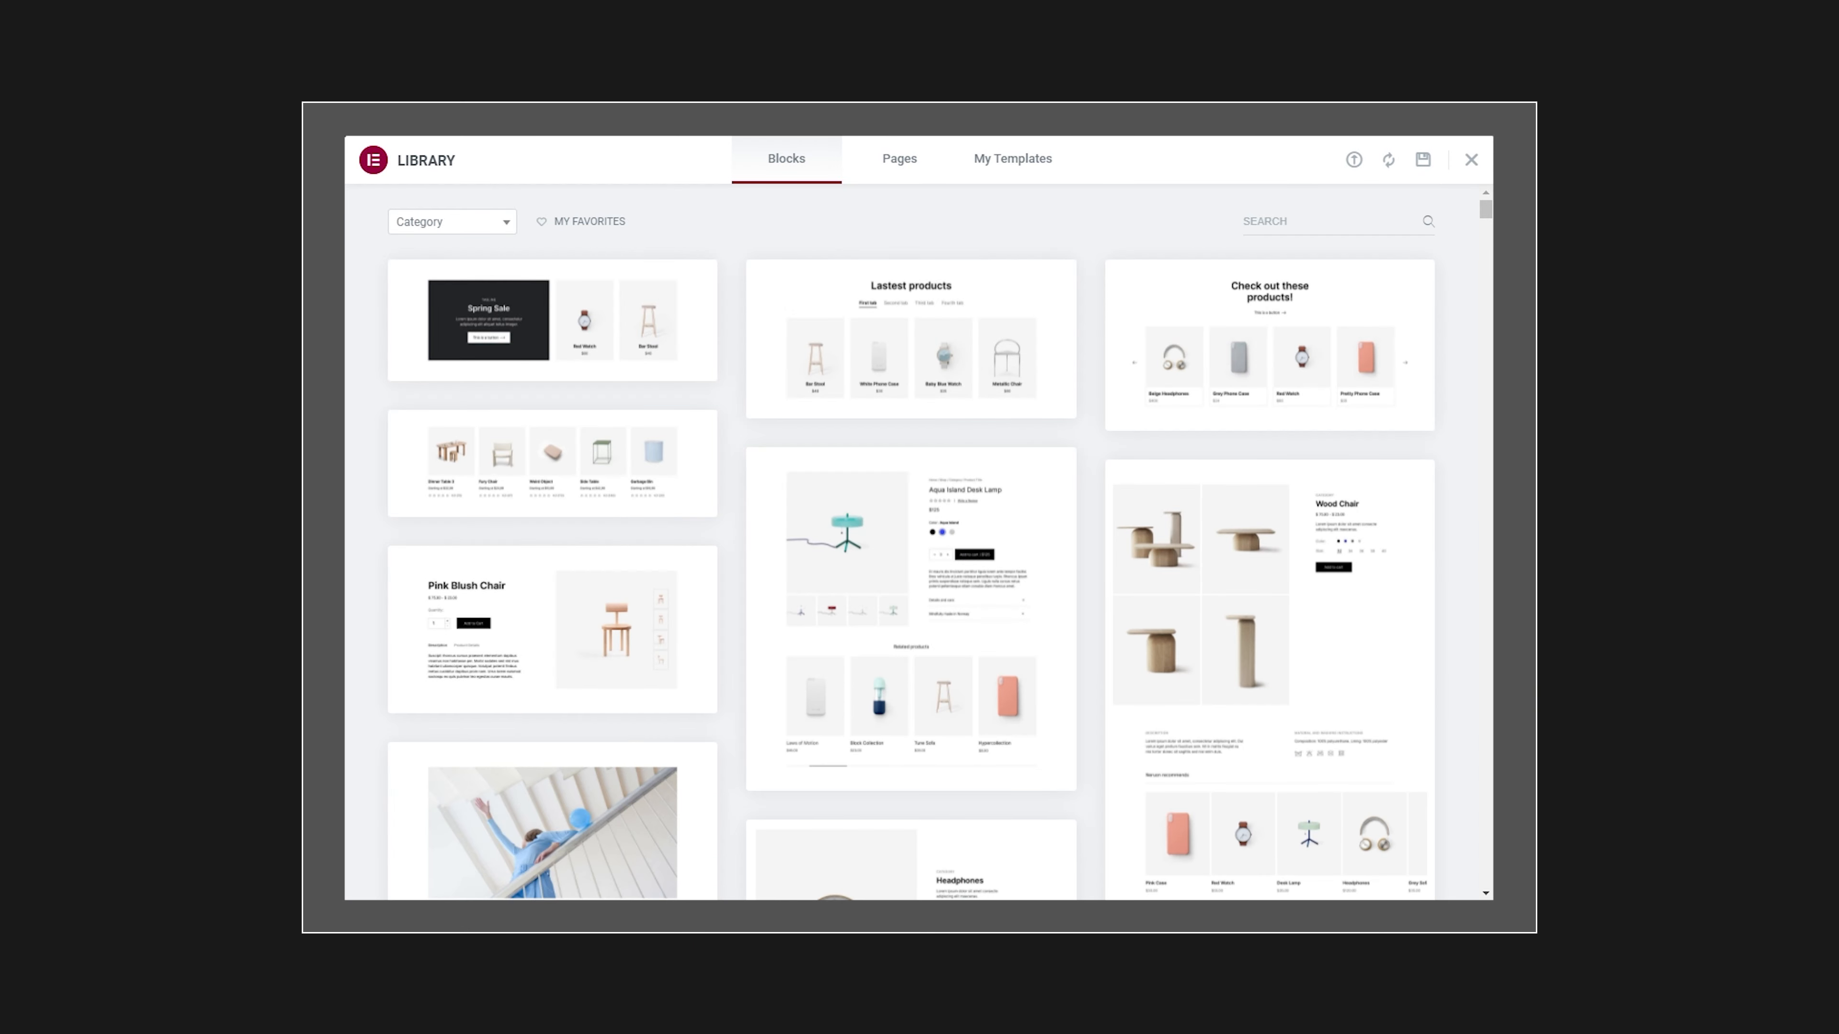
- Scroll past the GIVE US A CALL OR SEND US AN EMAIL hero and add an empty section beneath it
scroll(down, 3)
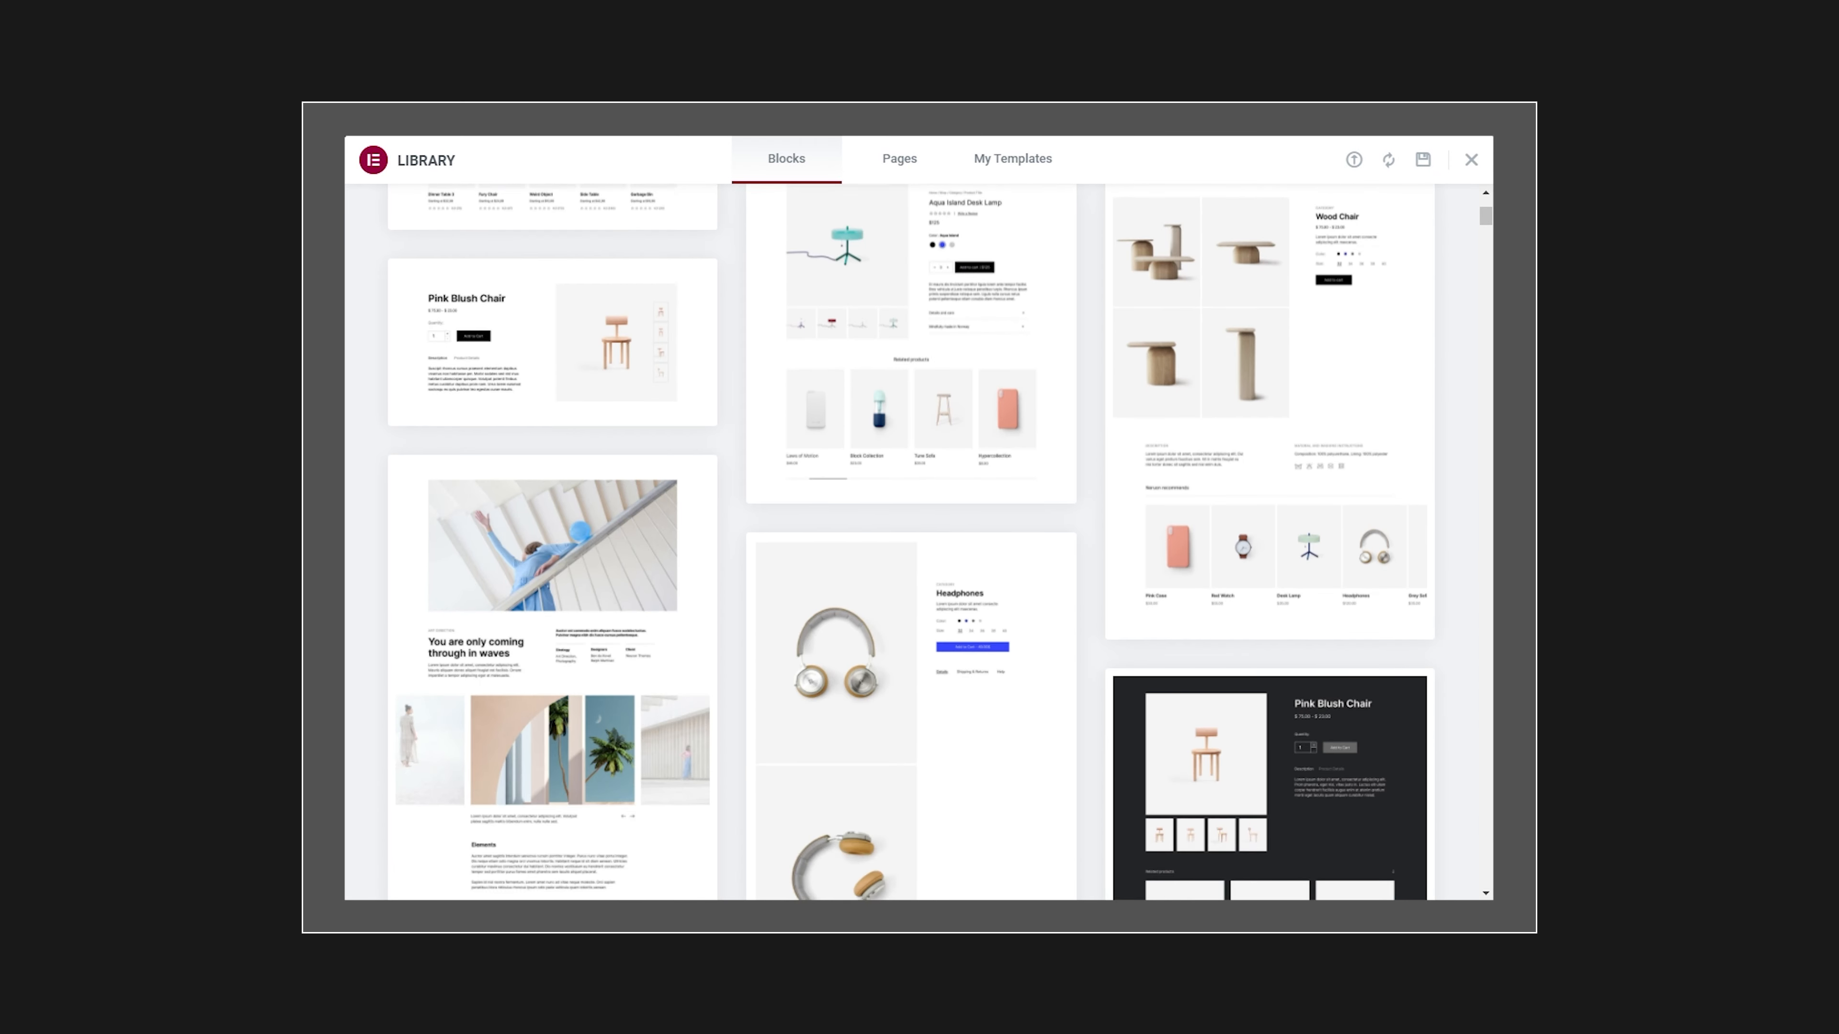
scroll(down, 3)
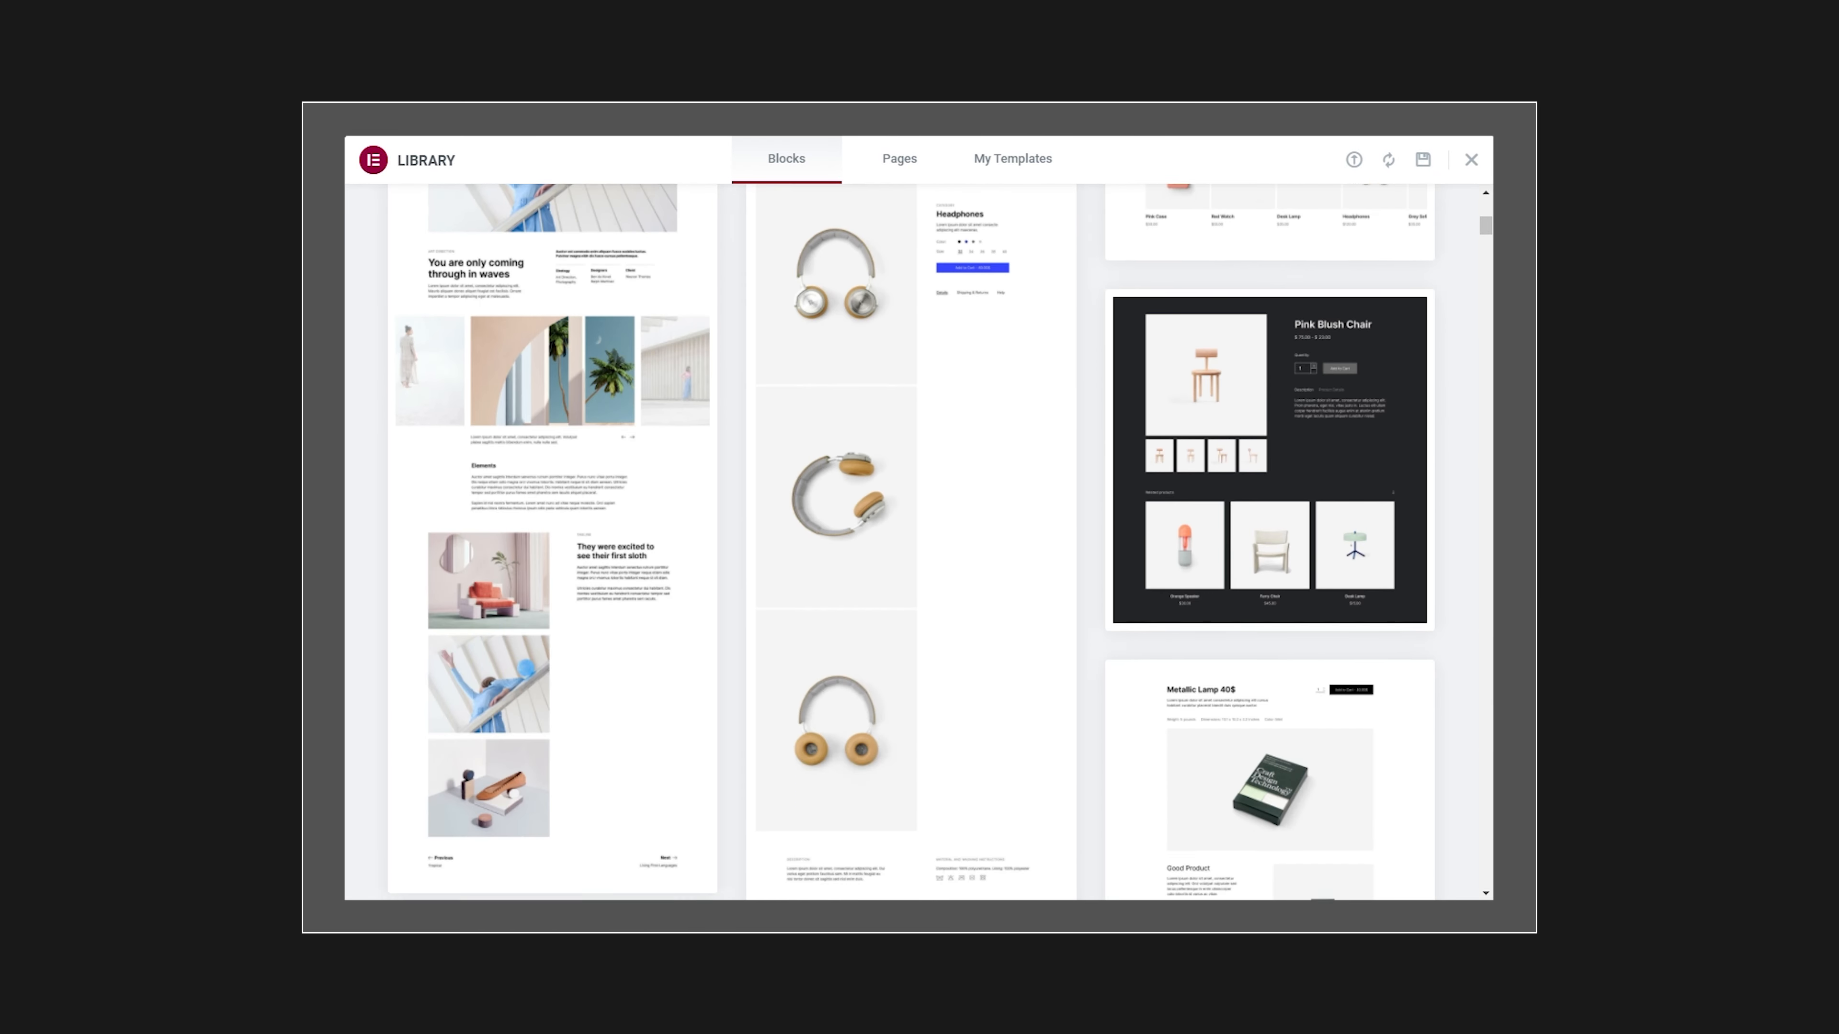
scroll(down, 3)
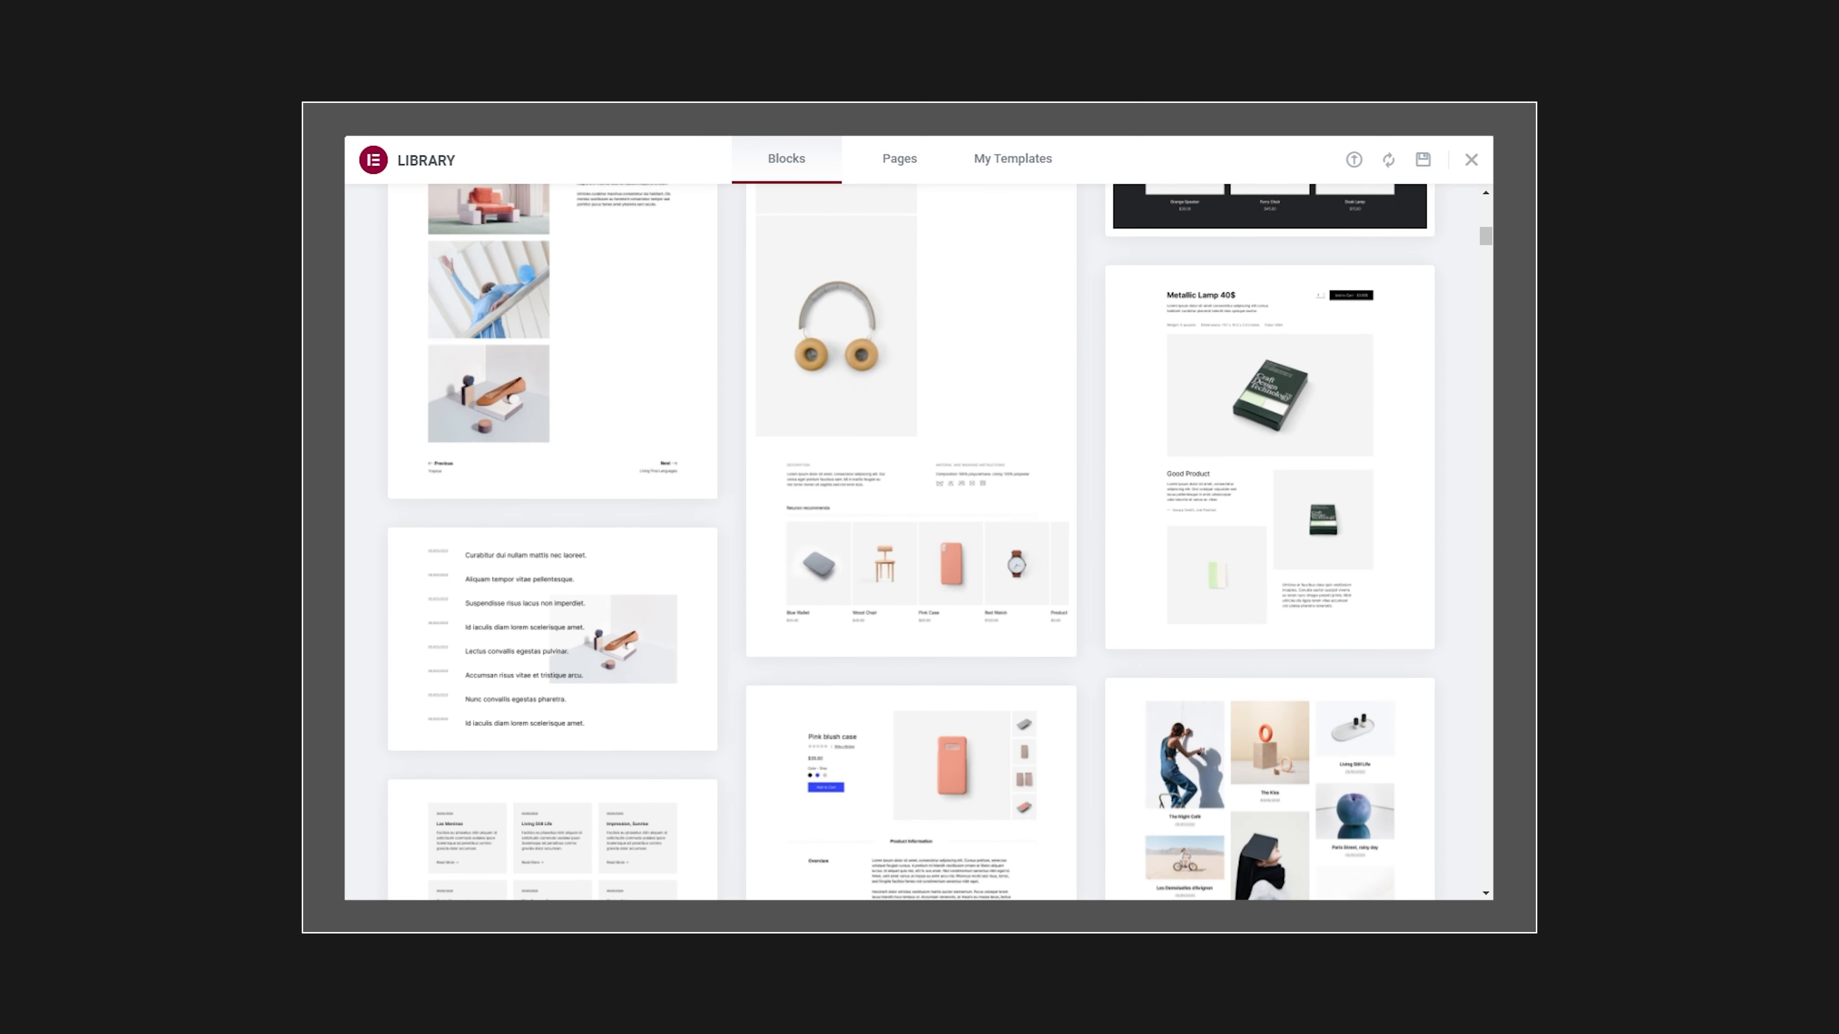
scroll(down, 3)
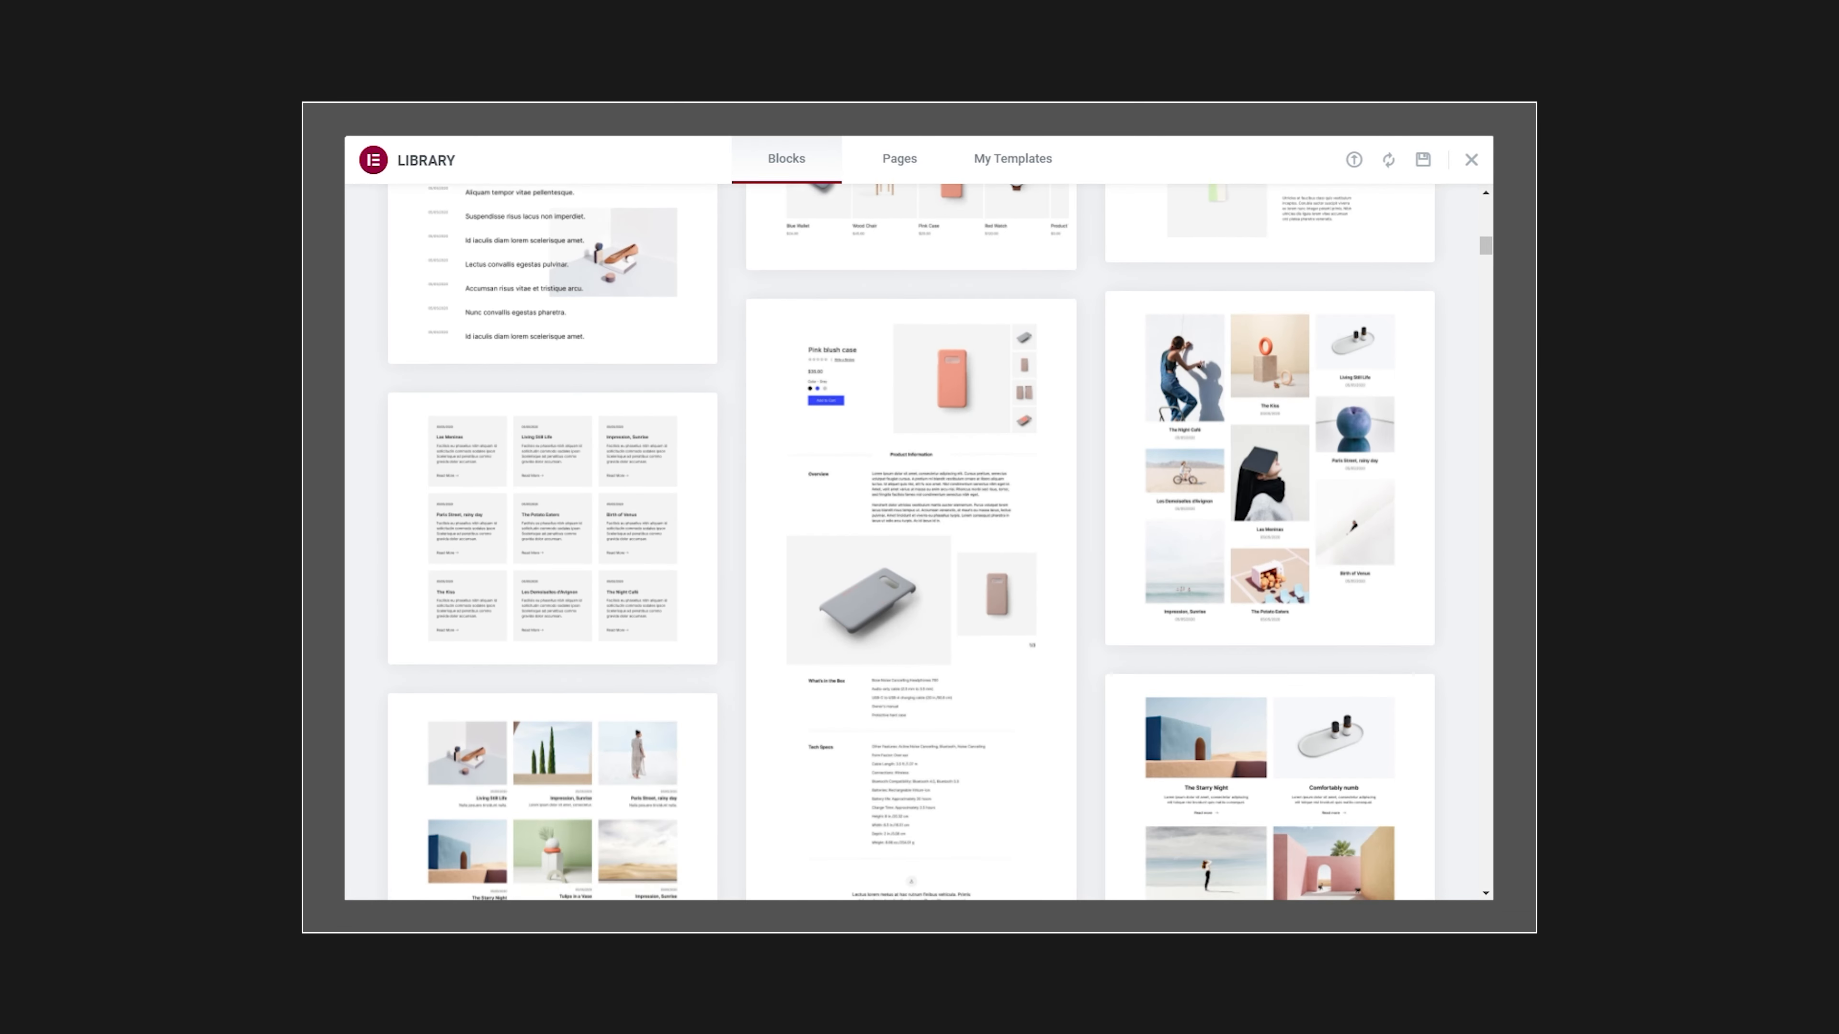
scroll(down, 3)
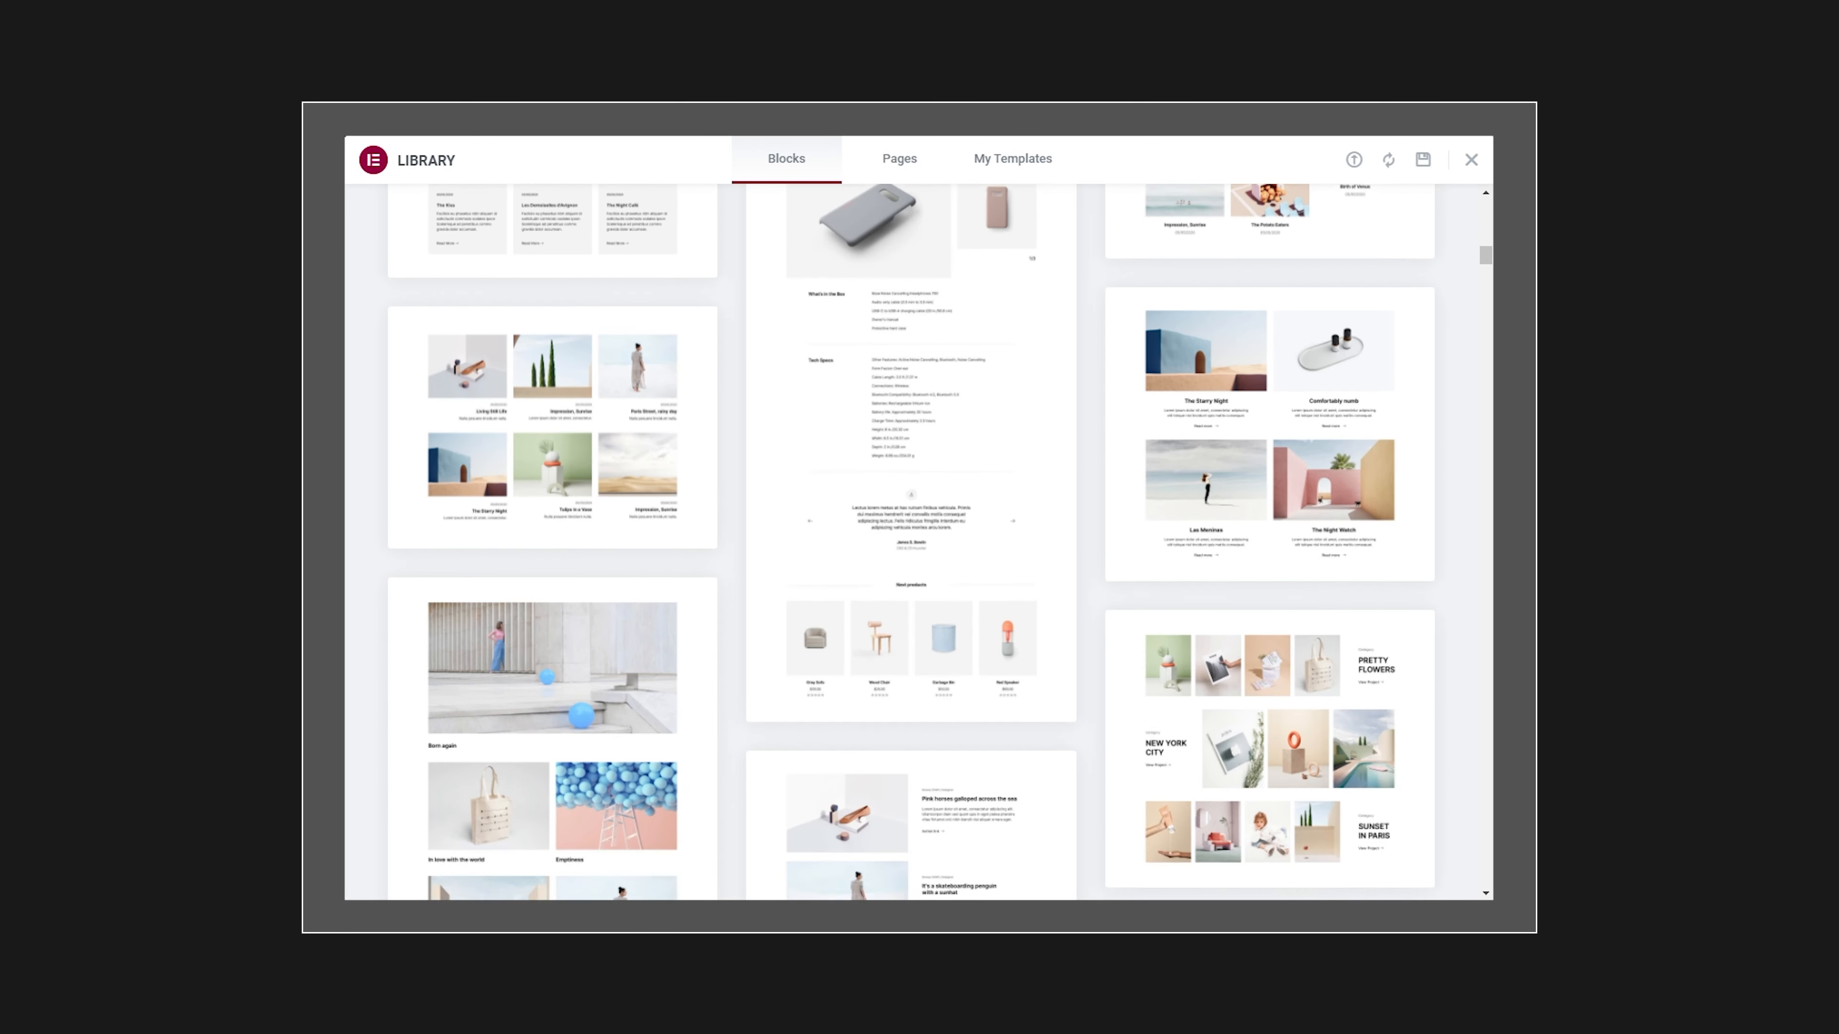
scroll(down, 3)
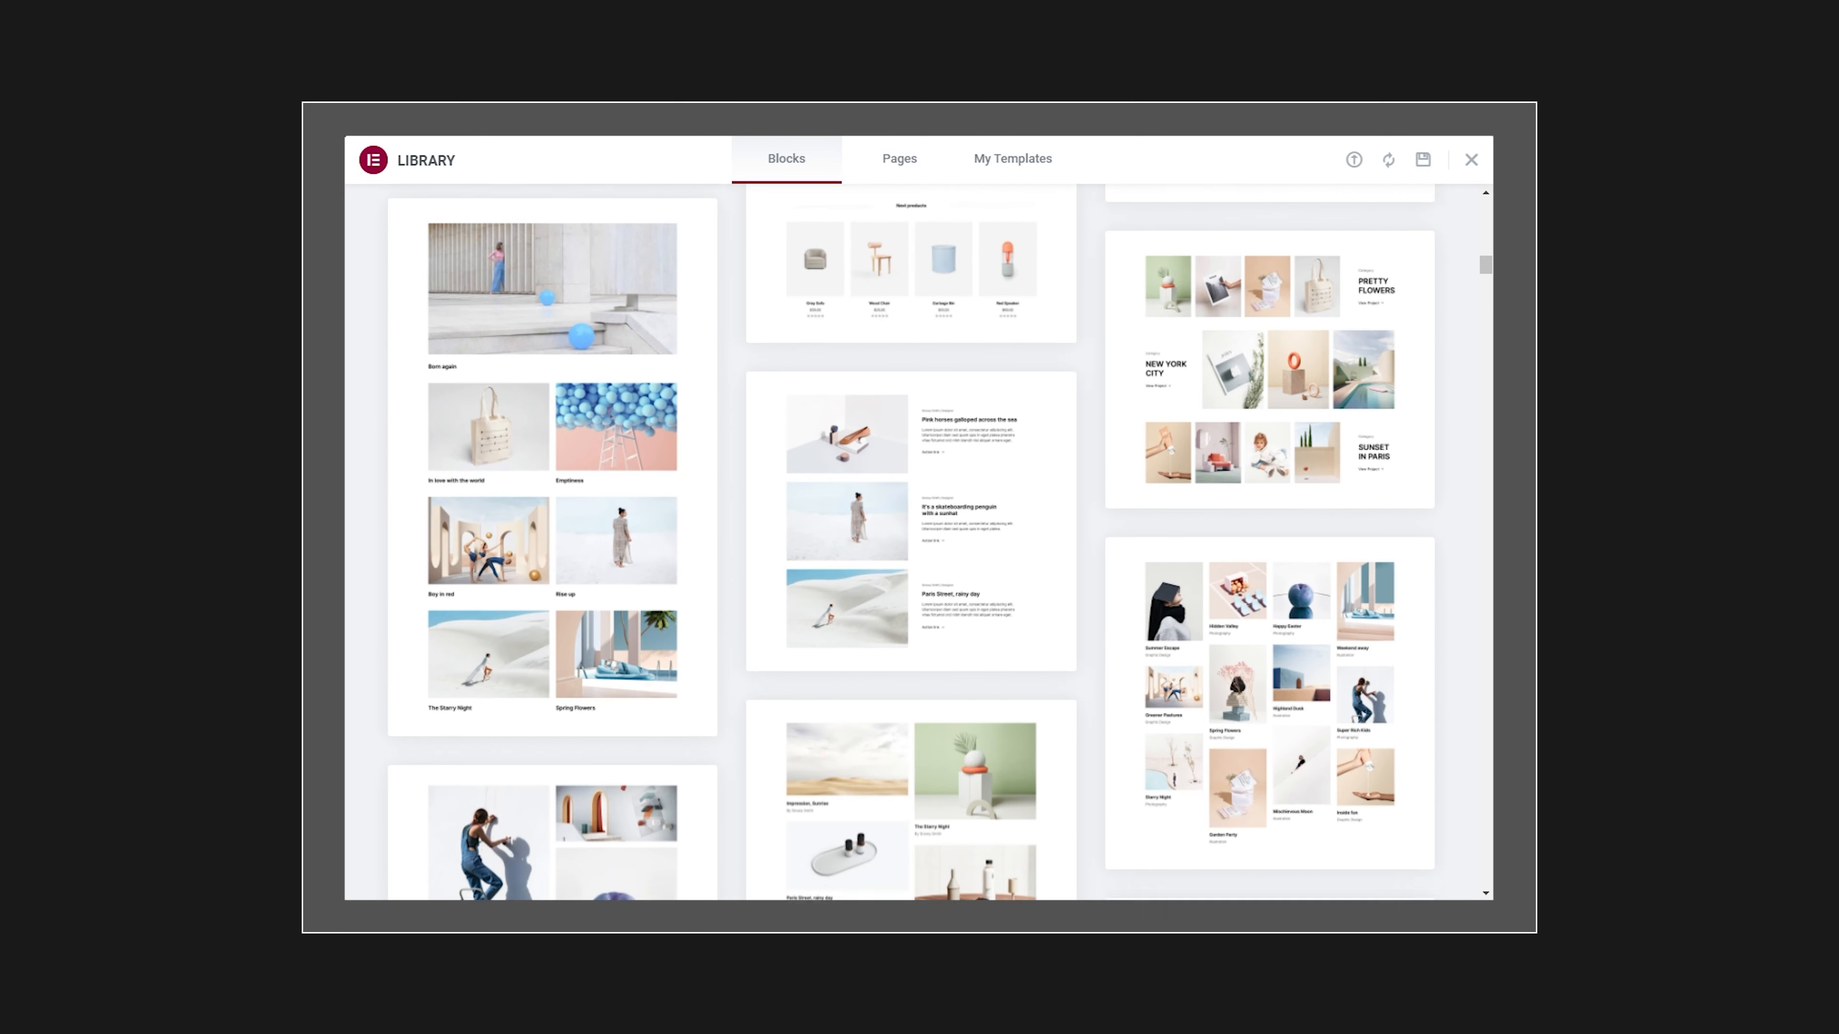
scroll(down, 3)
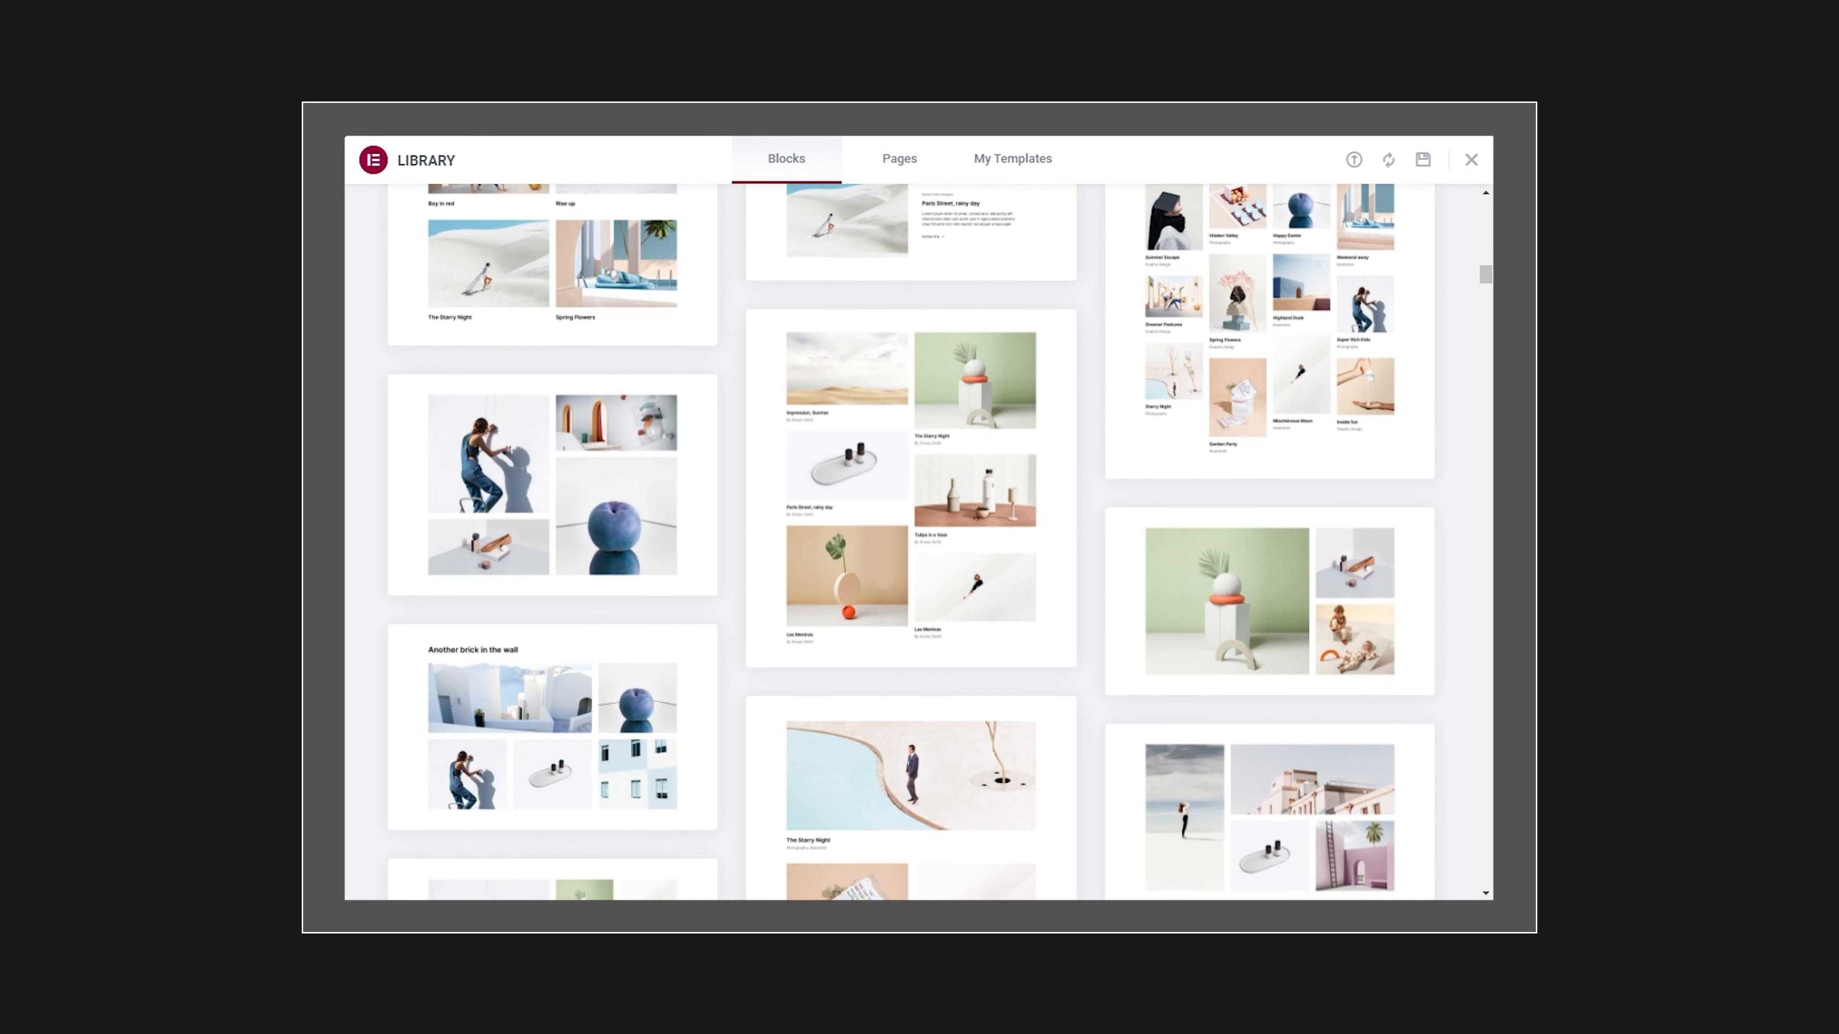
scroll(down, 3)
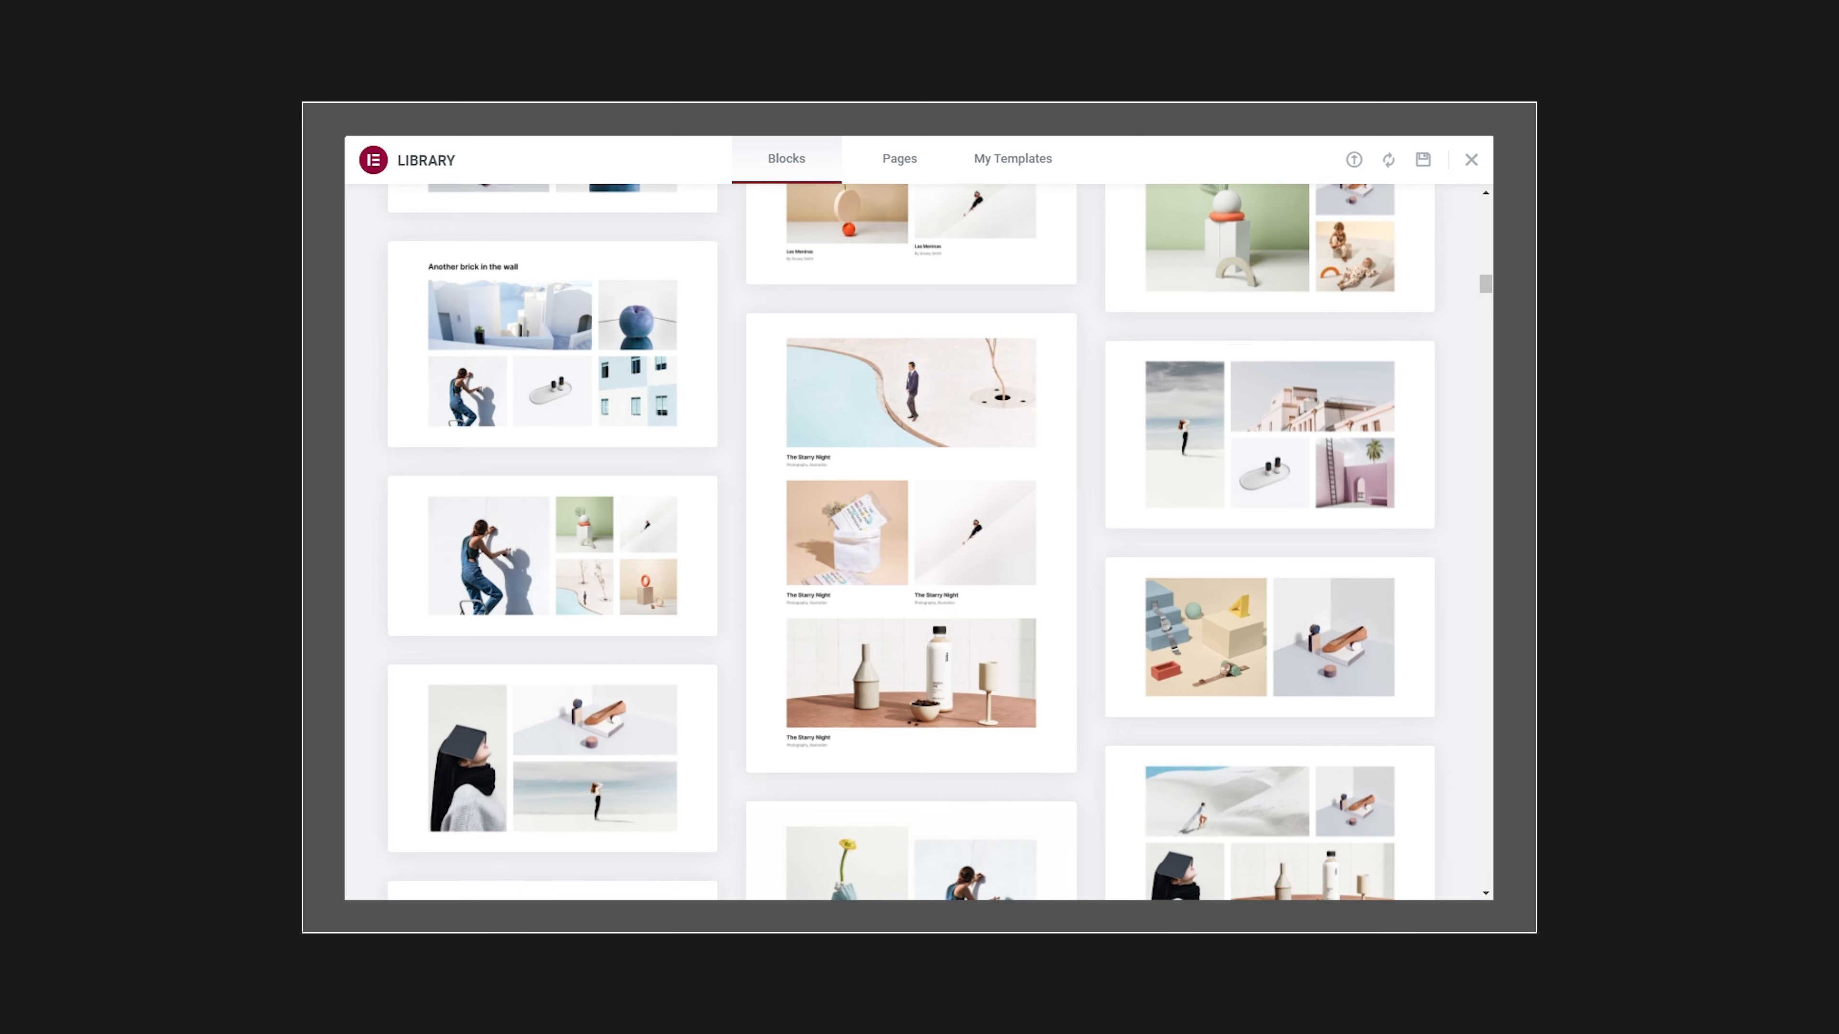
scroll(down, 3)
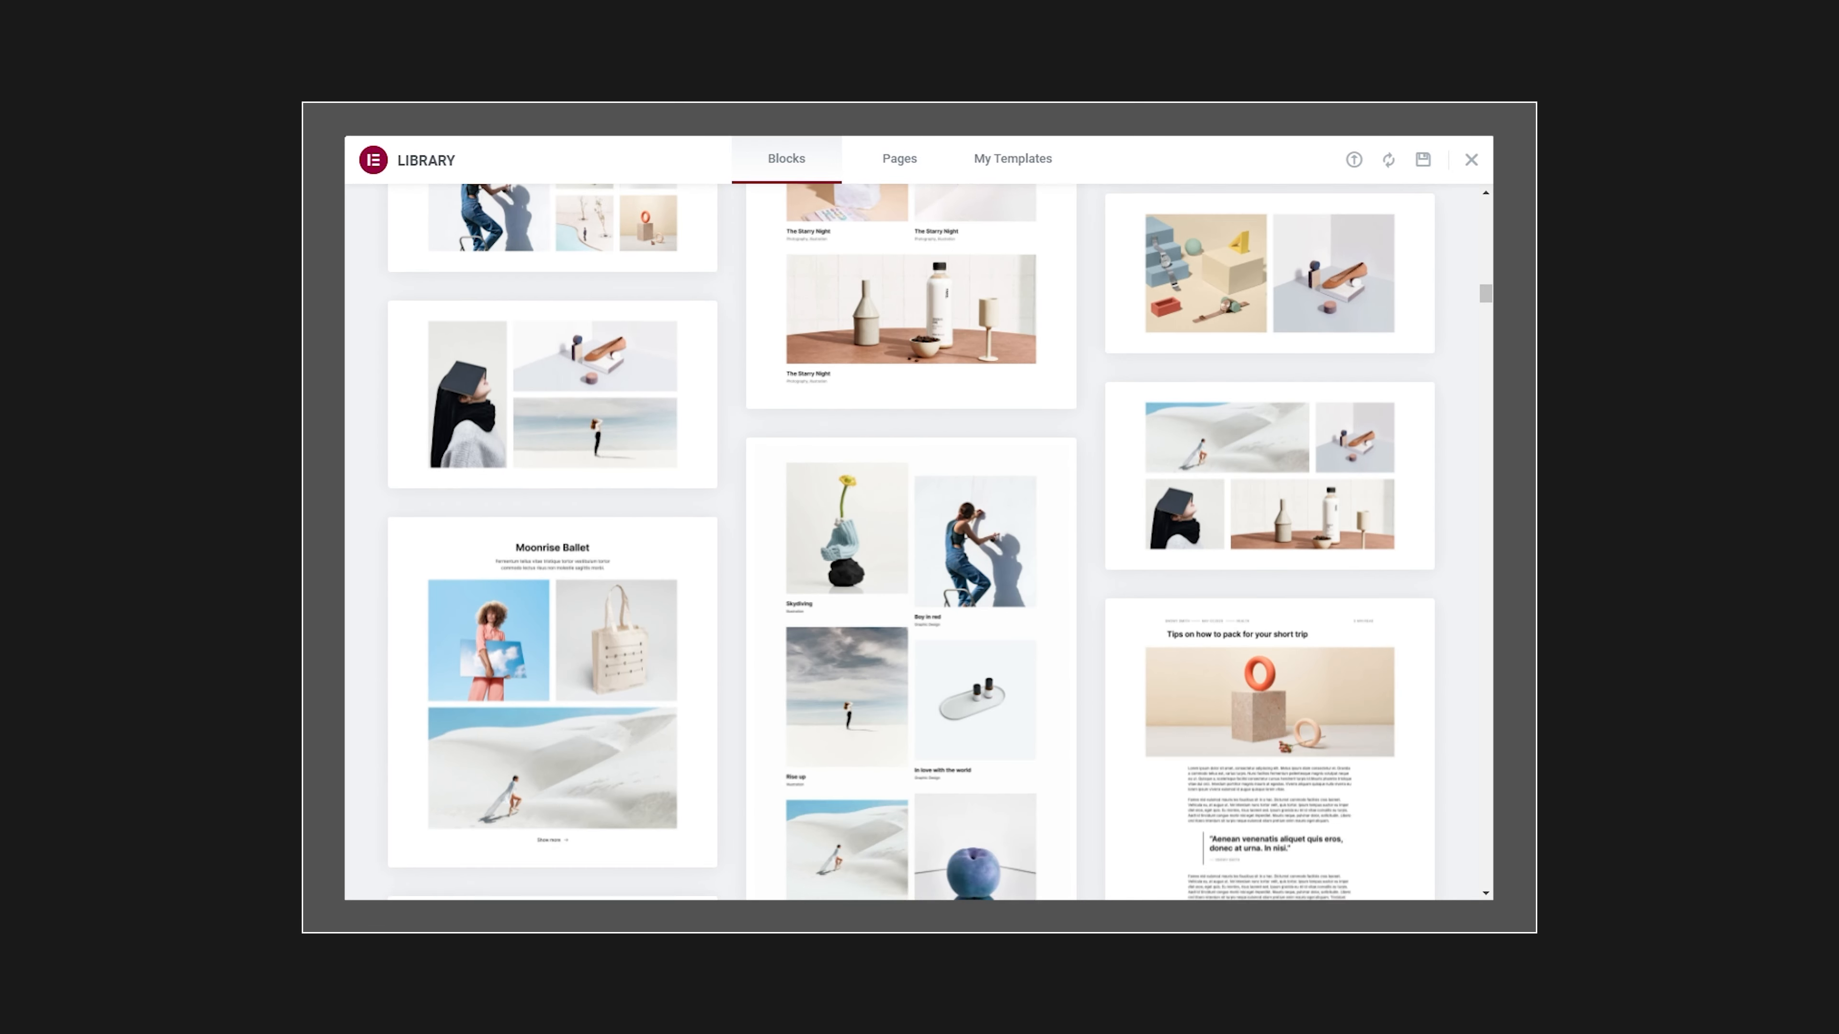
scroll(down, 3)
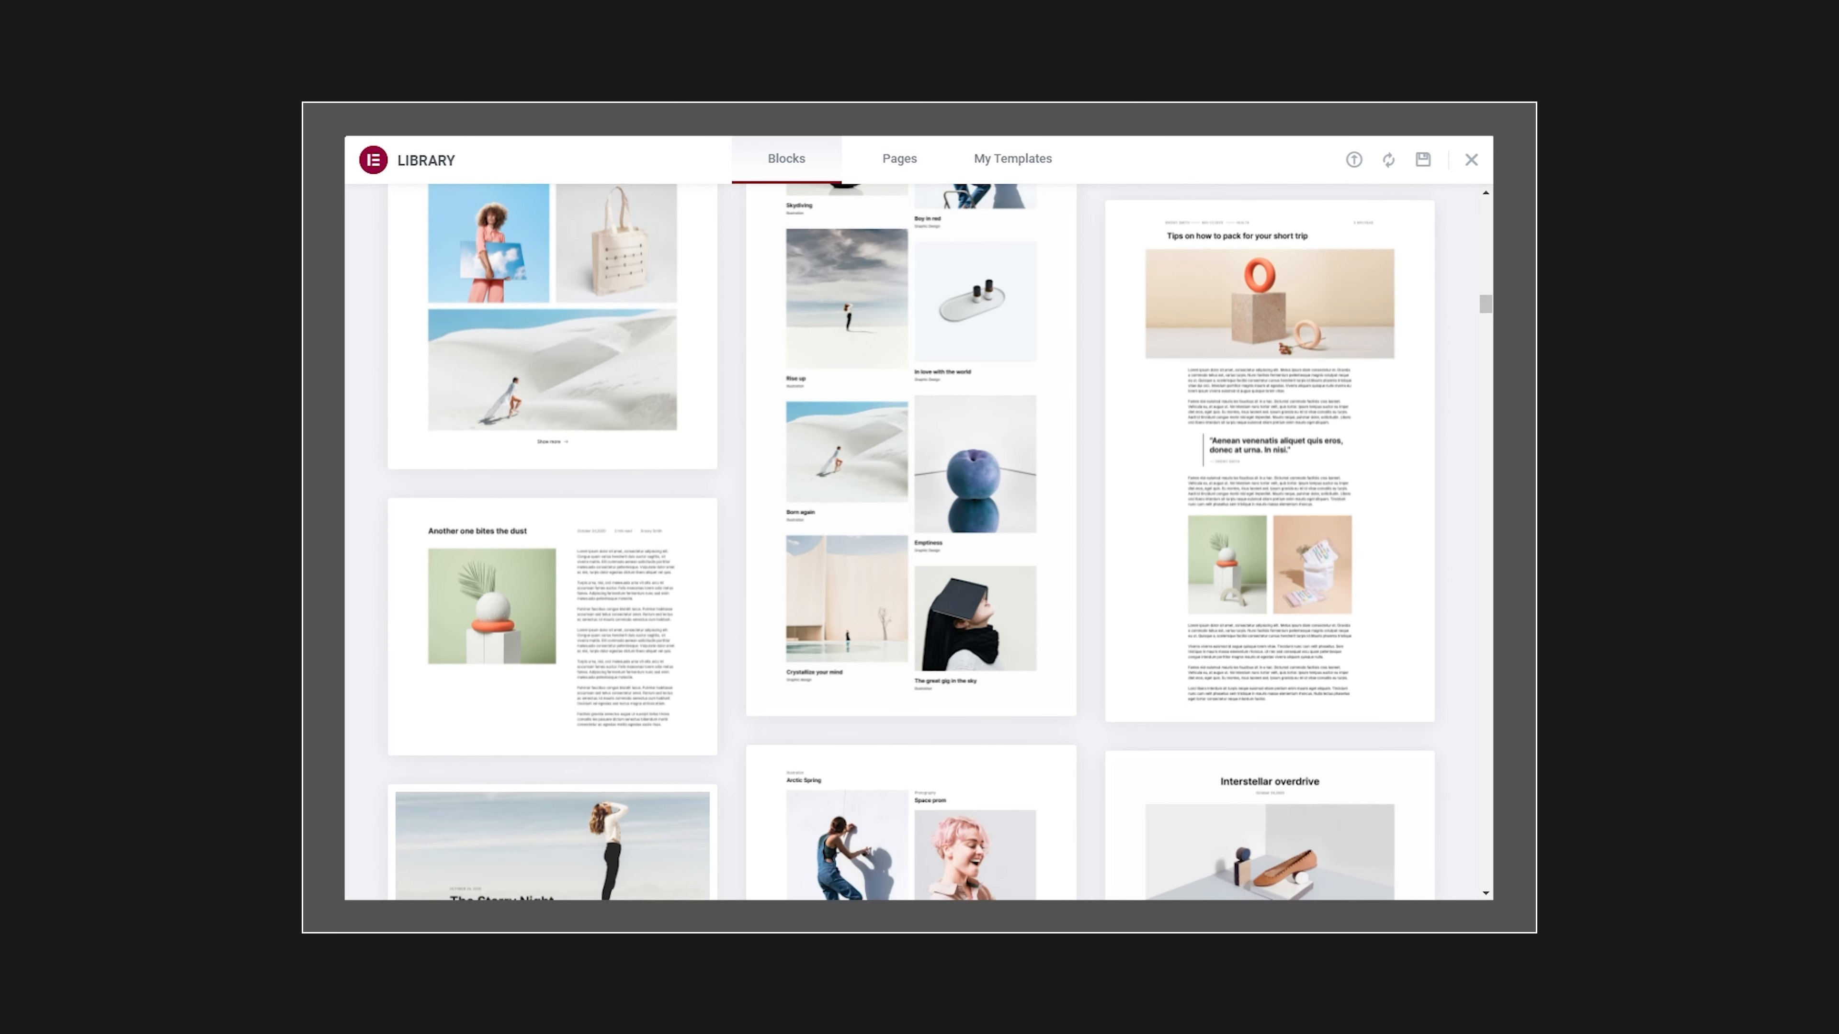
scroll(down, 3)
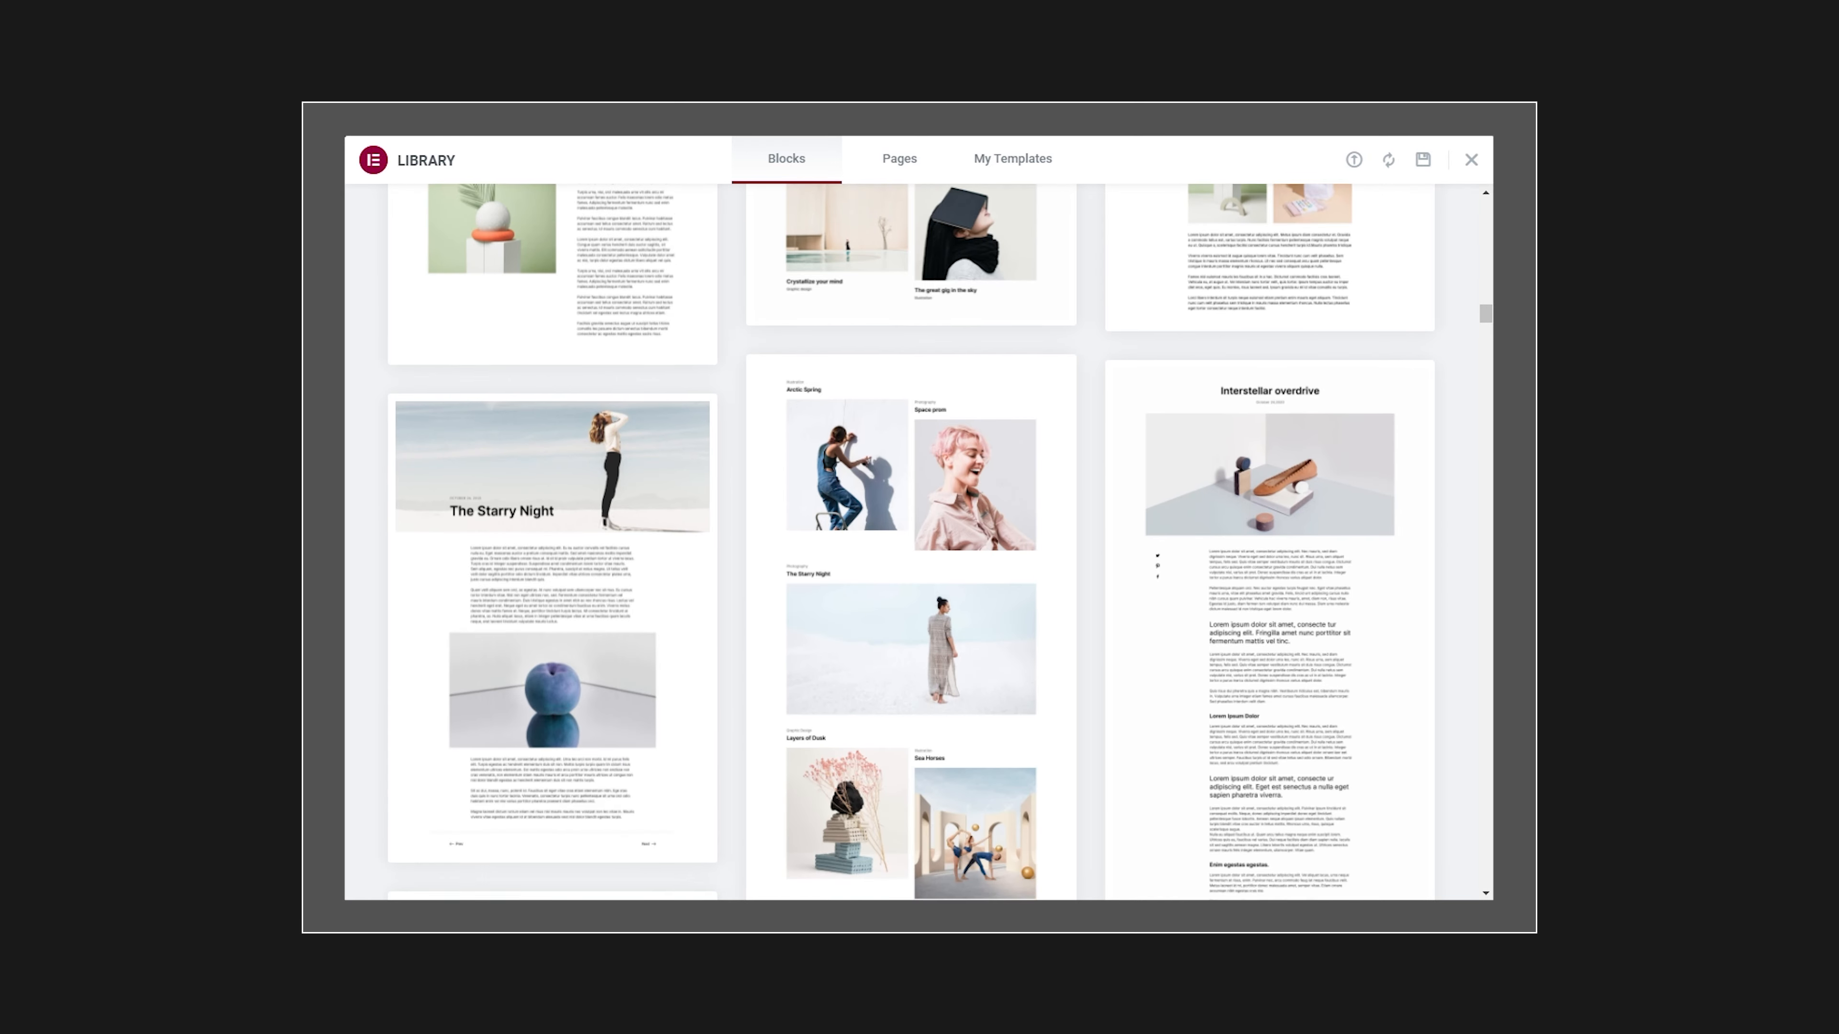
scroll(down, 3)
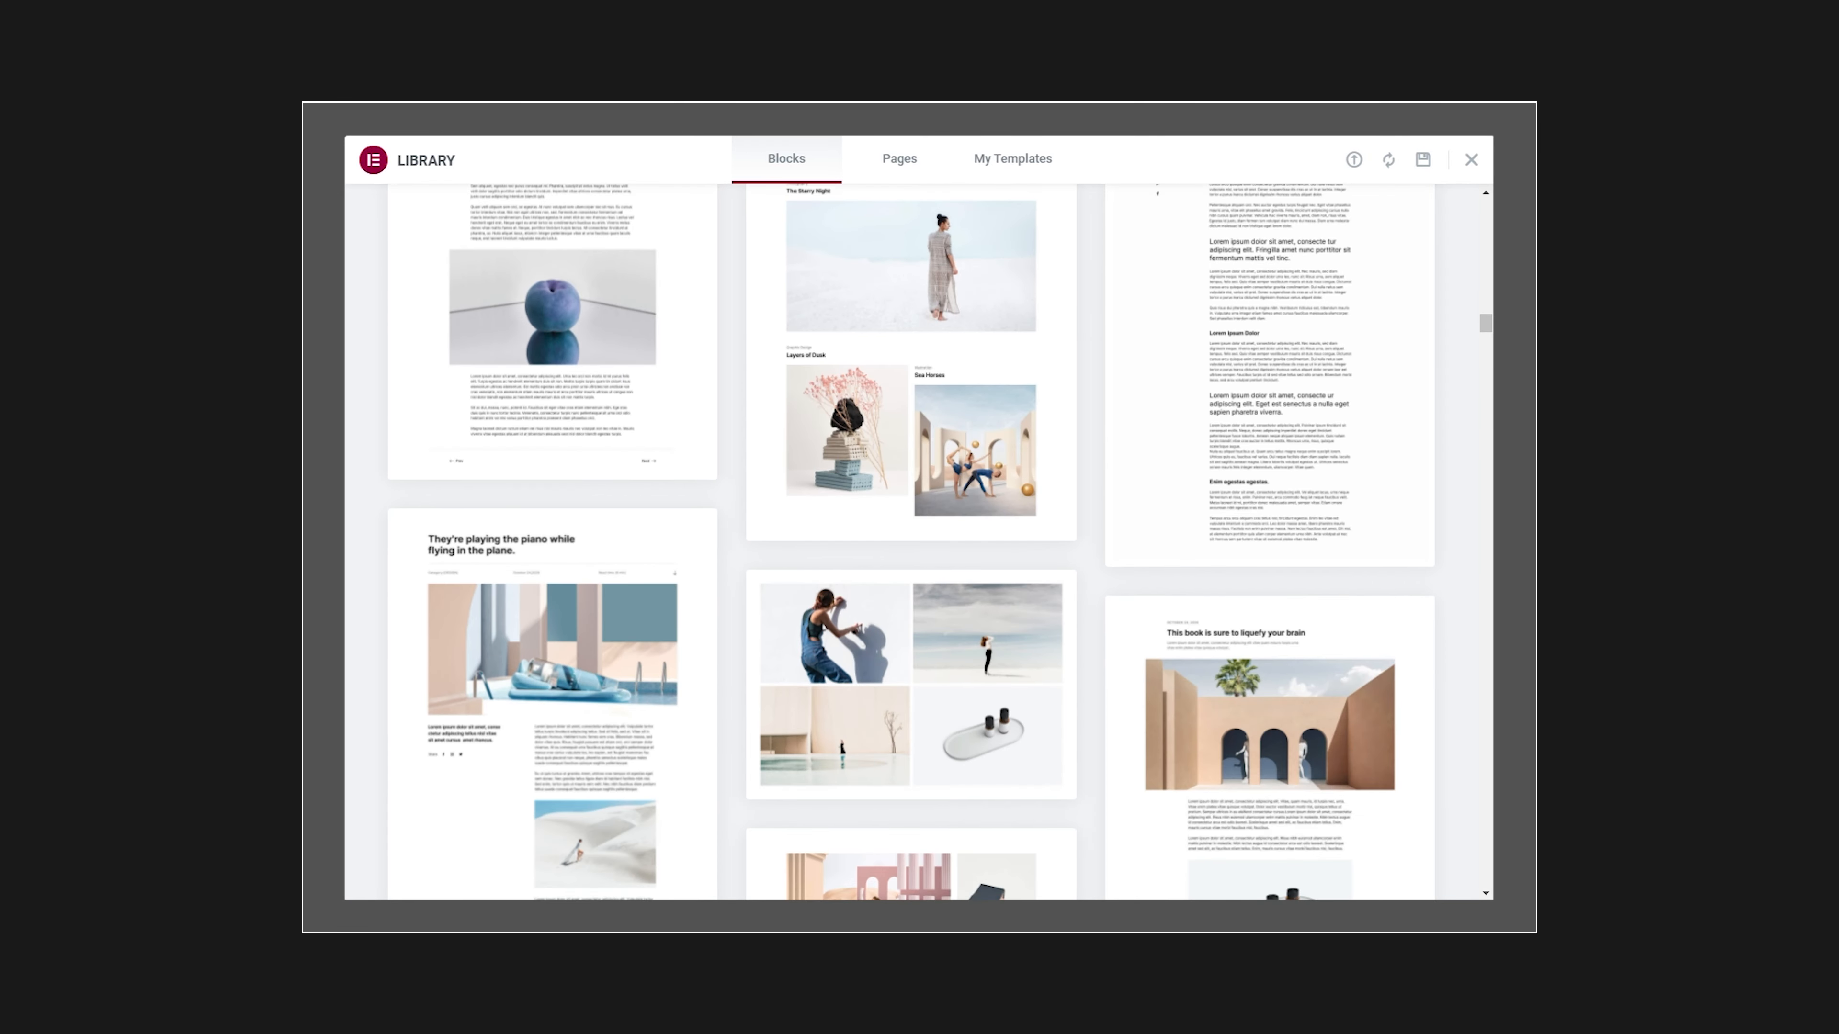
scroll(down, 3)
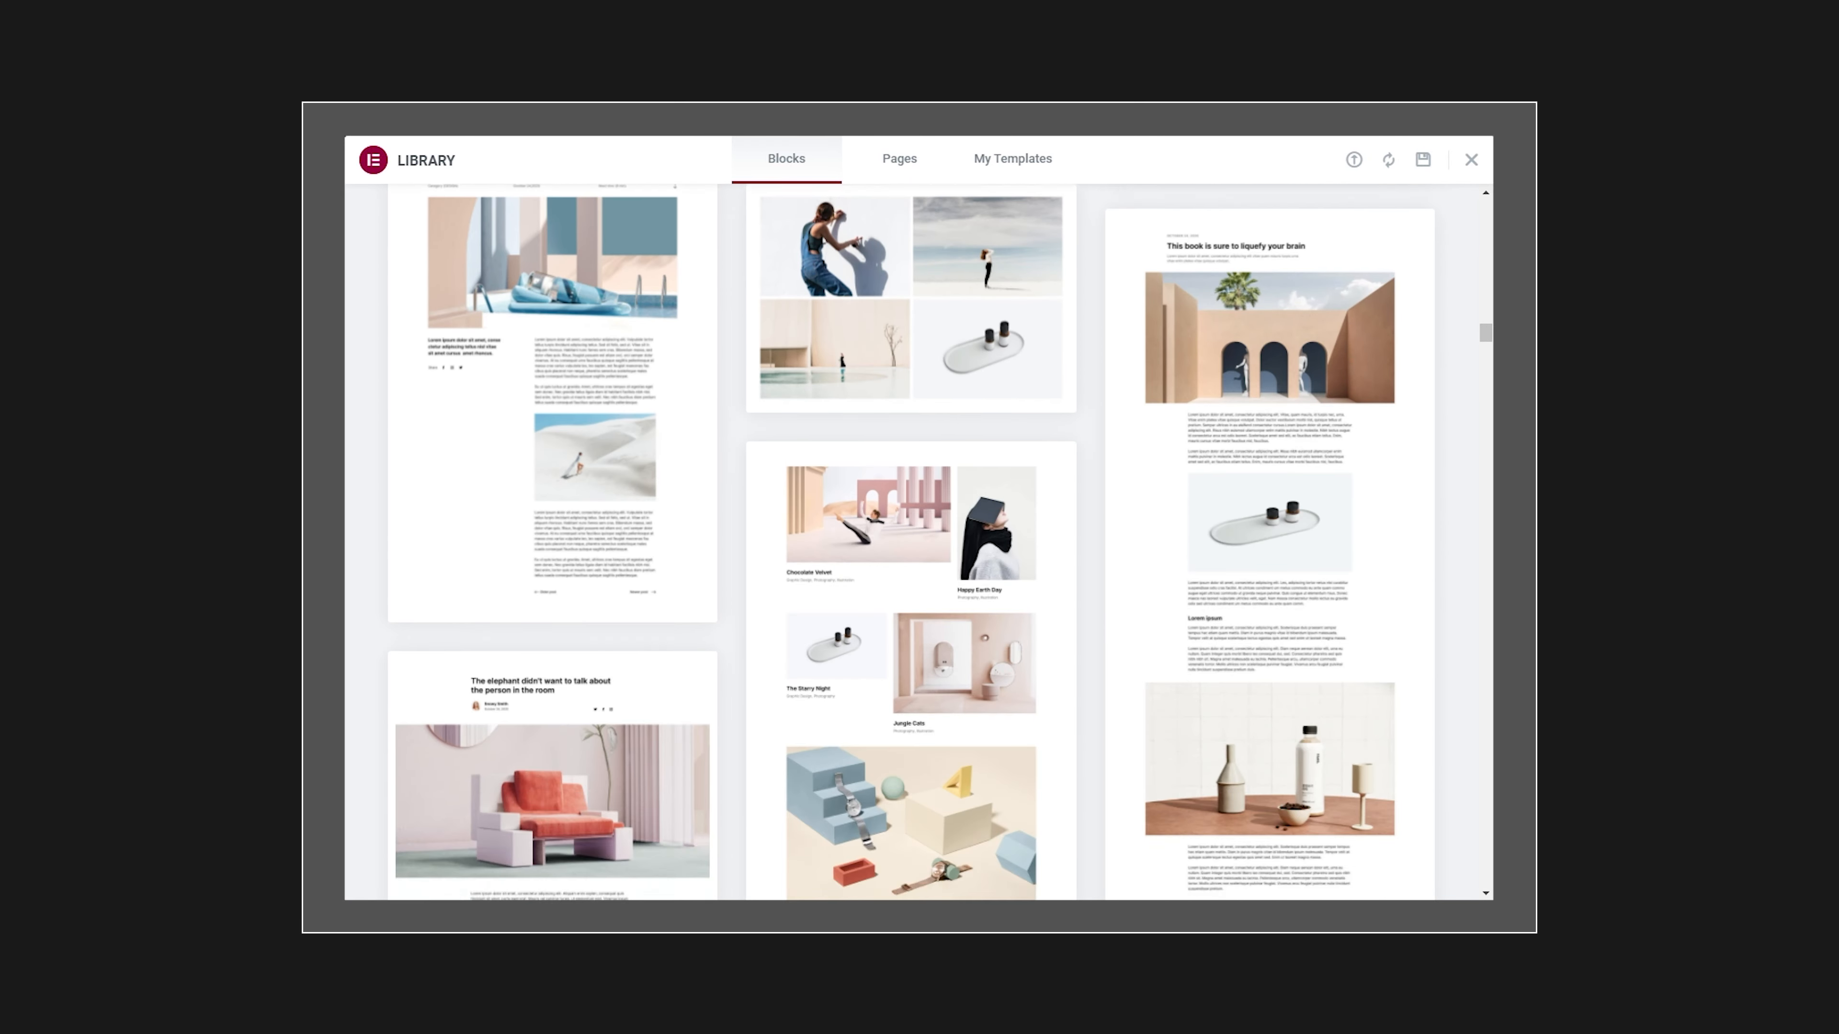
scroll(down, 3)
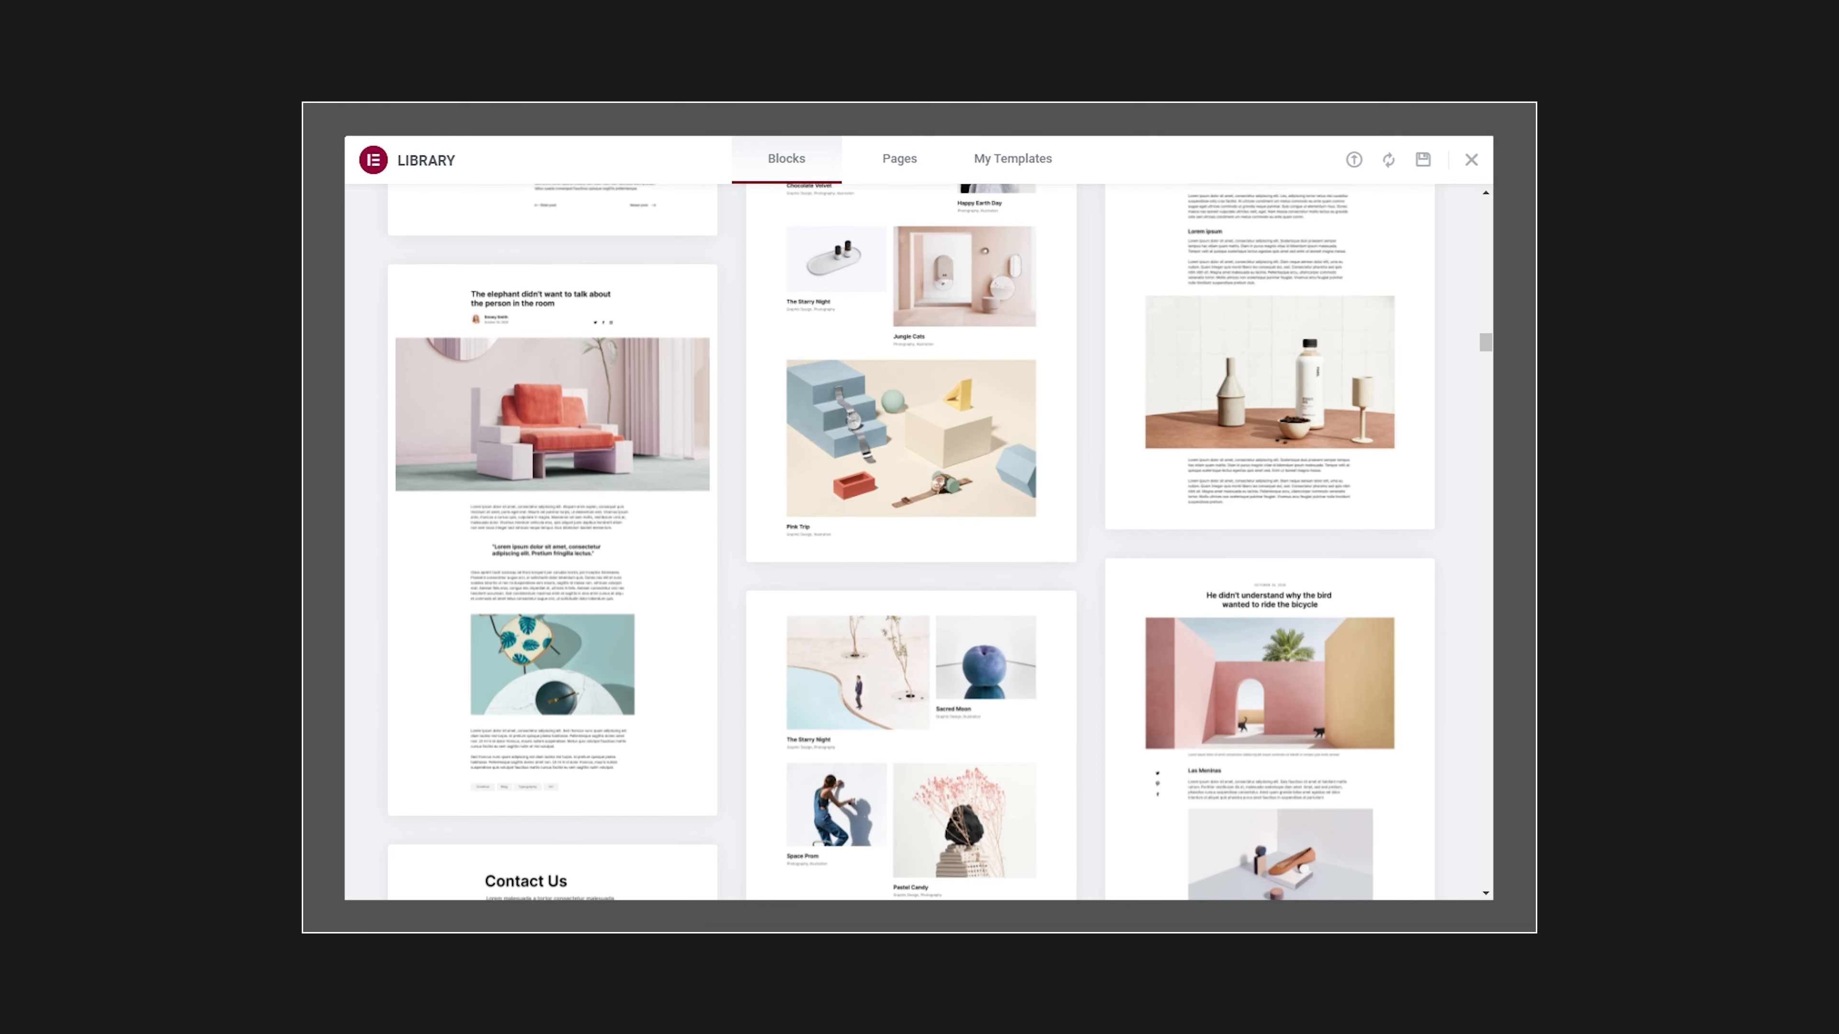
scroll(down, 3)
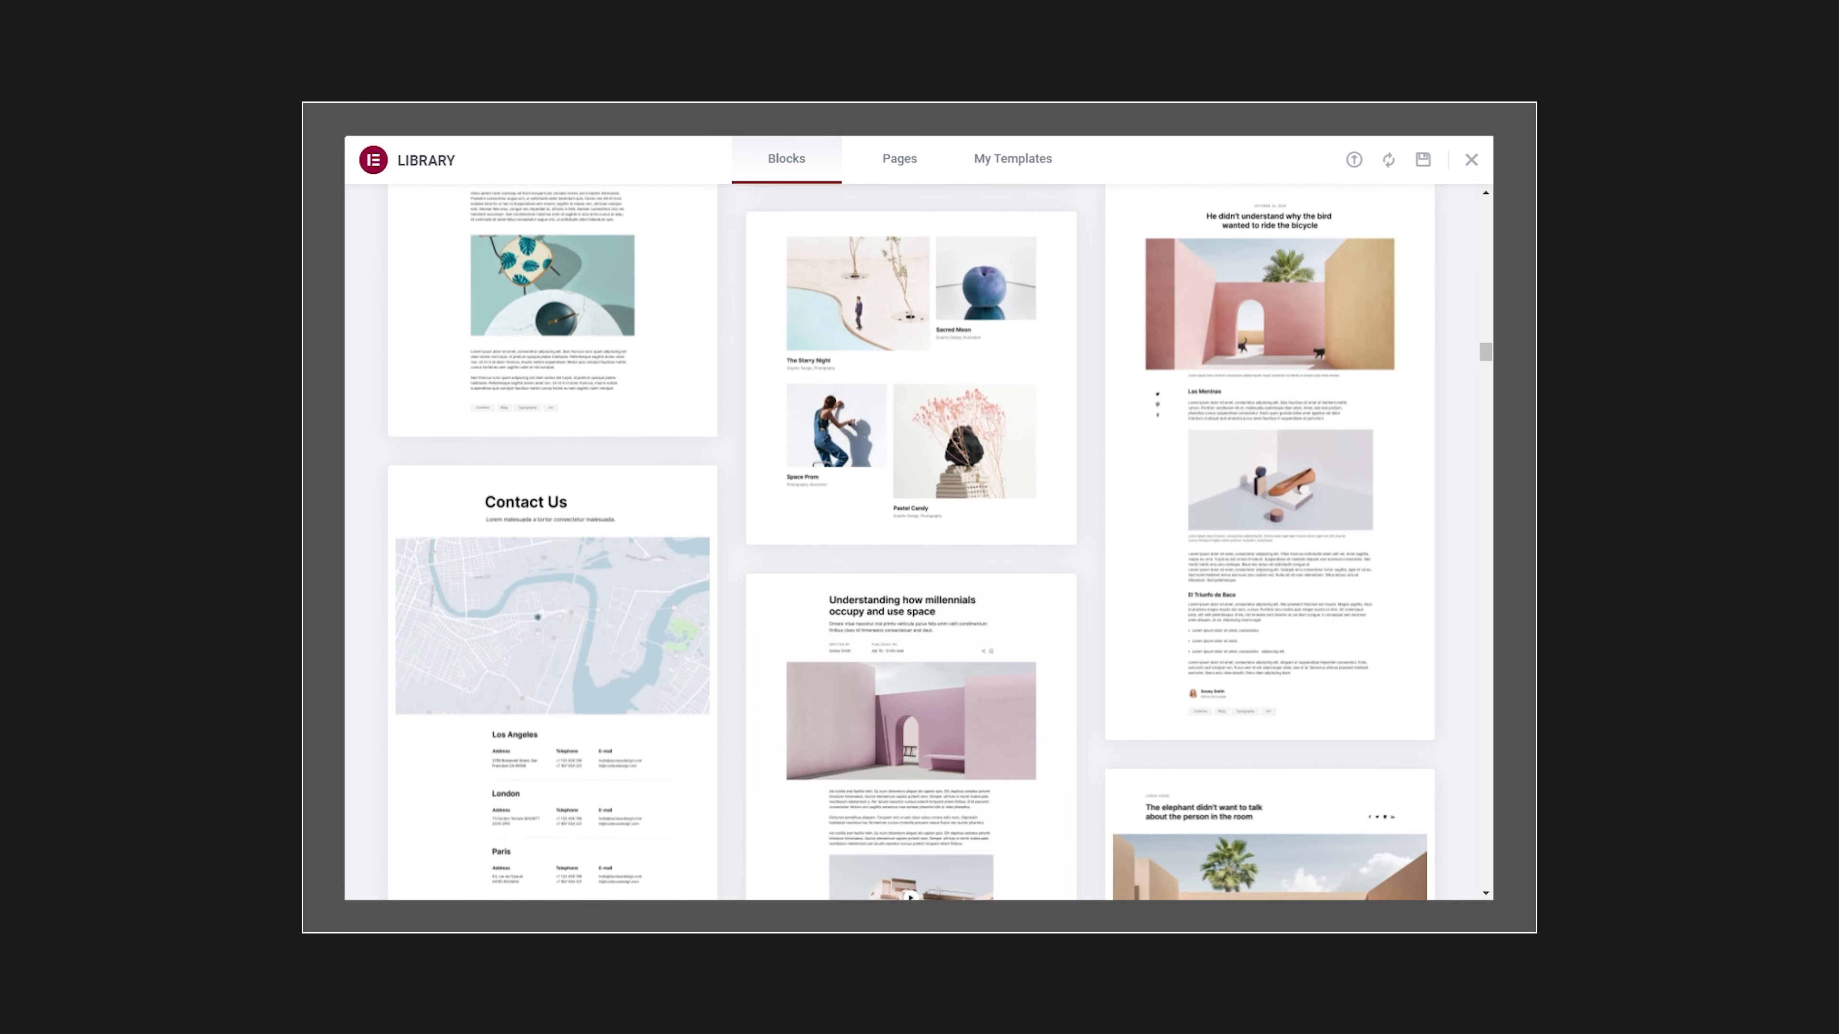
scroll(down, 3)
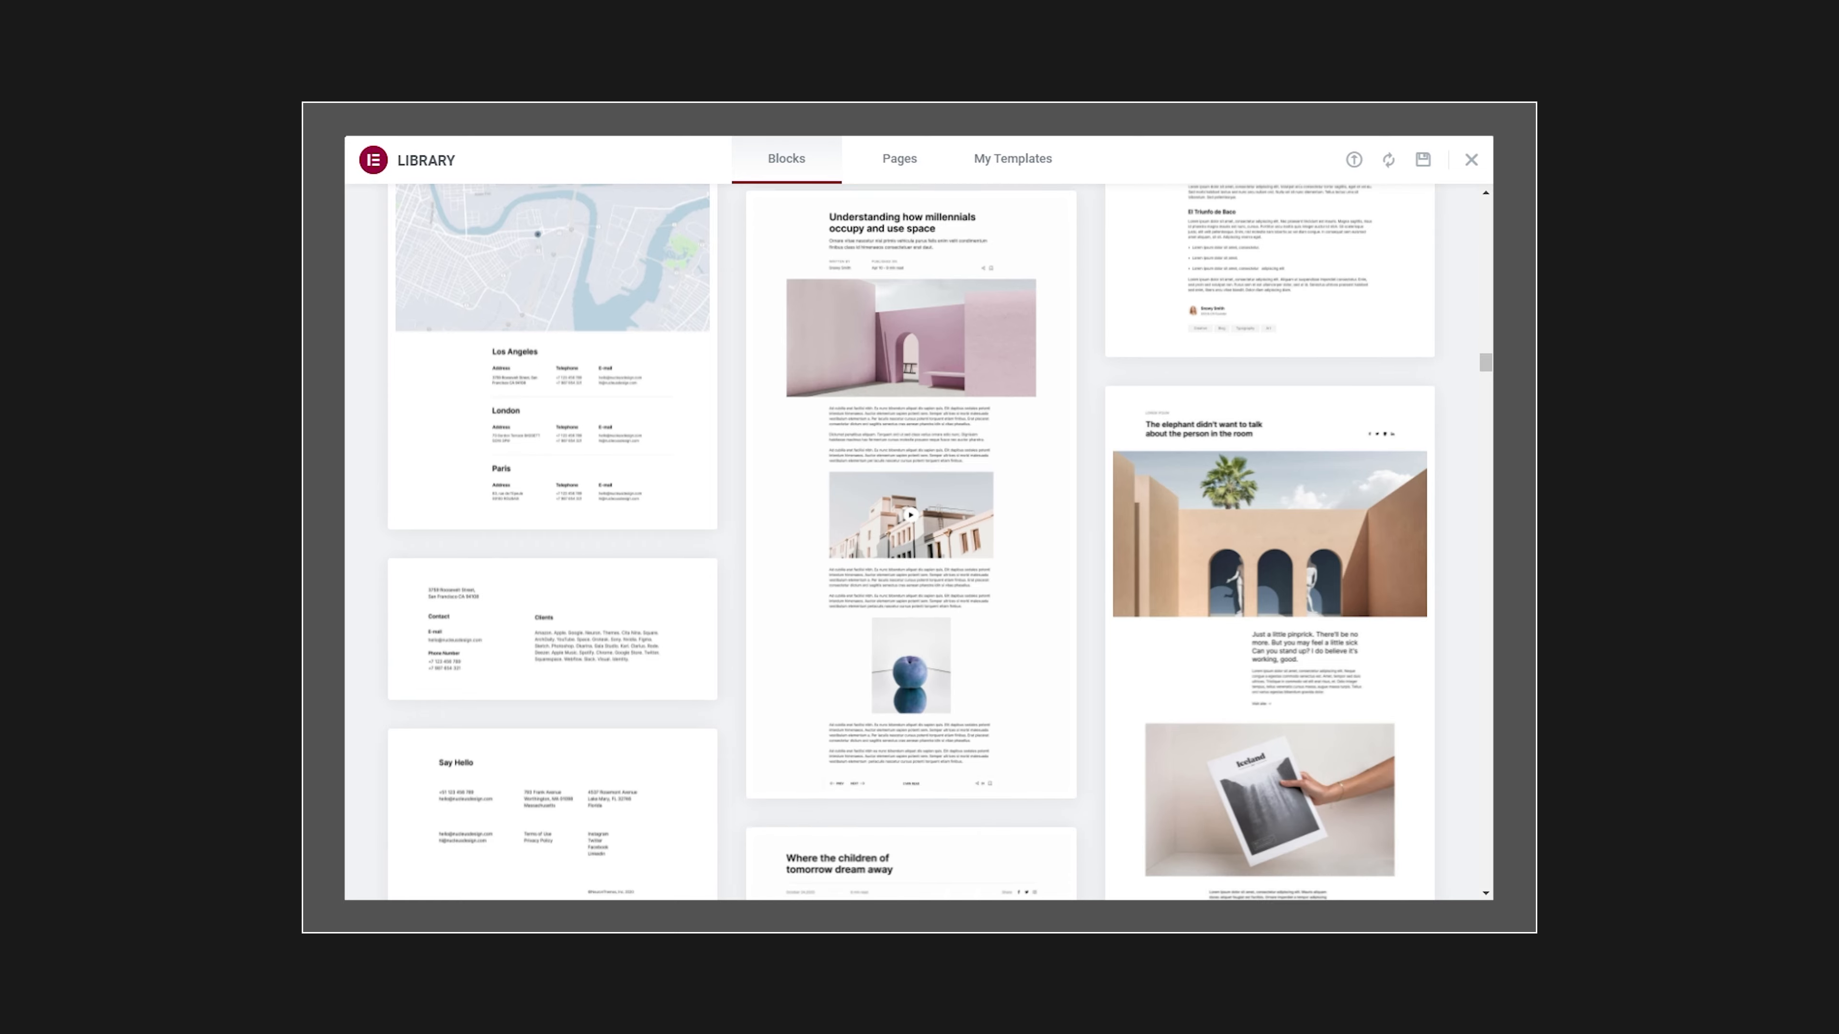
scroll(down, 3)
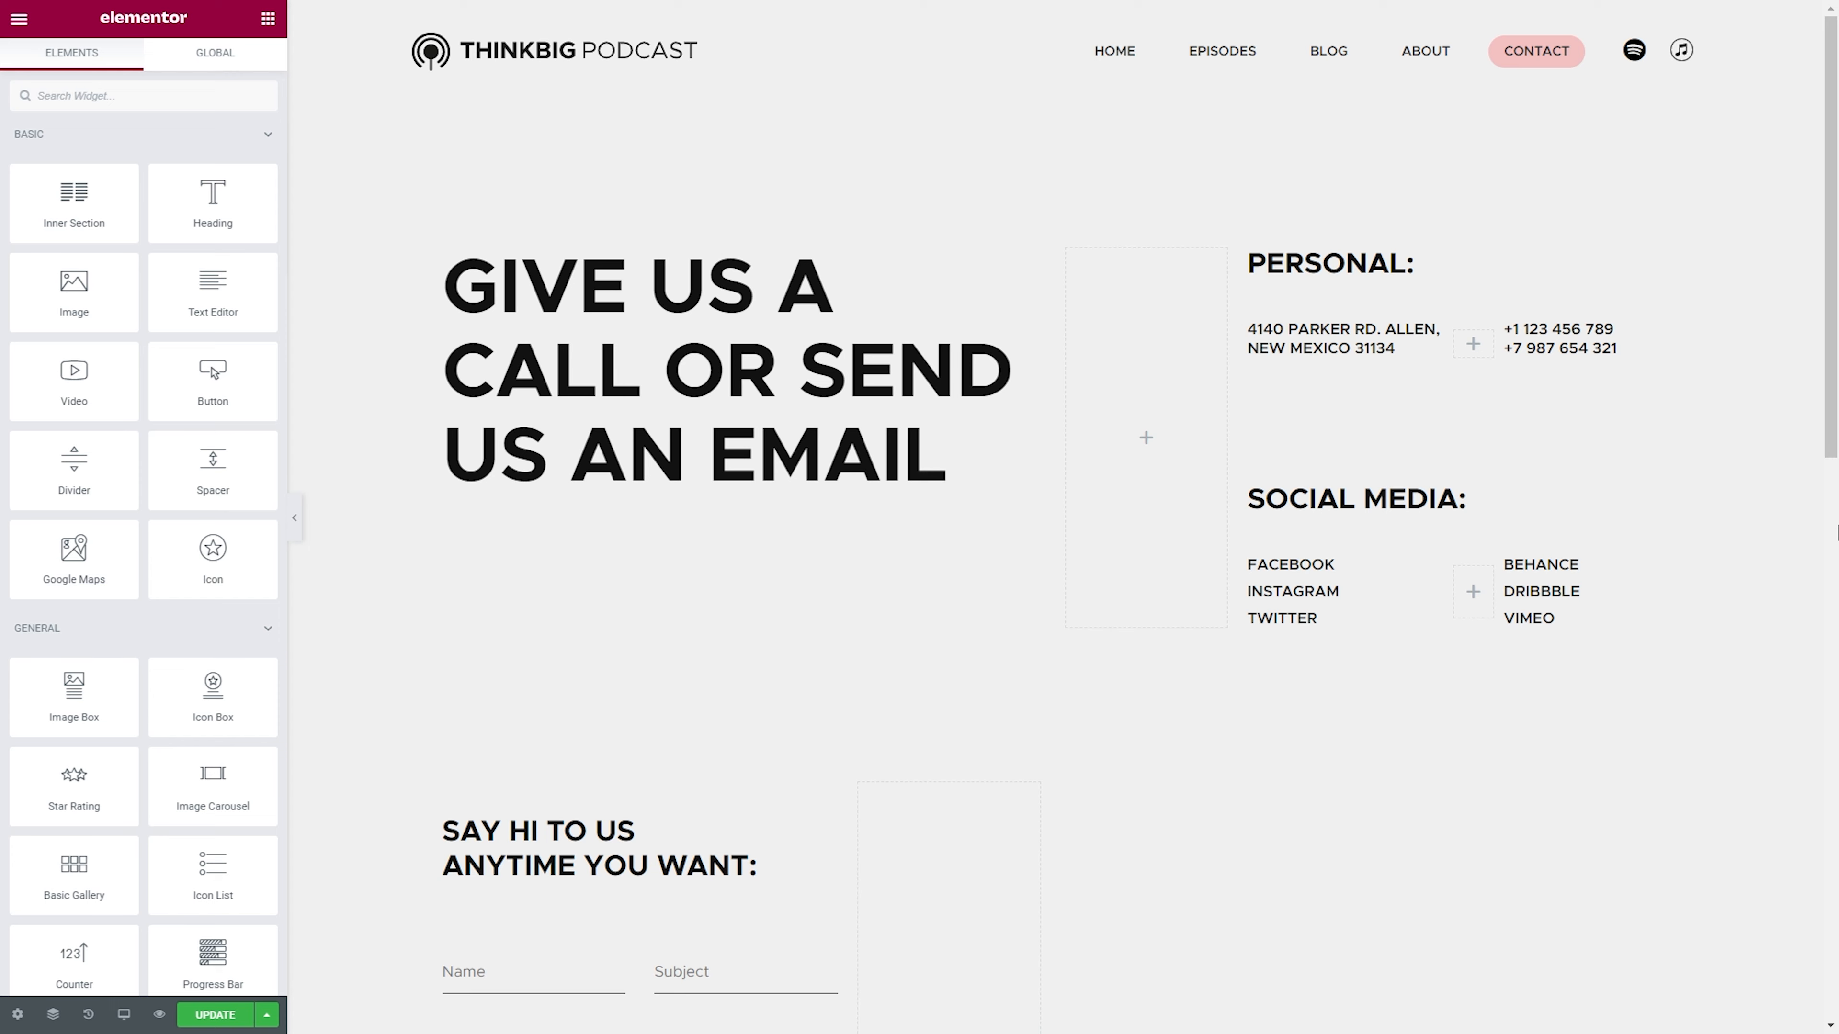
click(1286, 729)
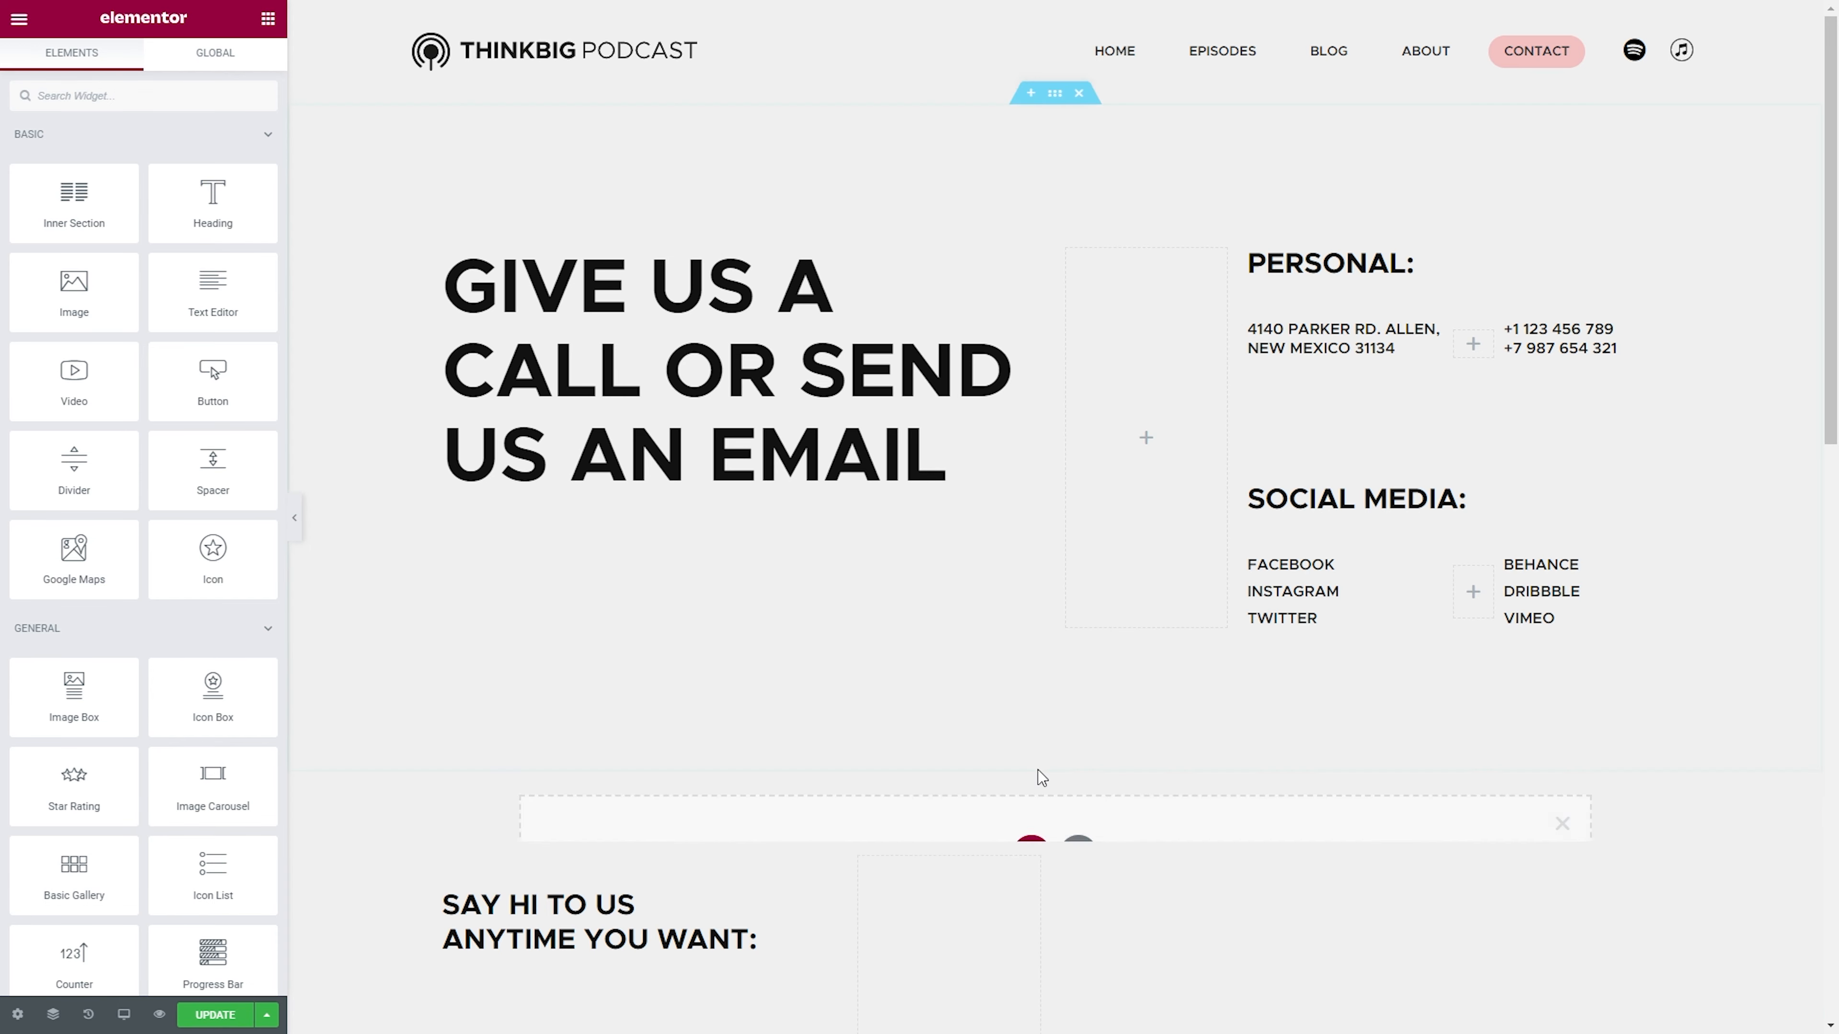
scroll(down, 3)
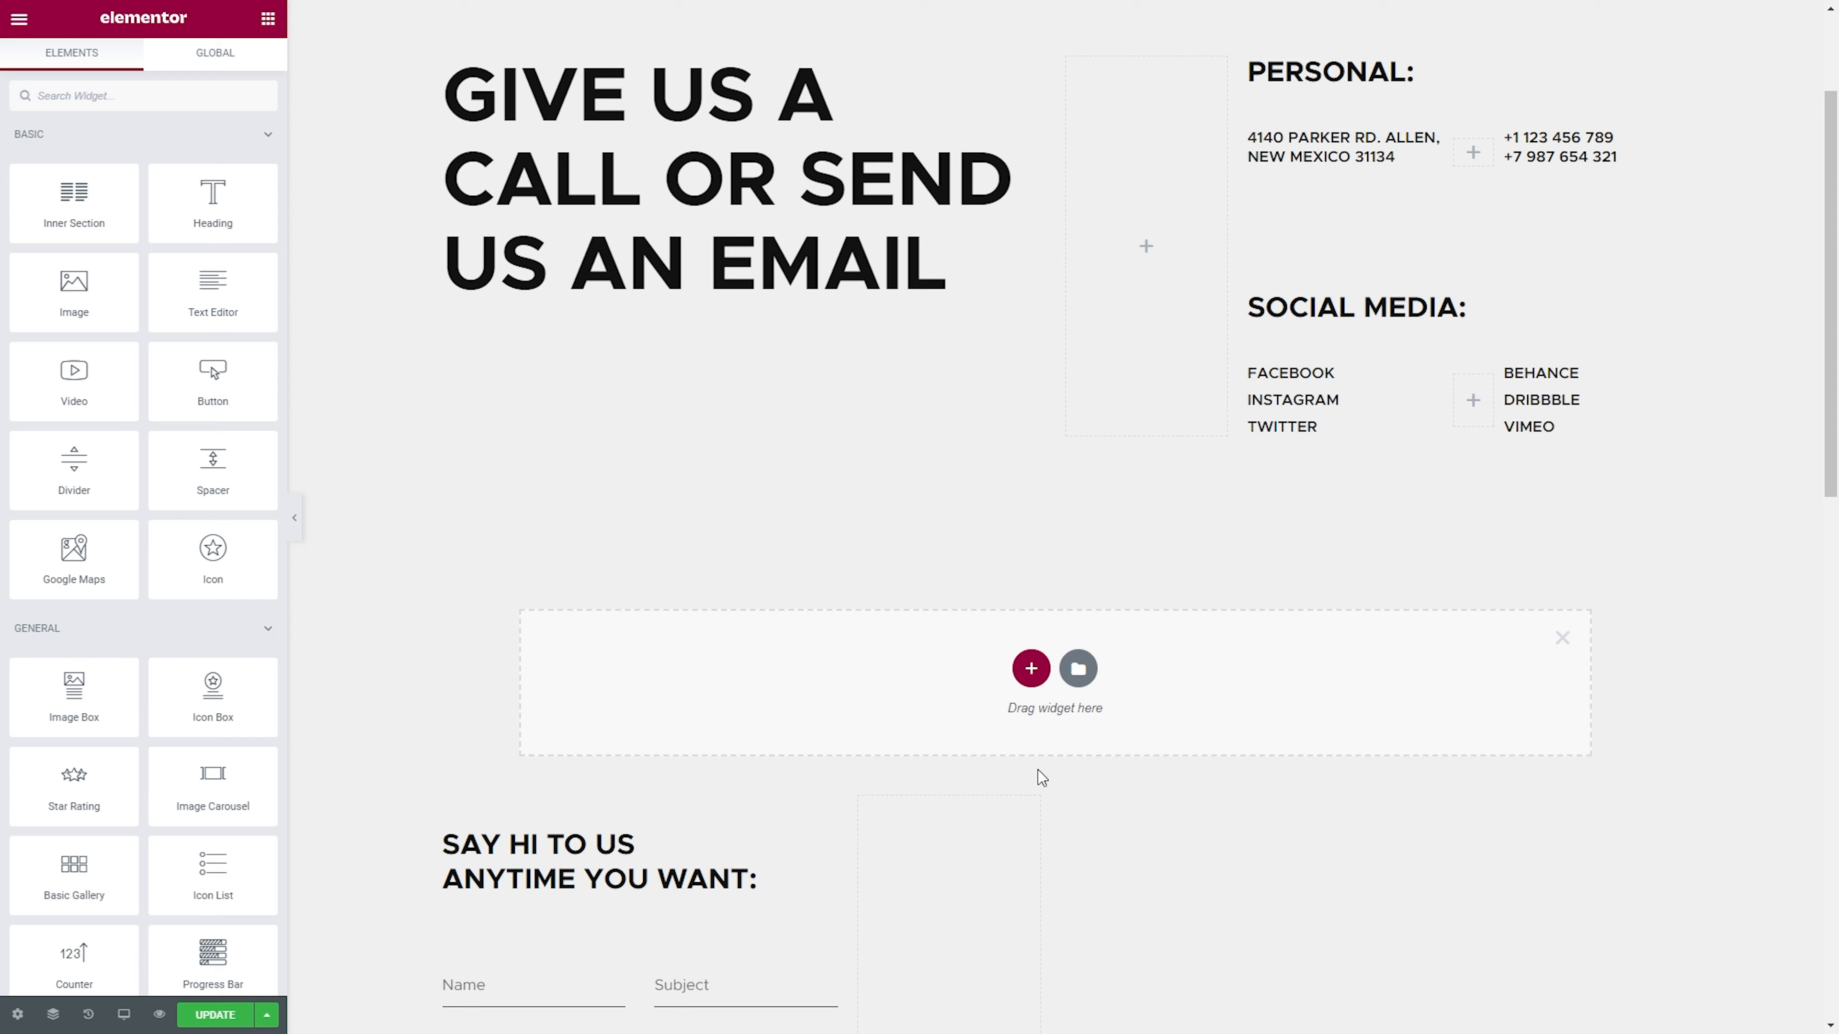
- Show the template Library's Blocks collection for the empty section
click(1078, 669)
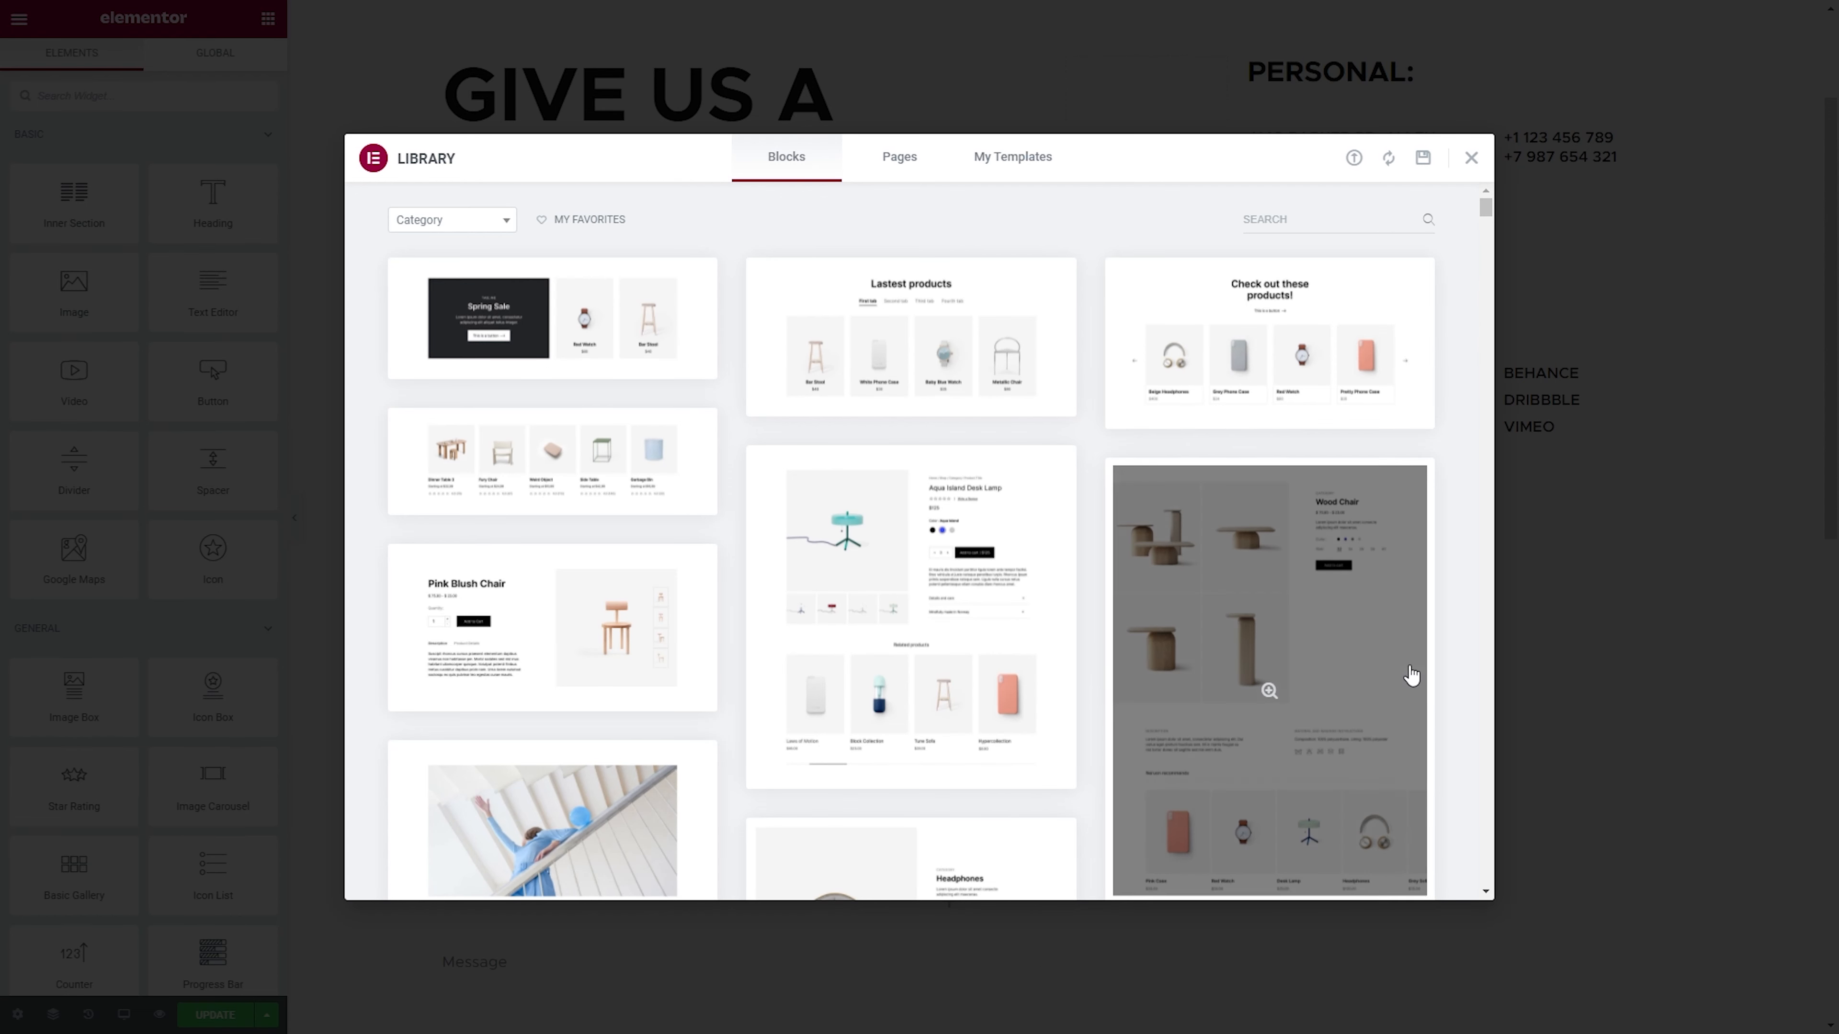
mouse_move(1467, 665)
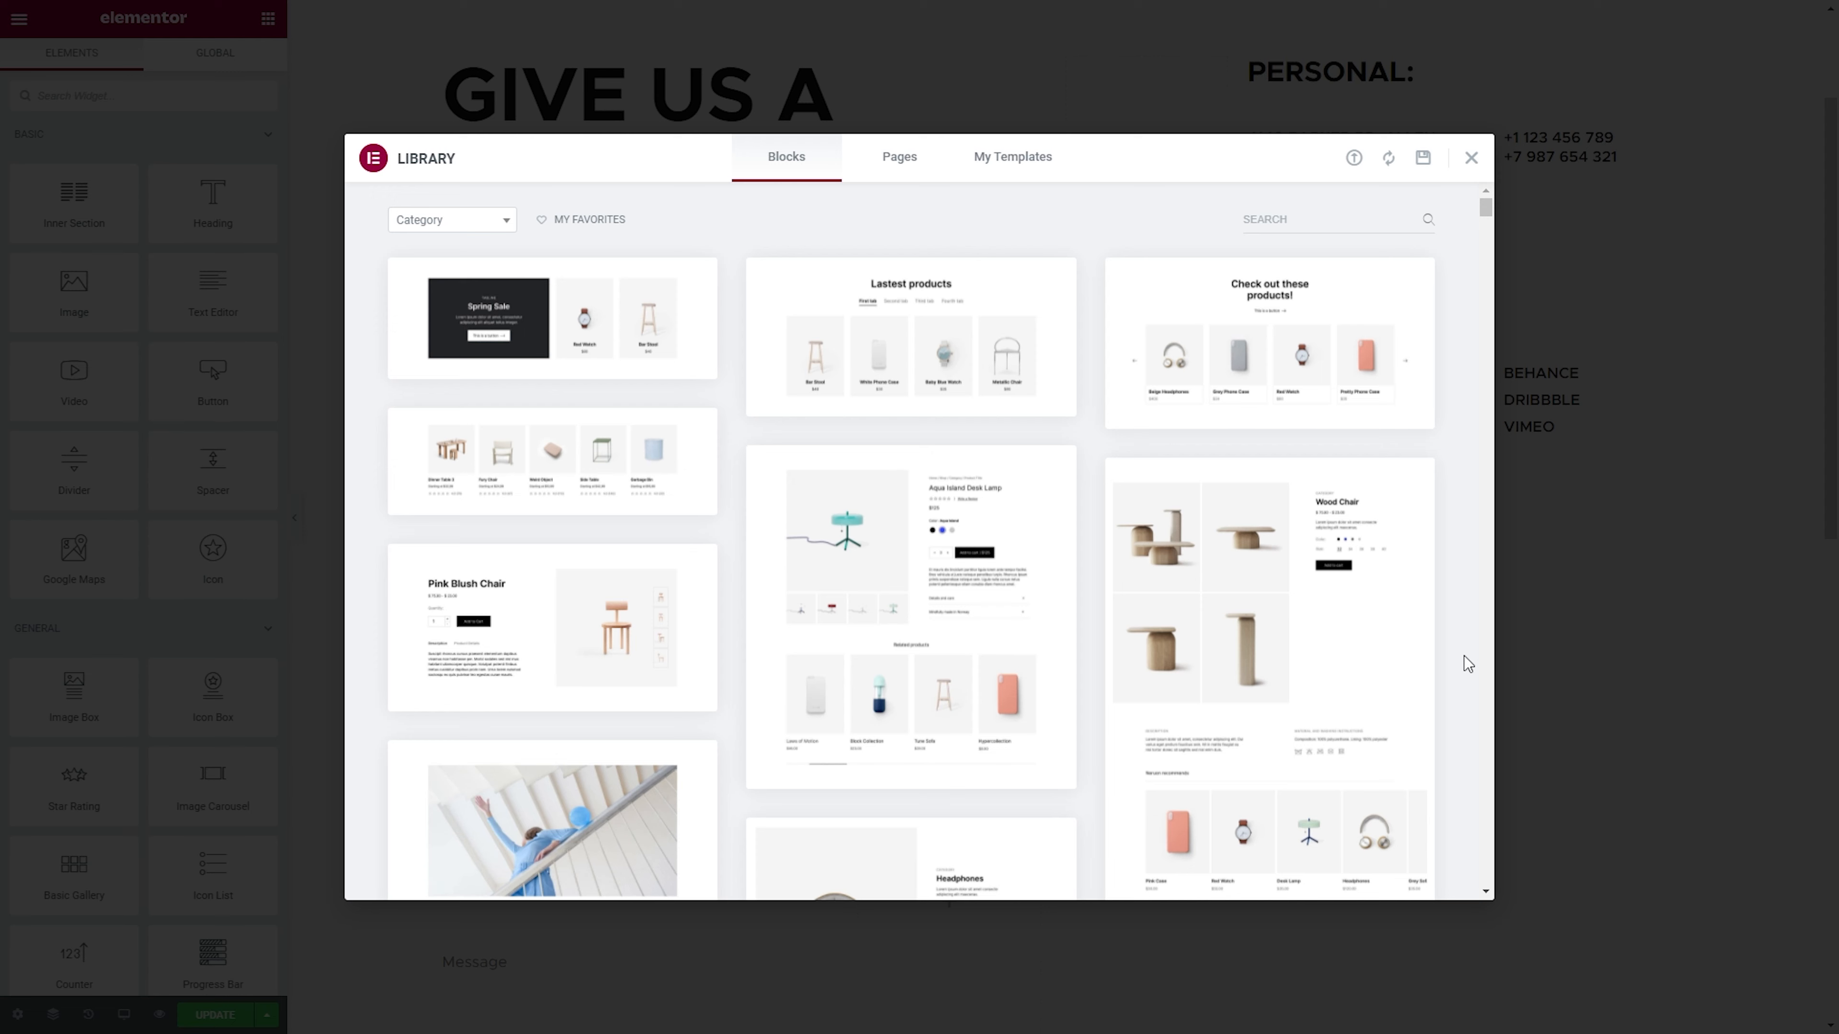
key(Ctrl+Shift+L)
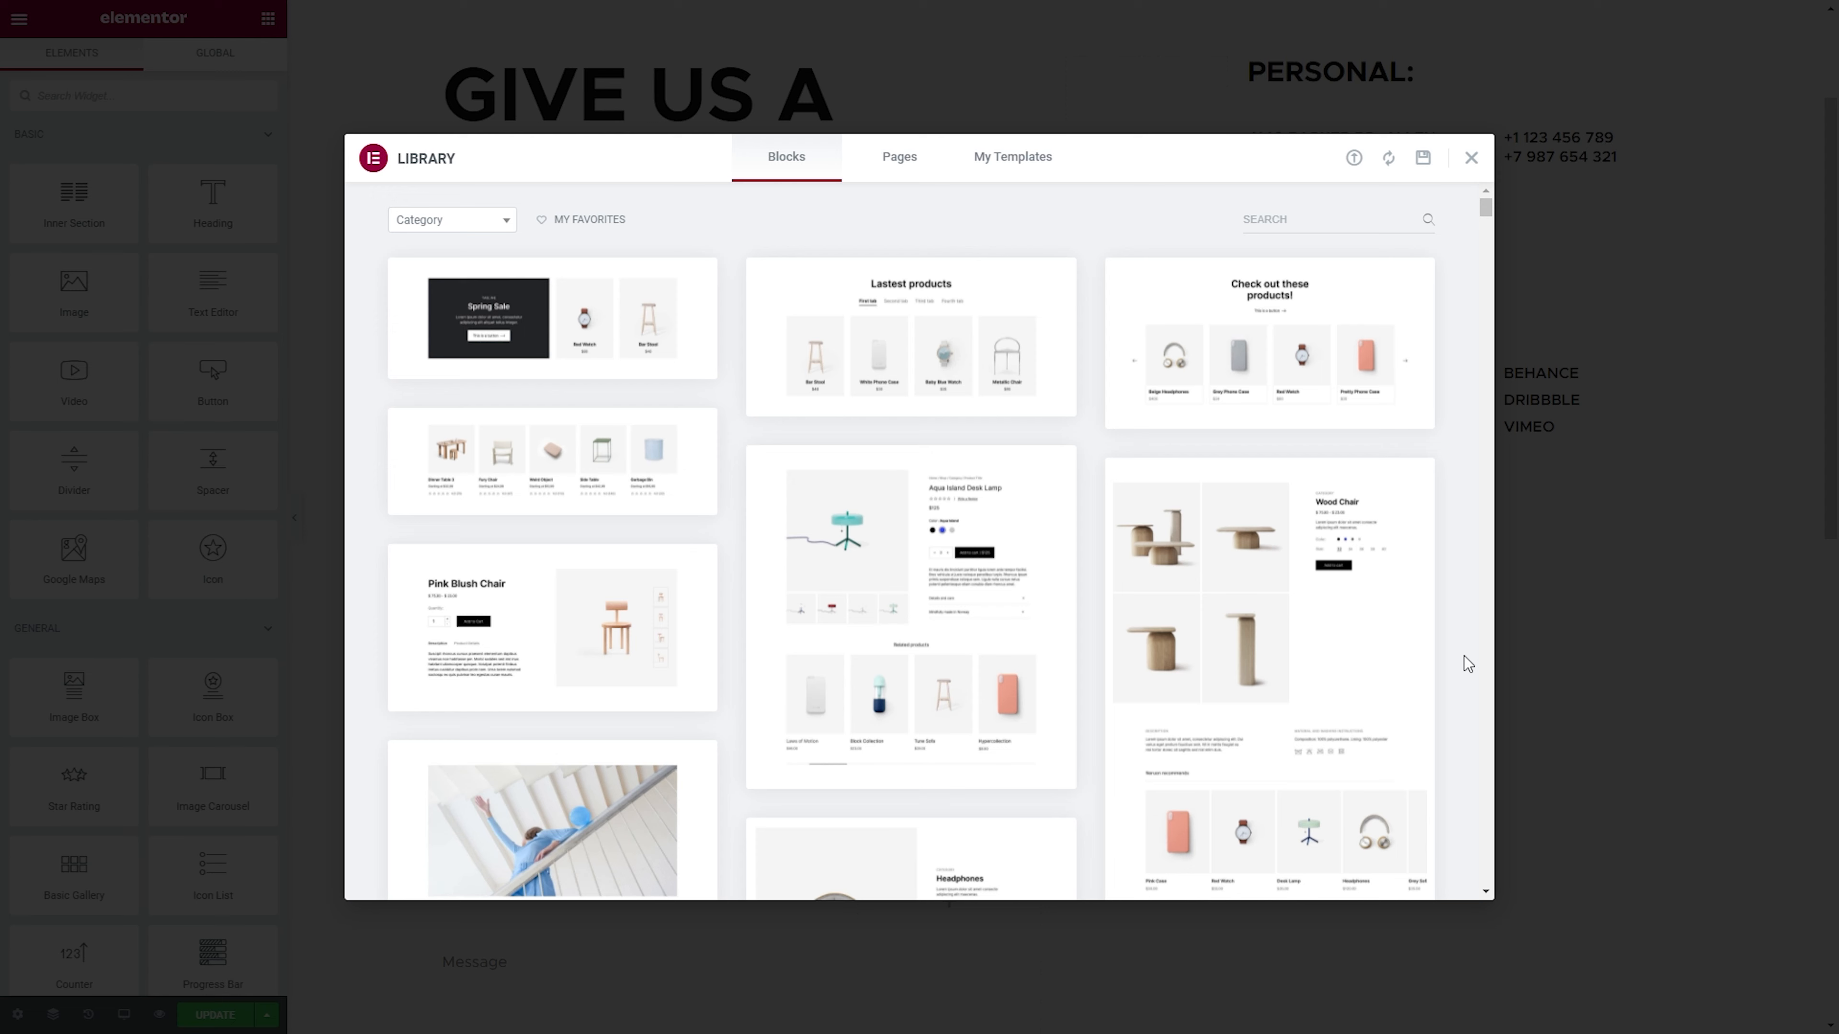
mouse_move(630, 305)
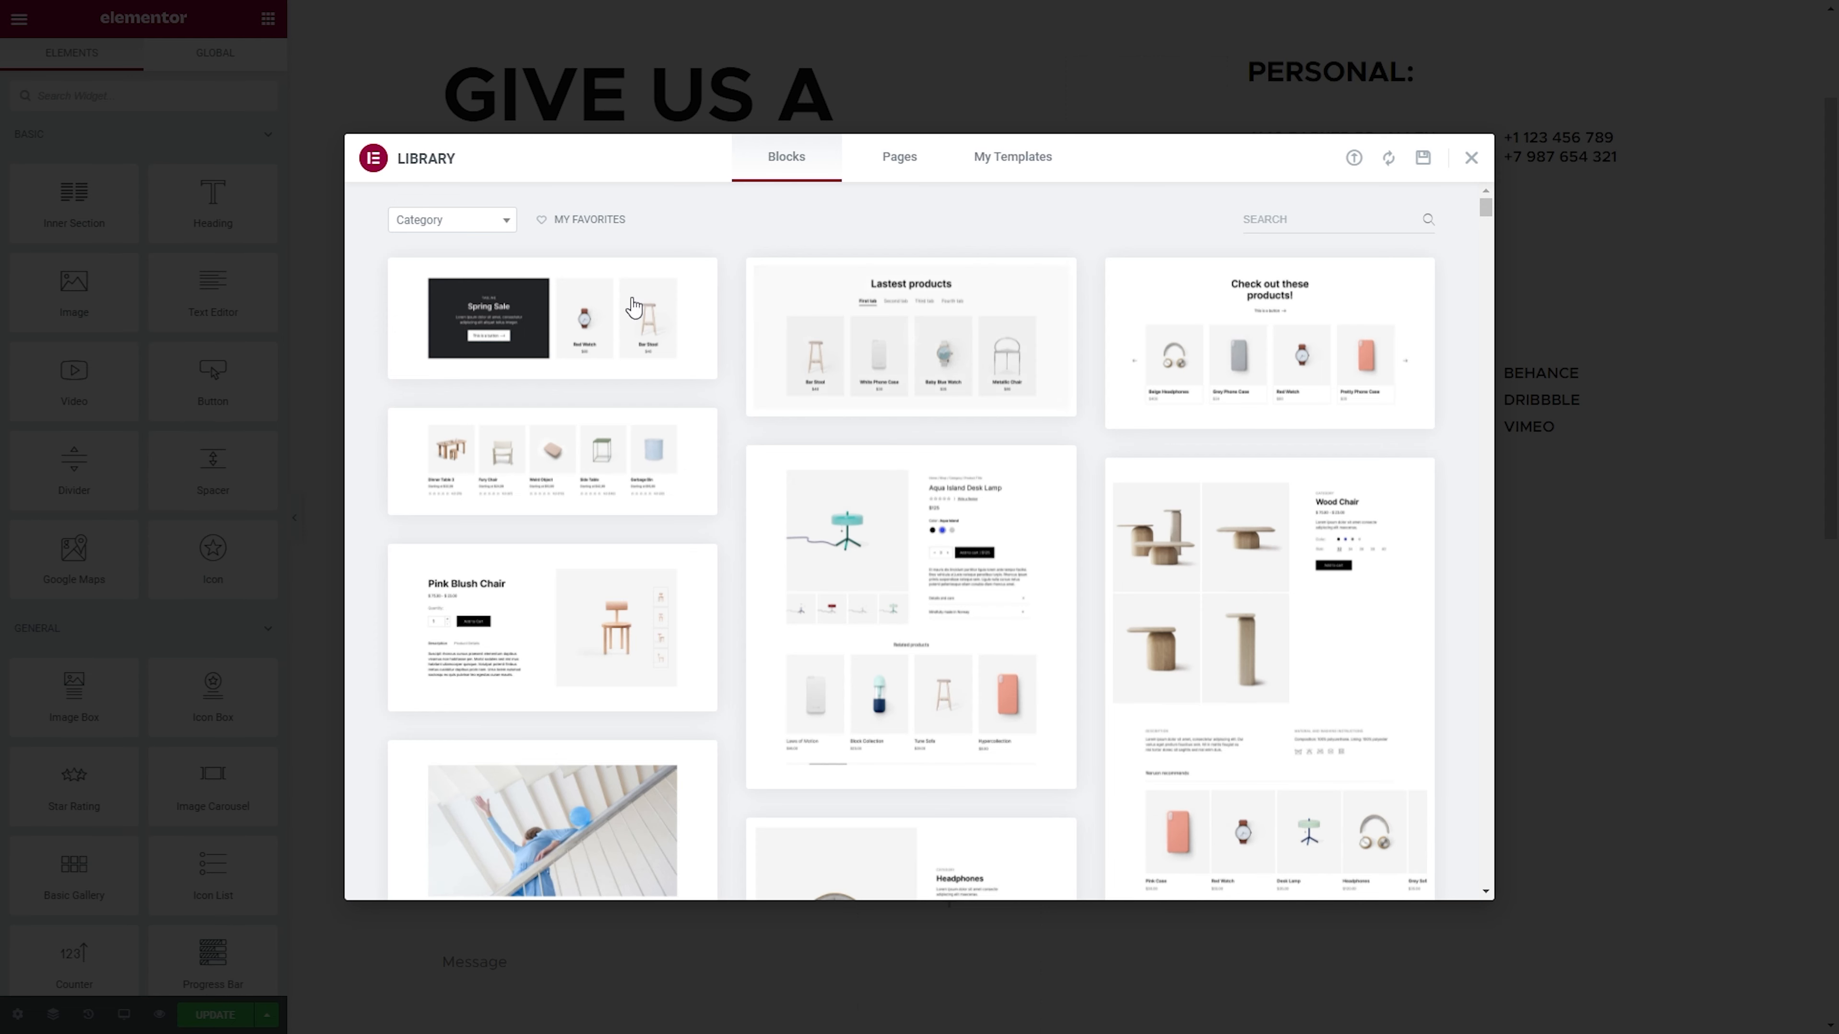
click(452, 220)
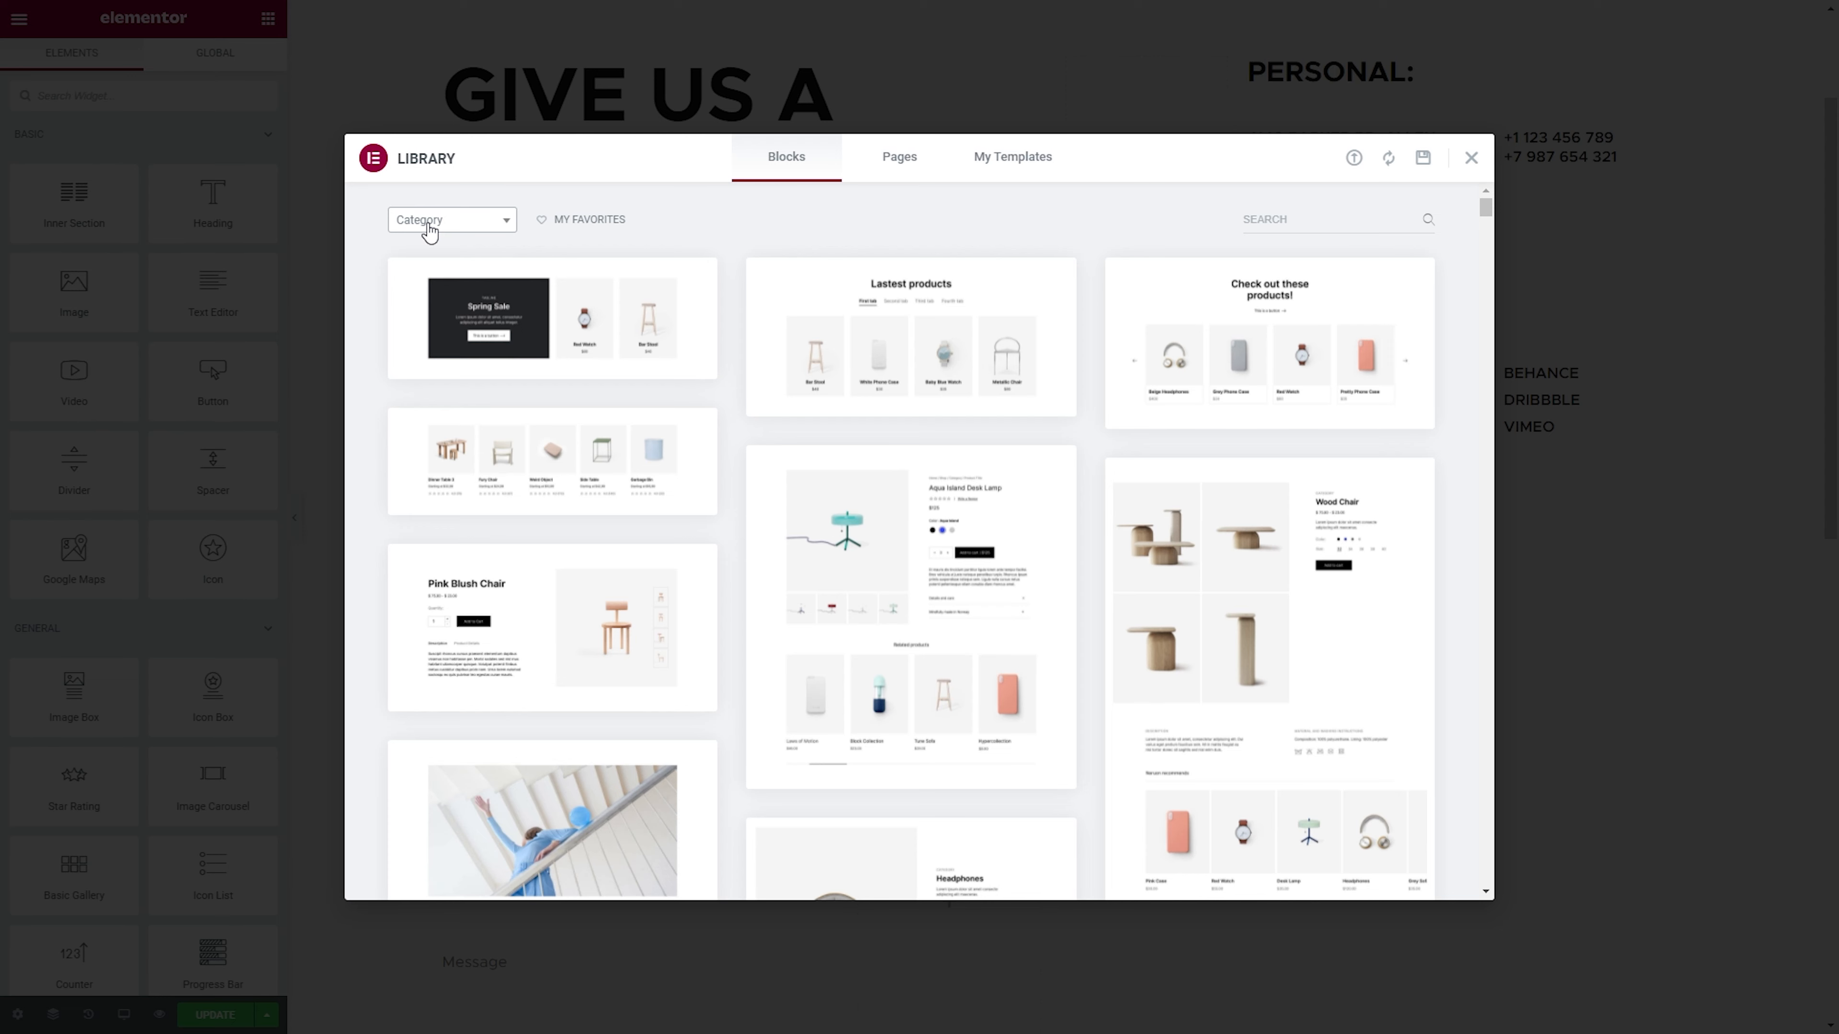
- Search blocks for 'servi' and insert the Rowing the Reef services block into the section
text(services)
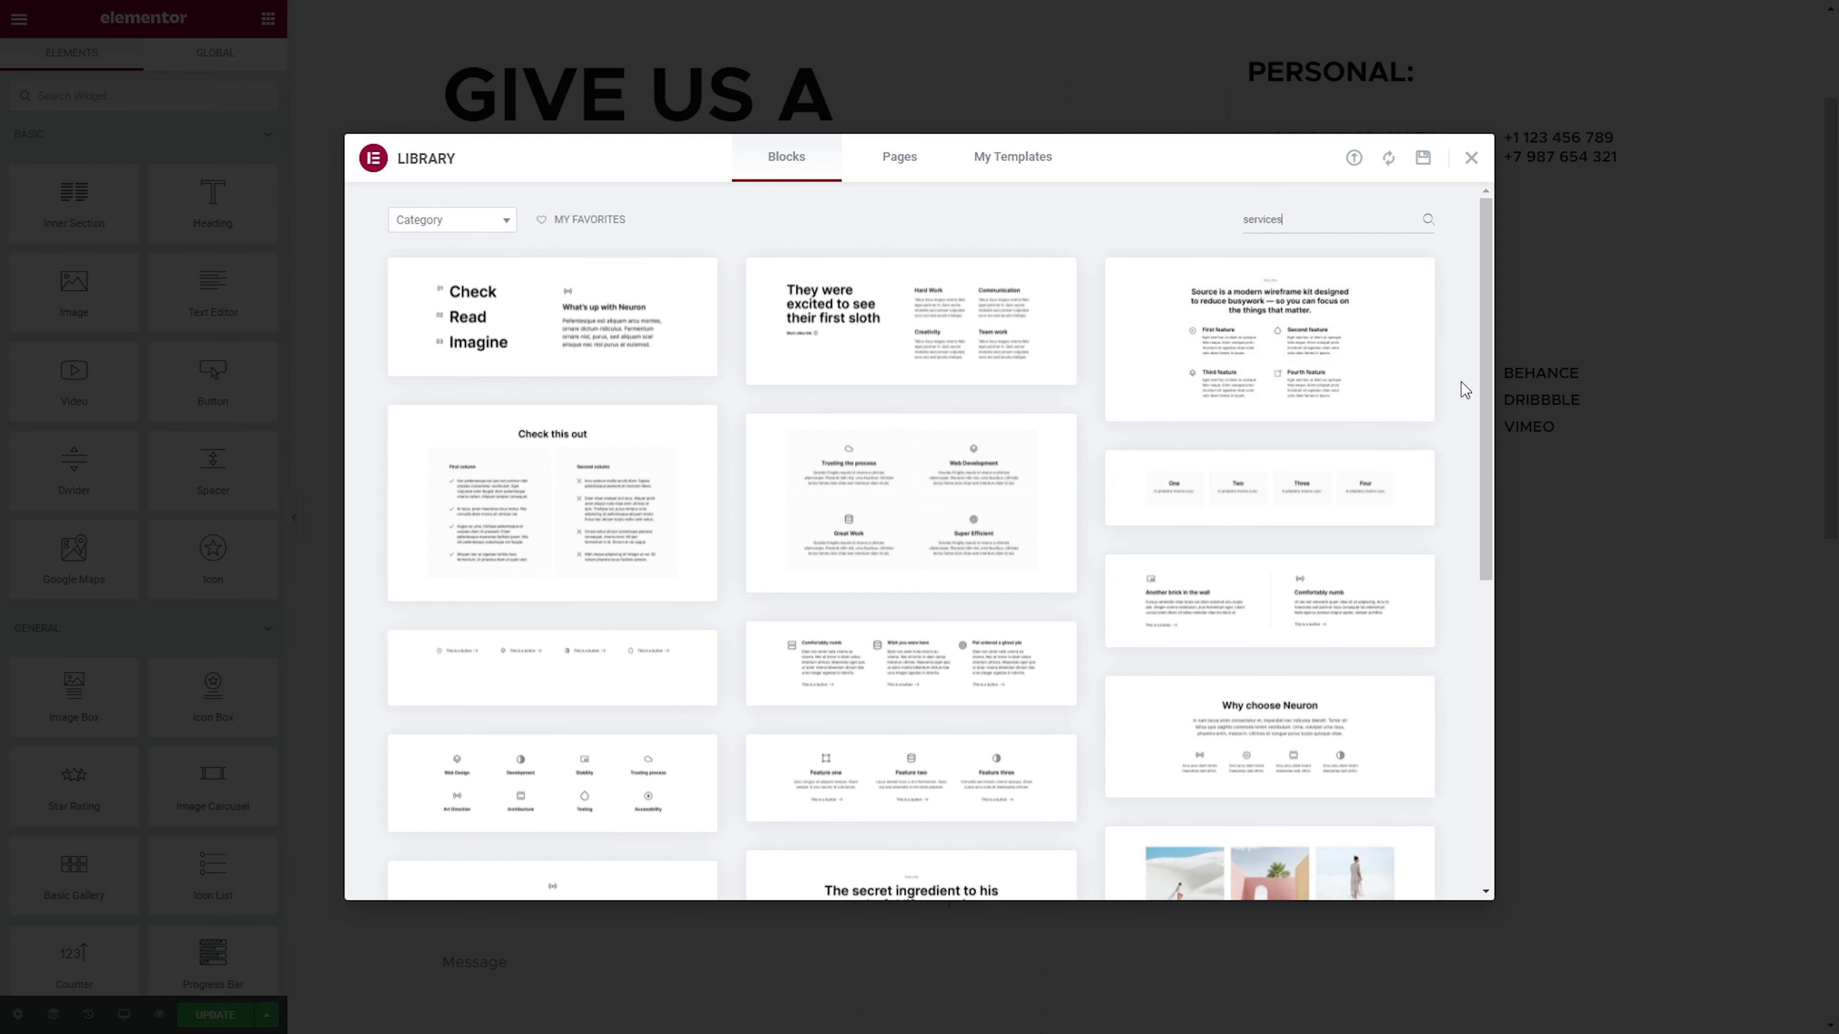
scroll(down, 3)
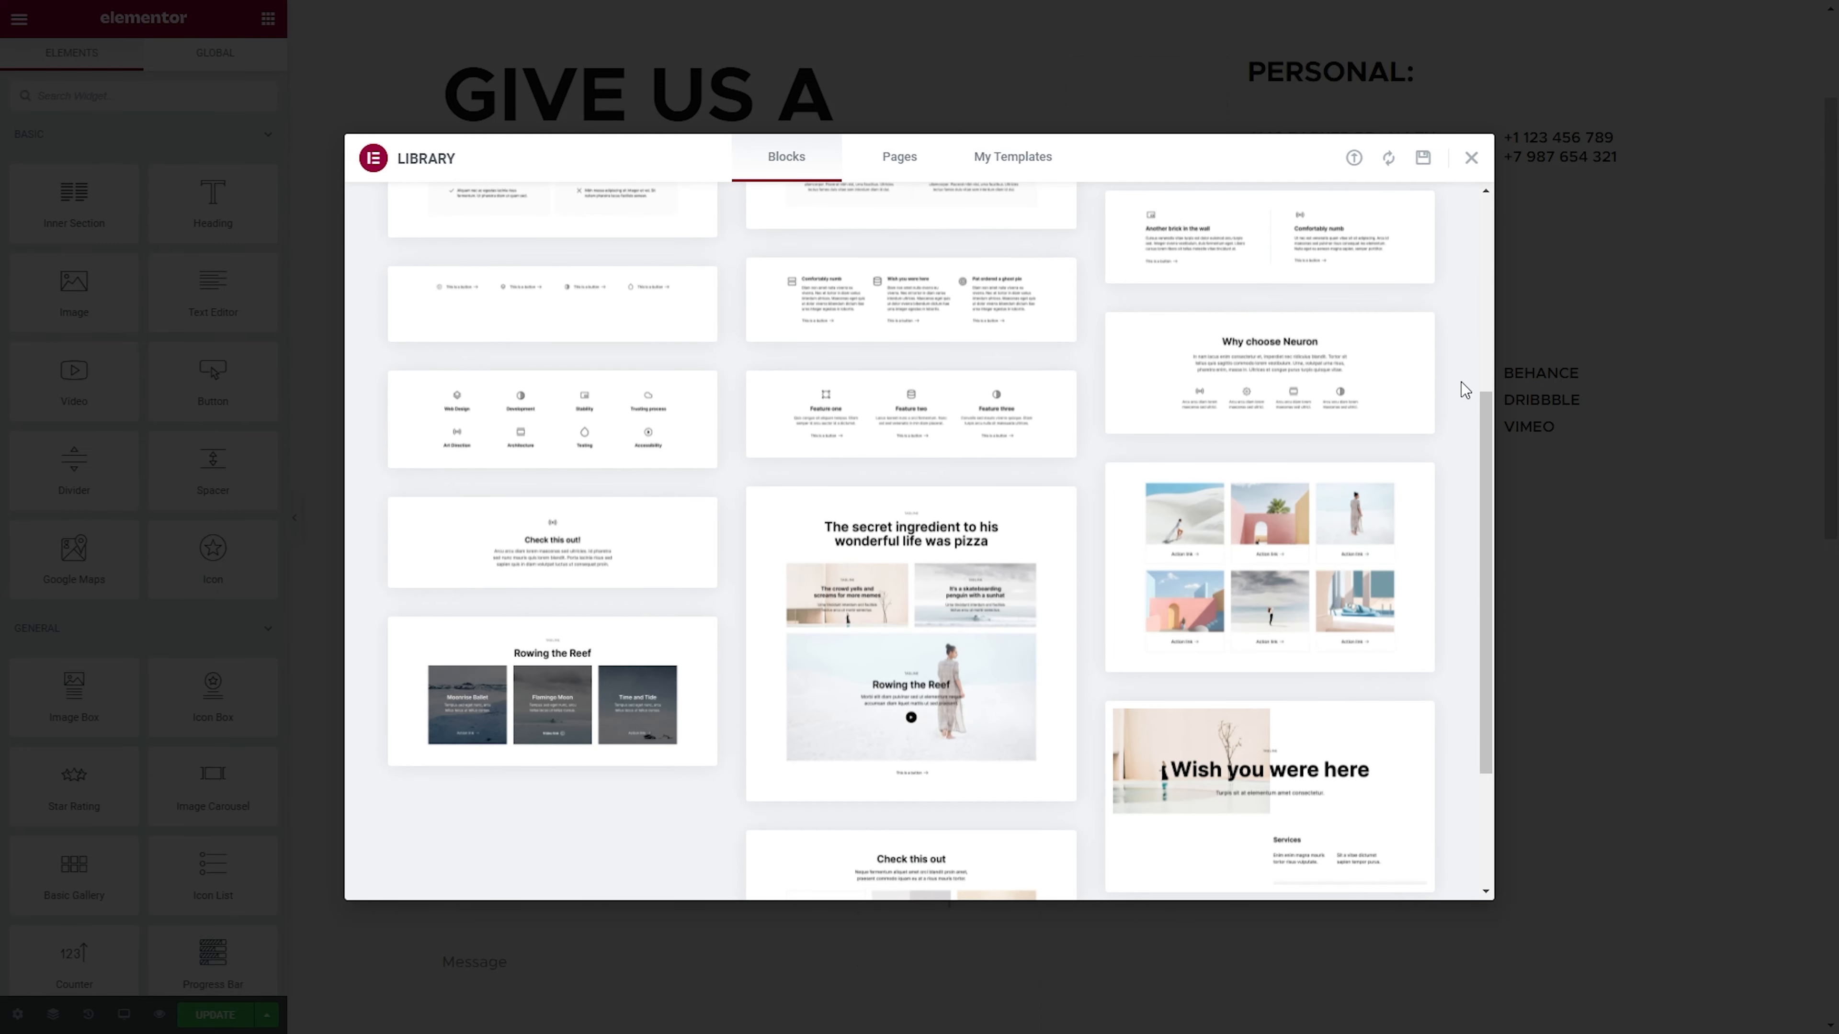
mouse_move(553, 702)
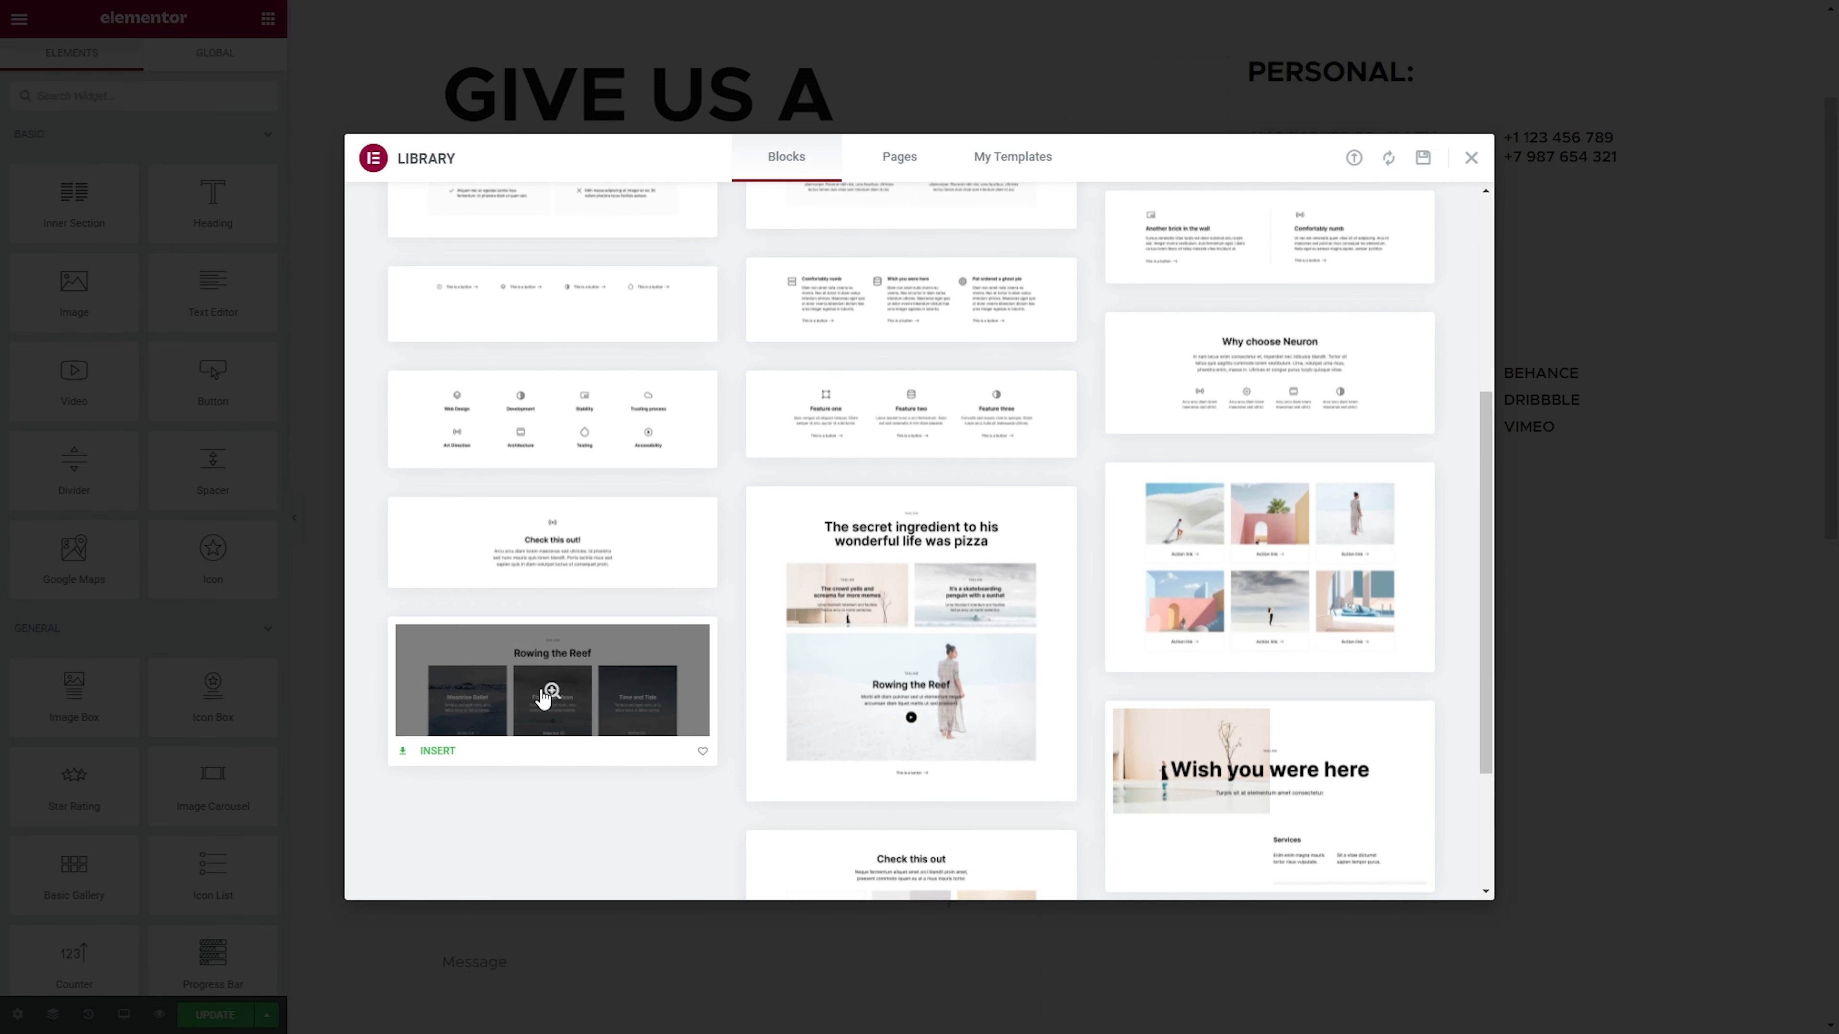
mouse_move(559, 703)
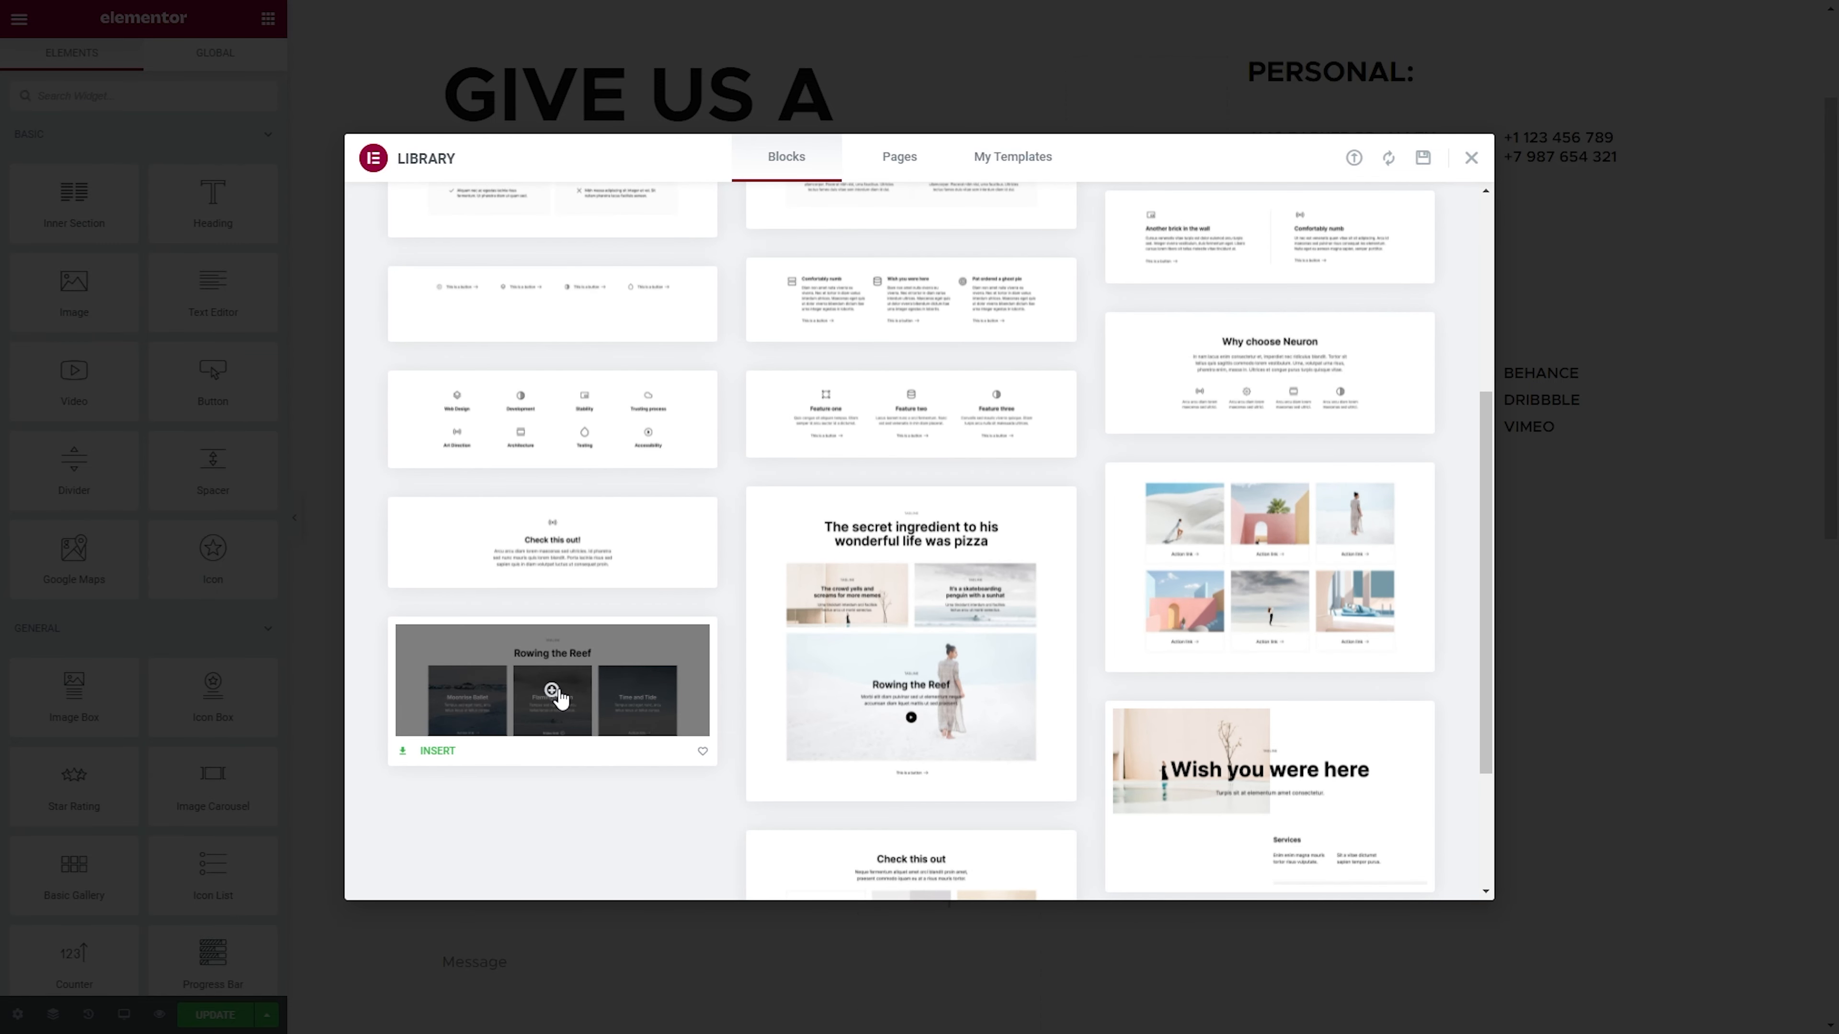
click(552, 690)
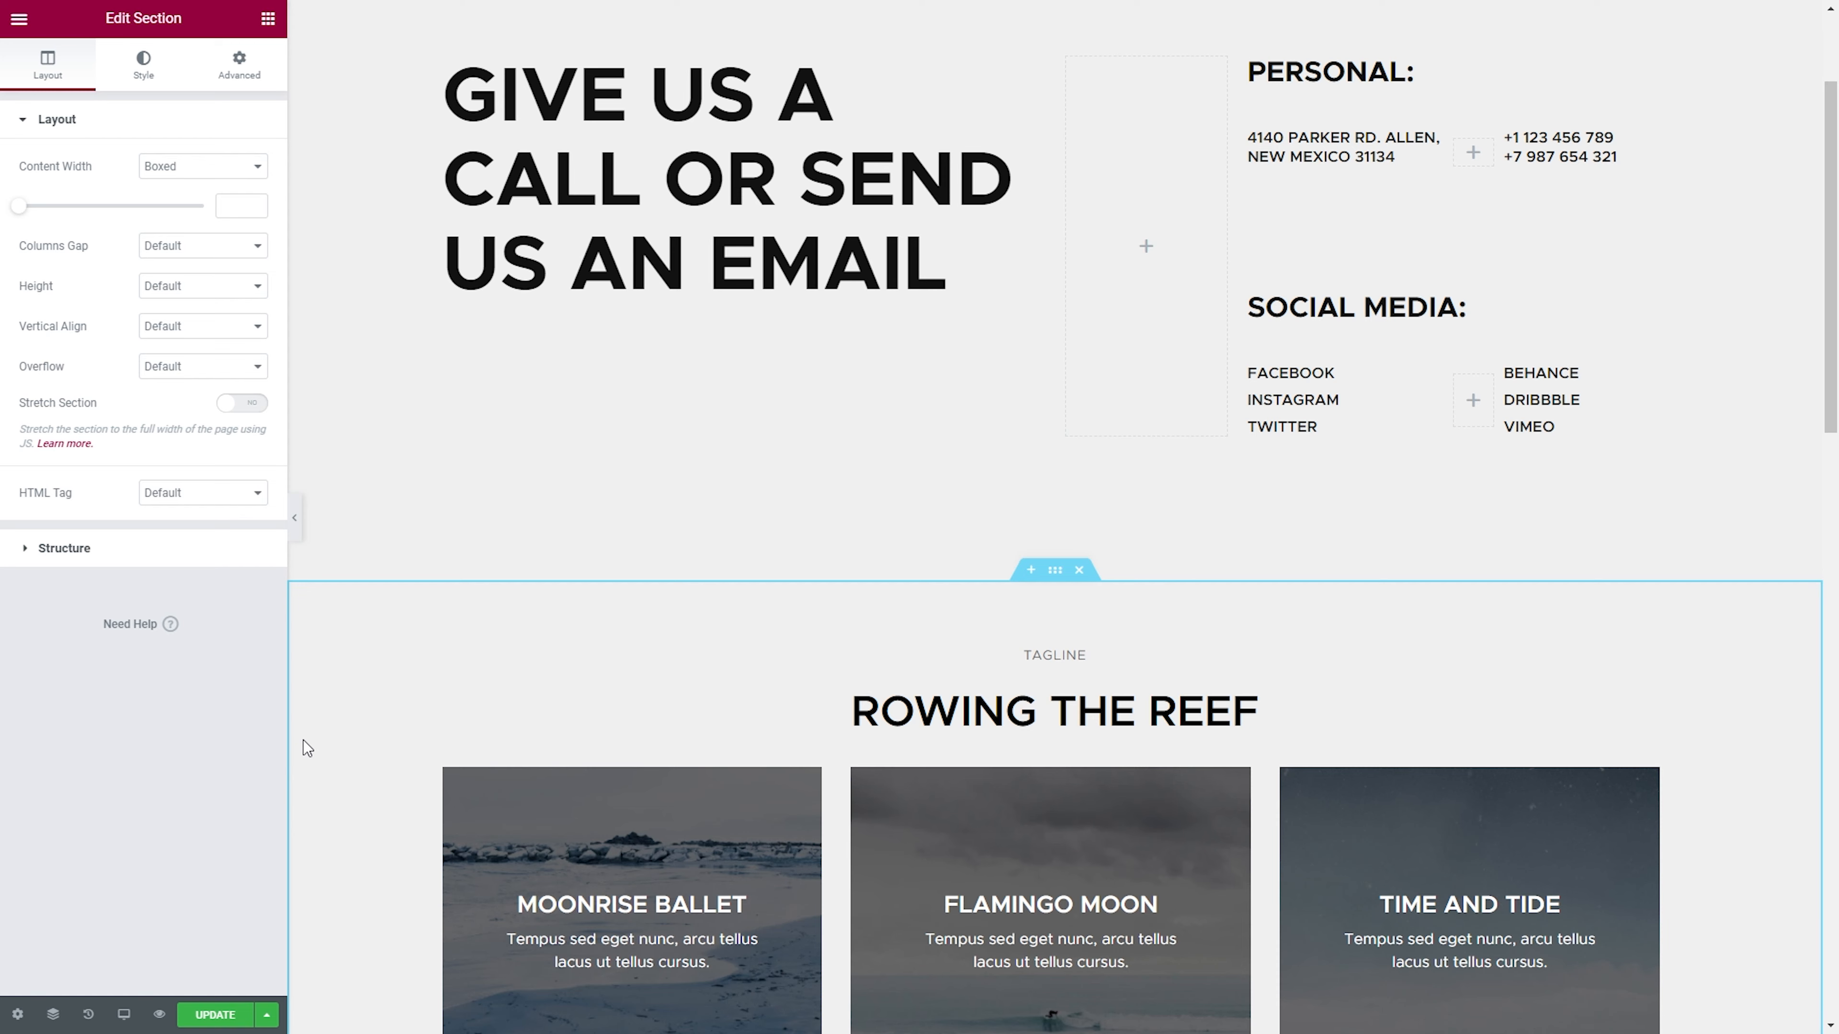
mouse_move(1000, 630)
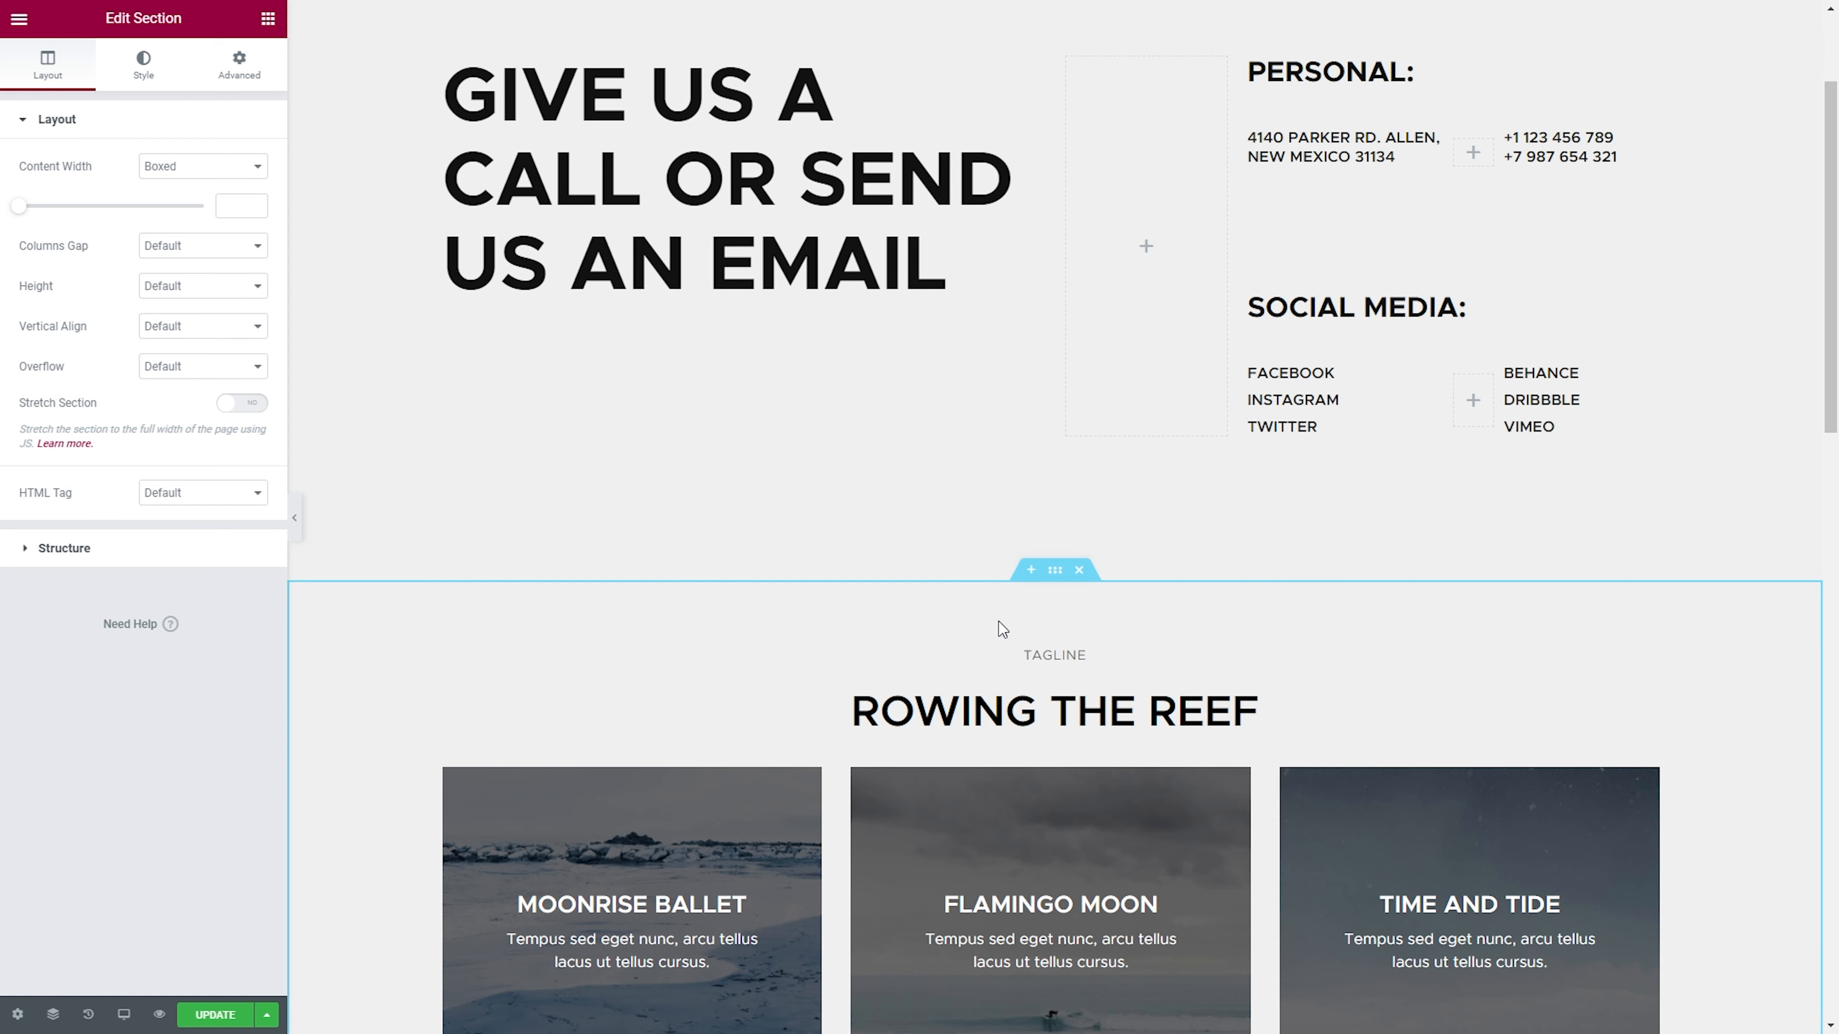
- Filter library blocks to Testimonials and insert the Meet the happy customers block
click(1032, 569)
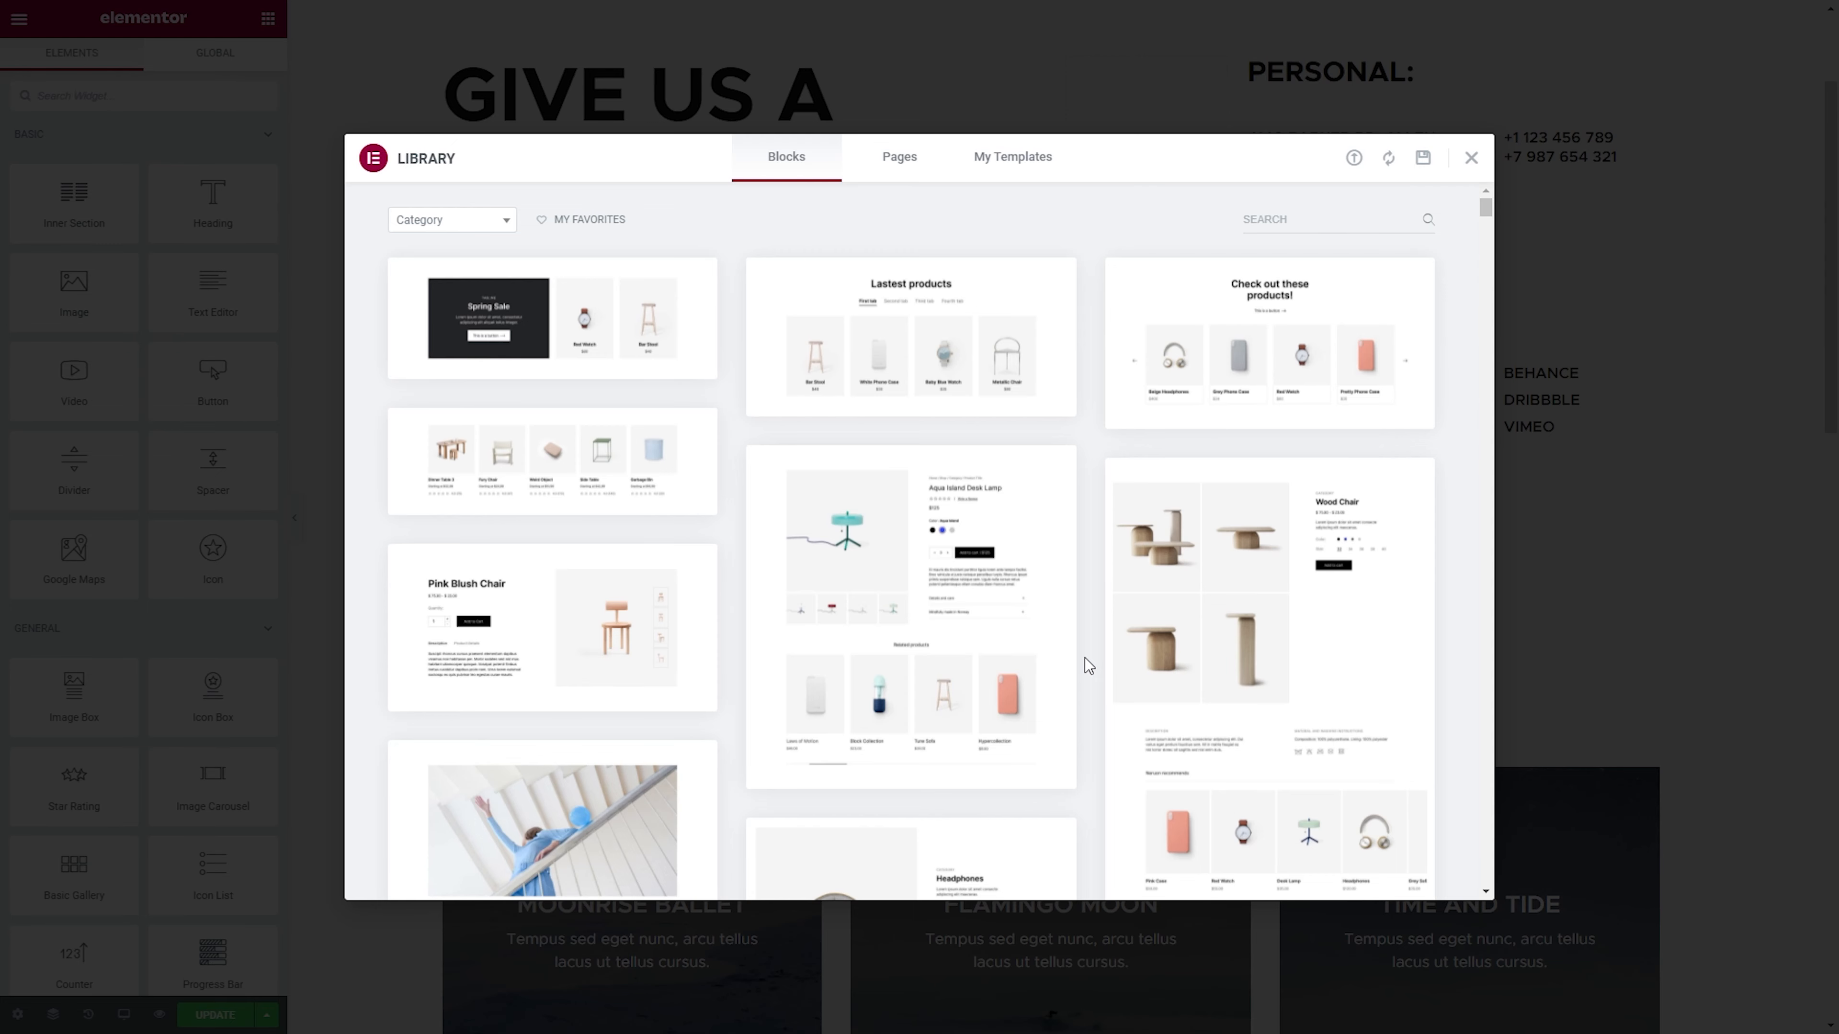
click(452, 220)
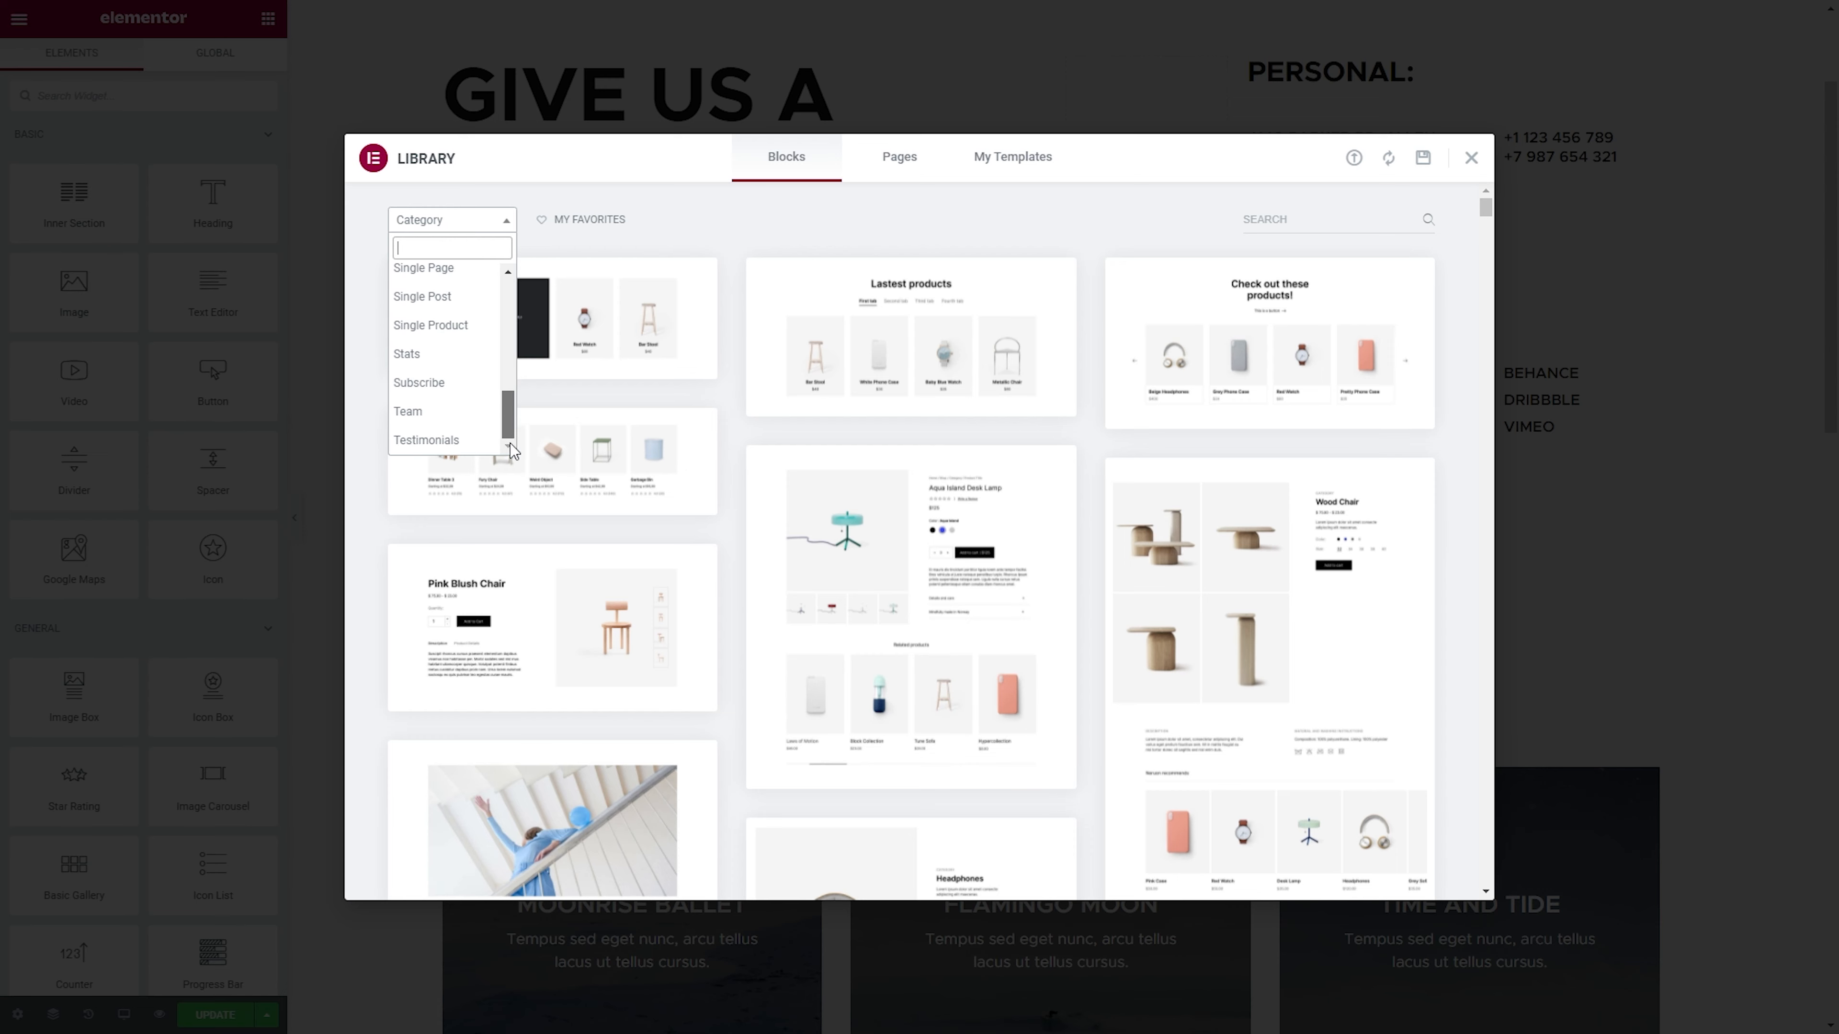
click(425, 440)
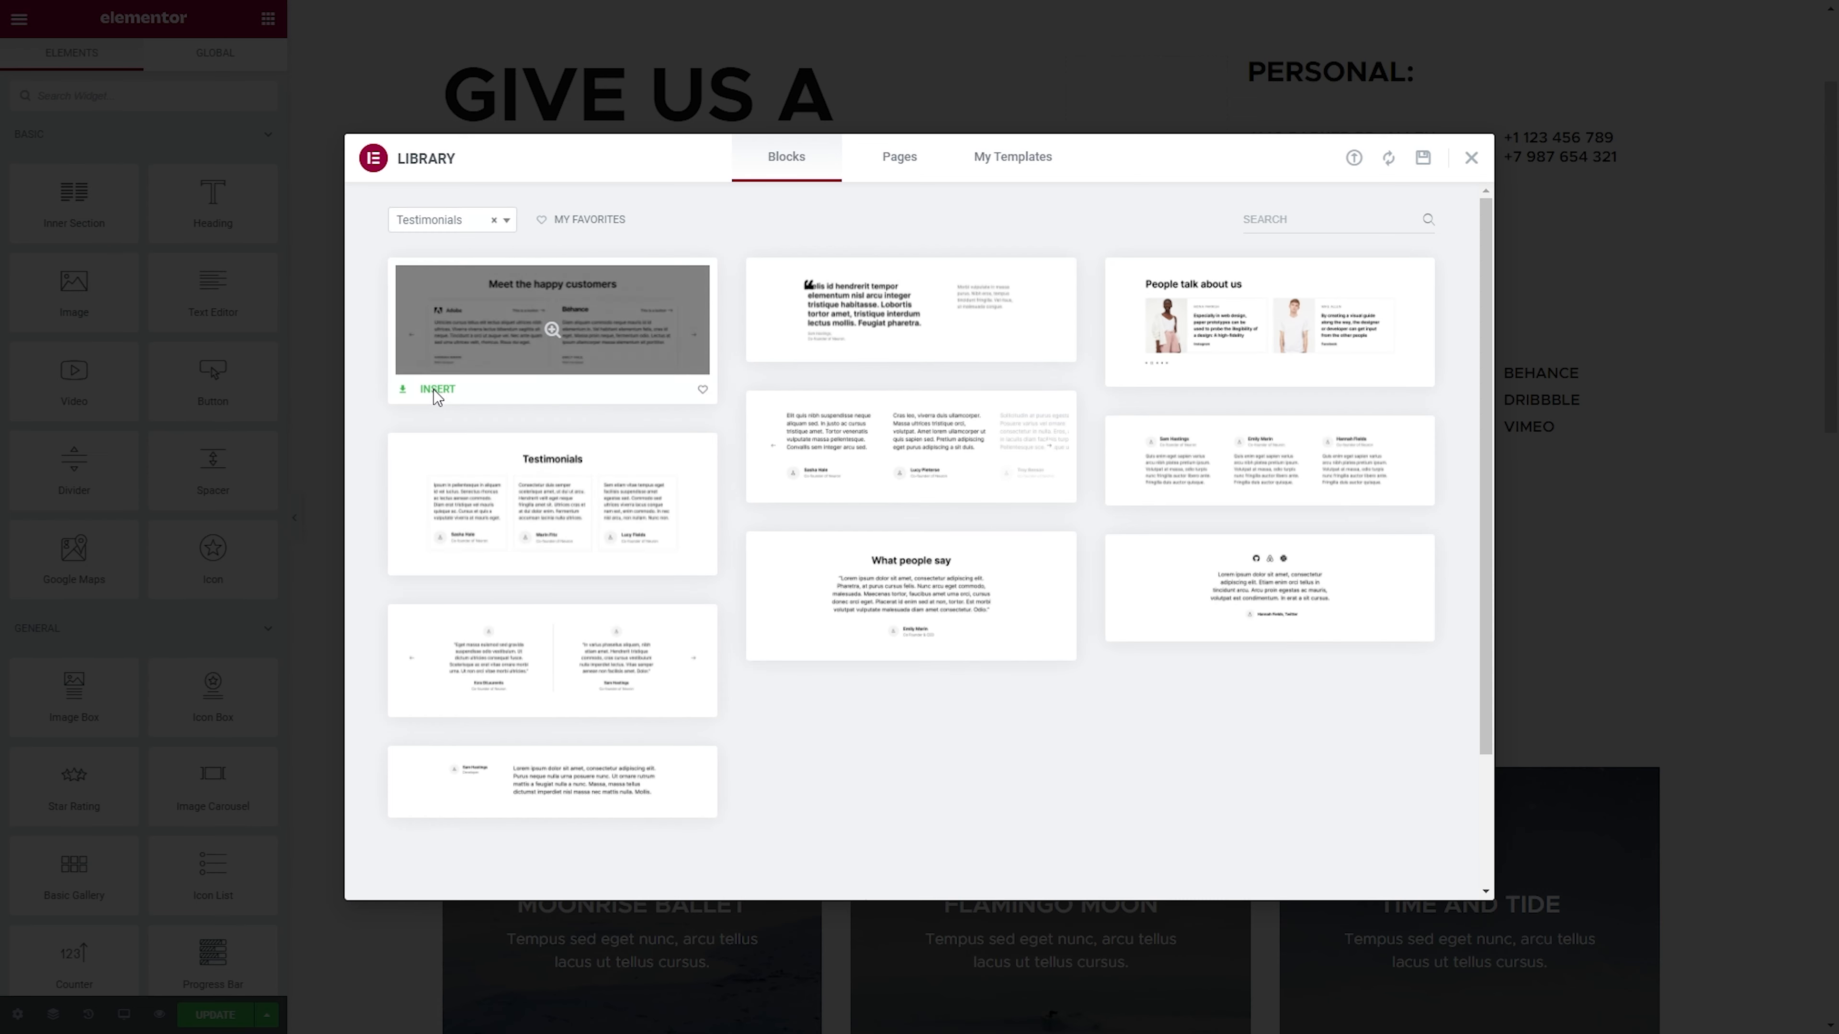
click(436, 389)
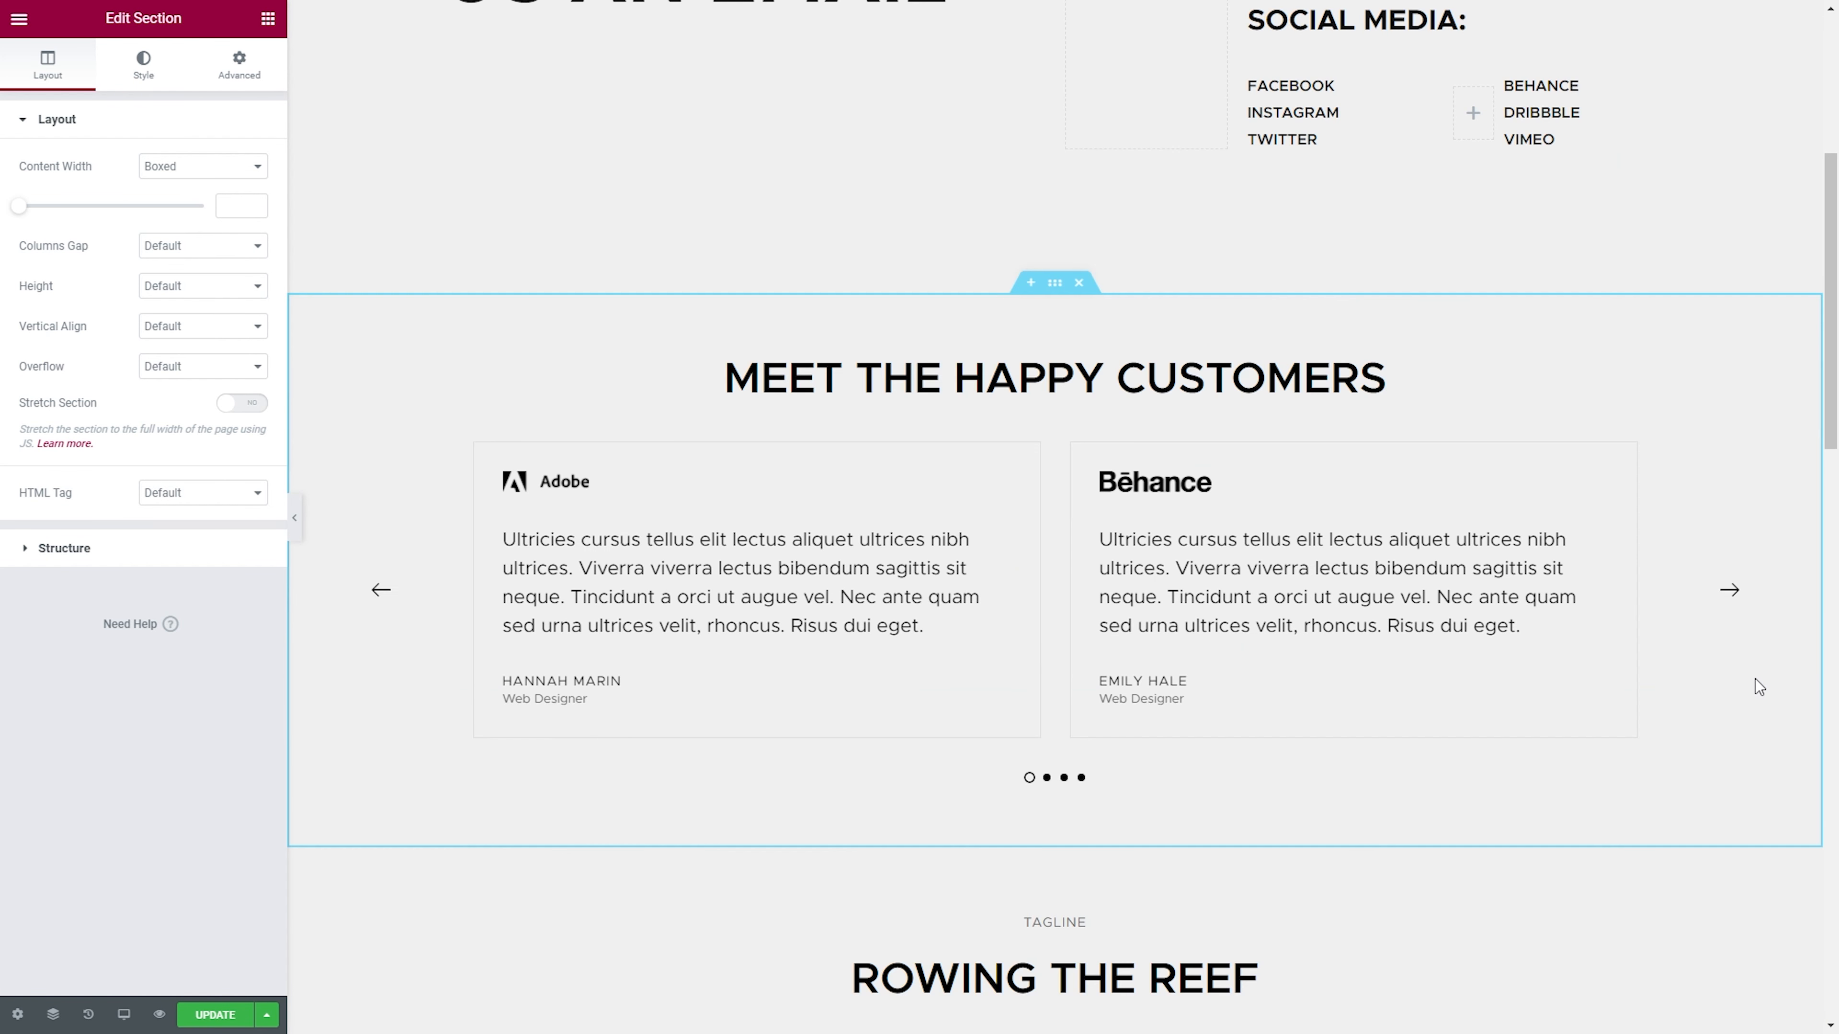
- Give a services card a Media Library background photo with a dark #3C3C3C overlay at 0.5 opacity
click(1023, 376)
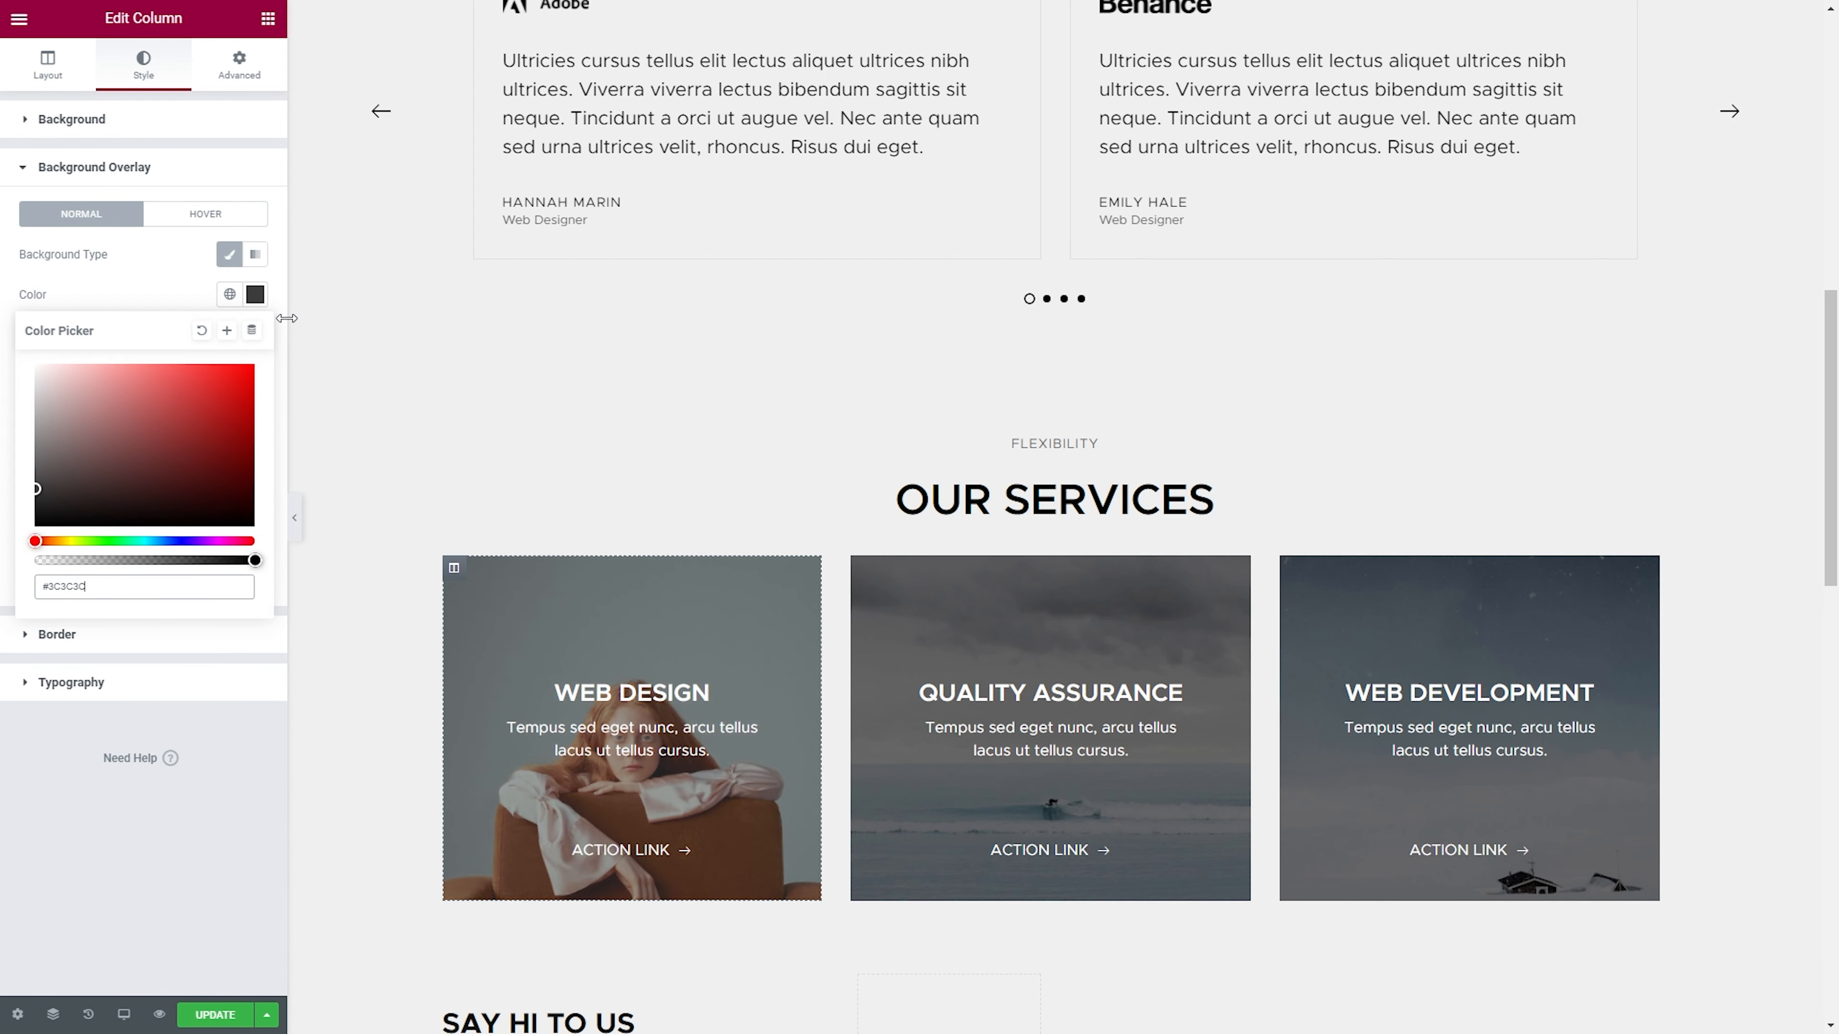
click(71, 119)
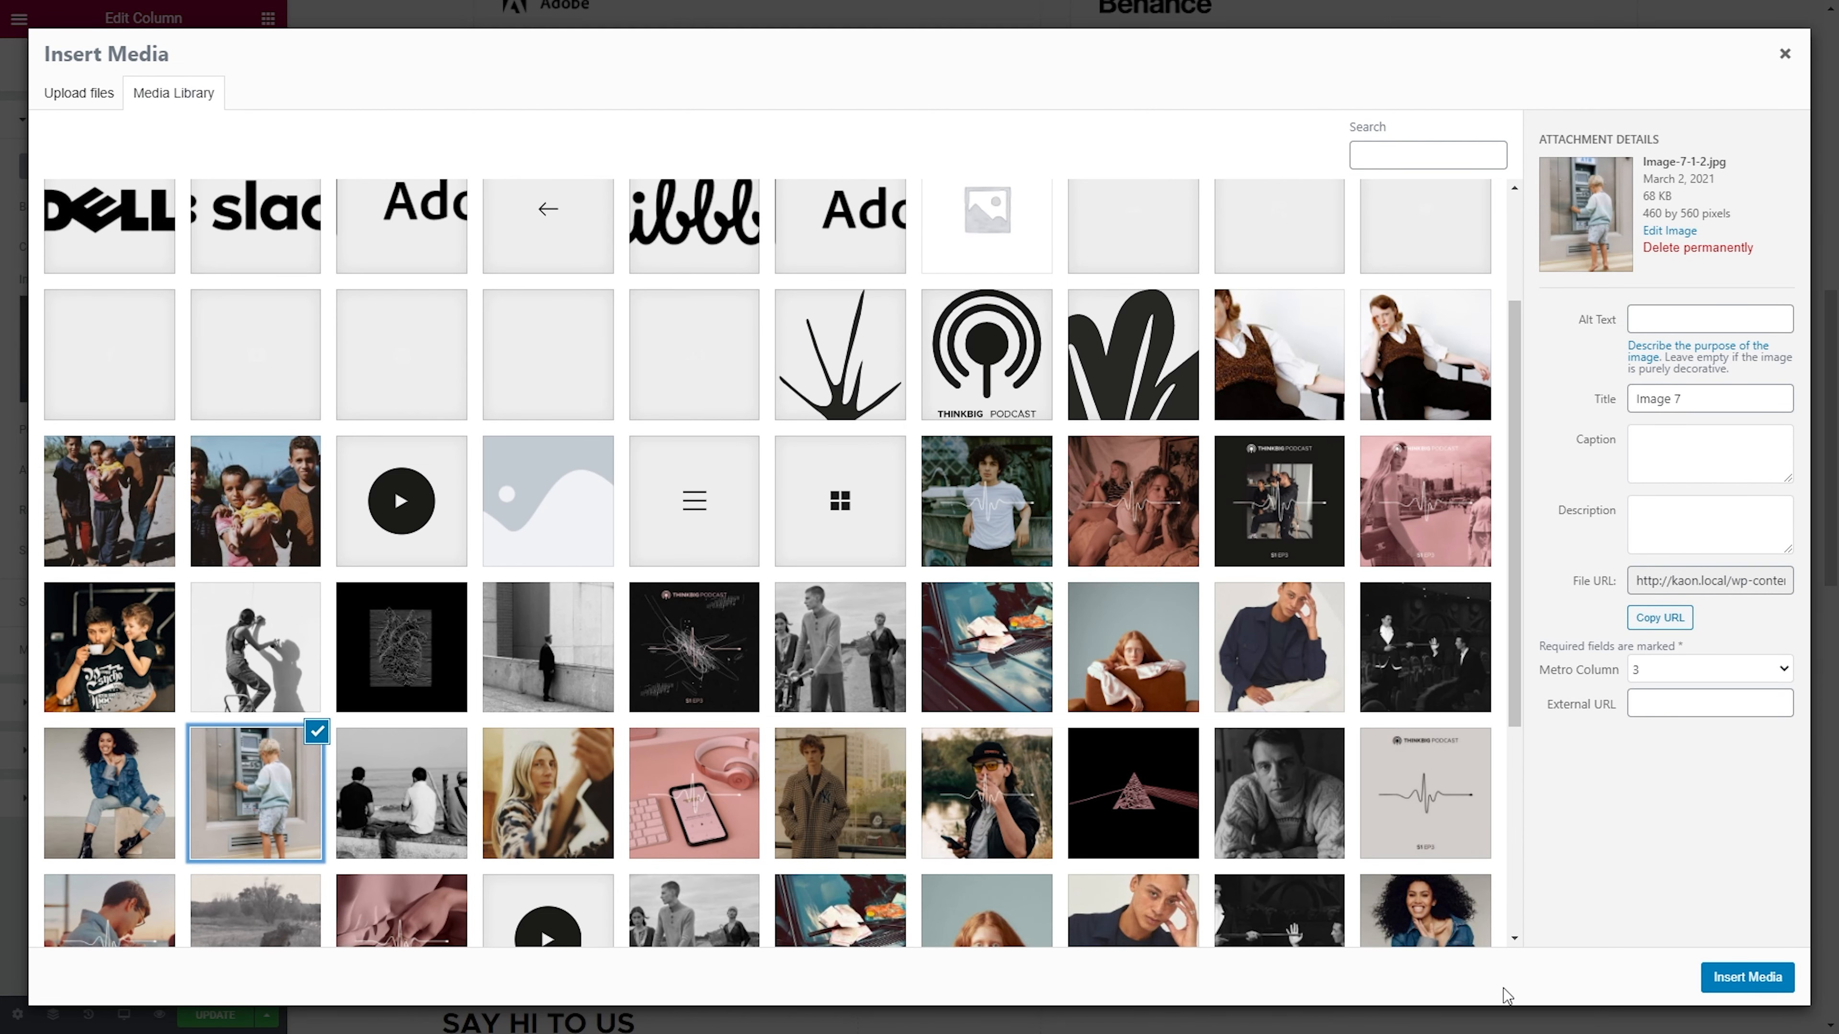
click(1747, 977)
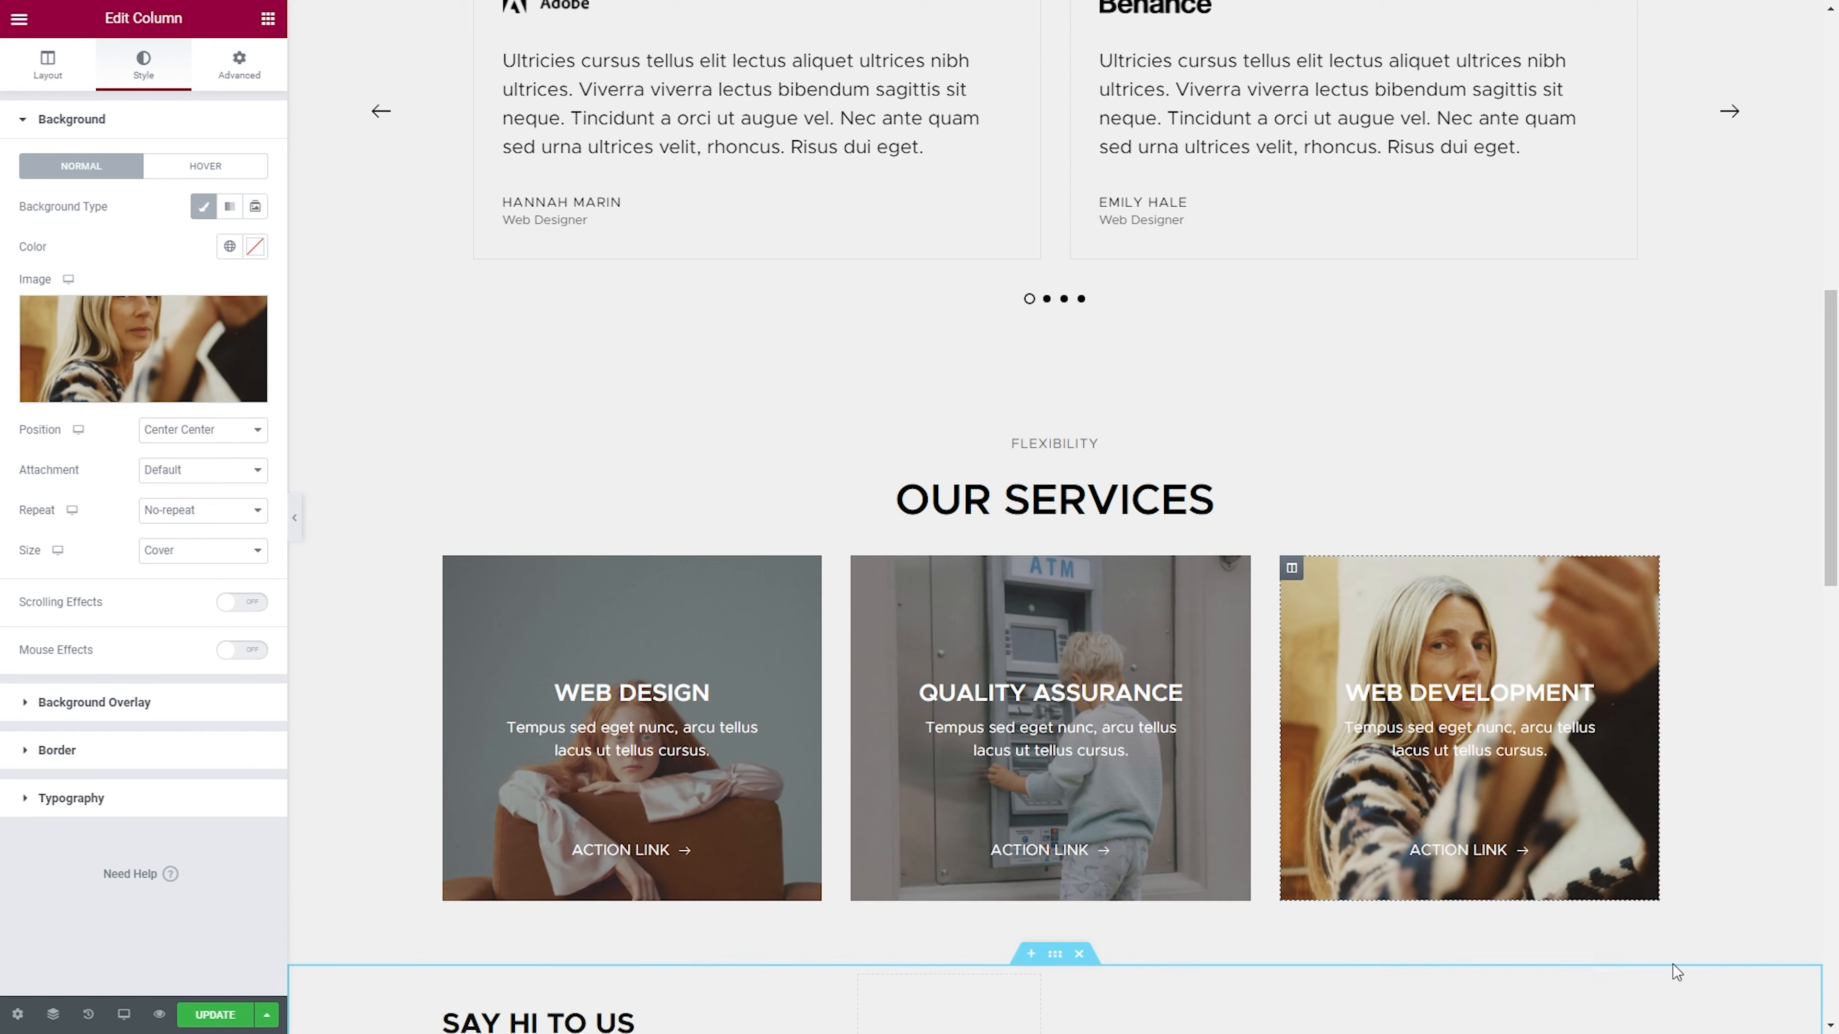
click(93, 167)
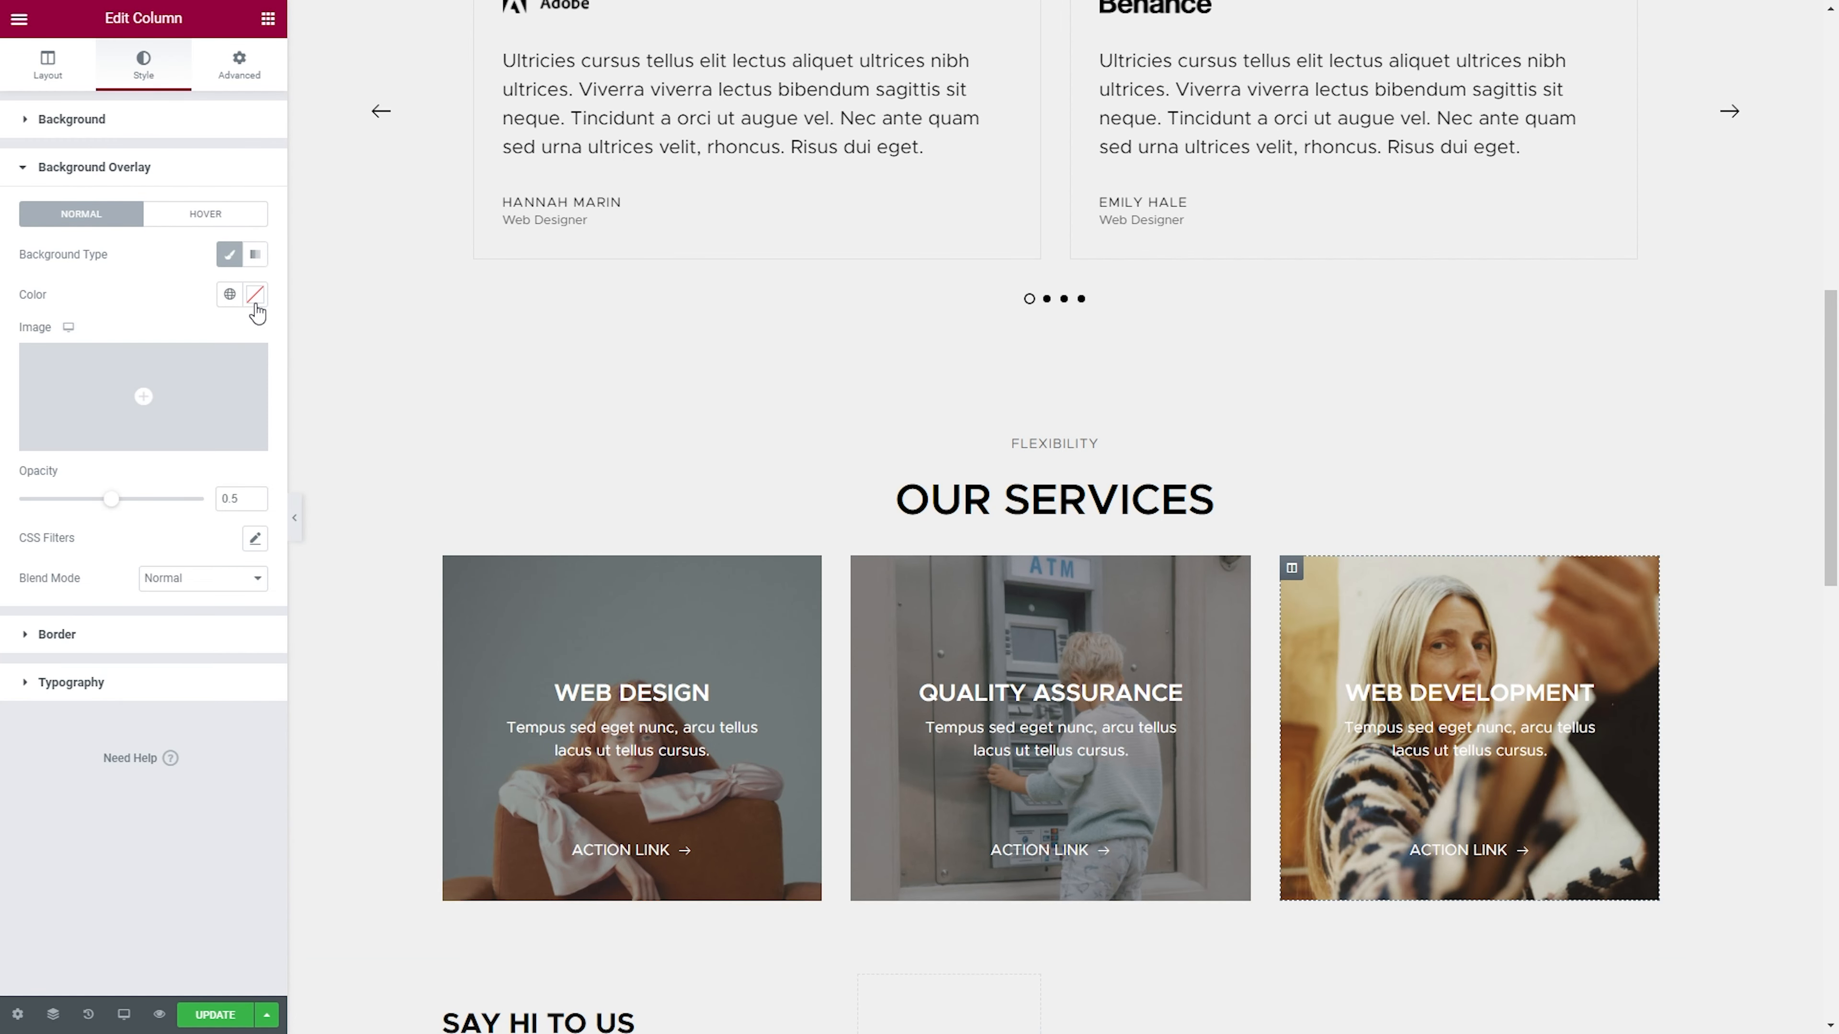
click(254, 295)
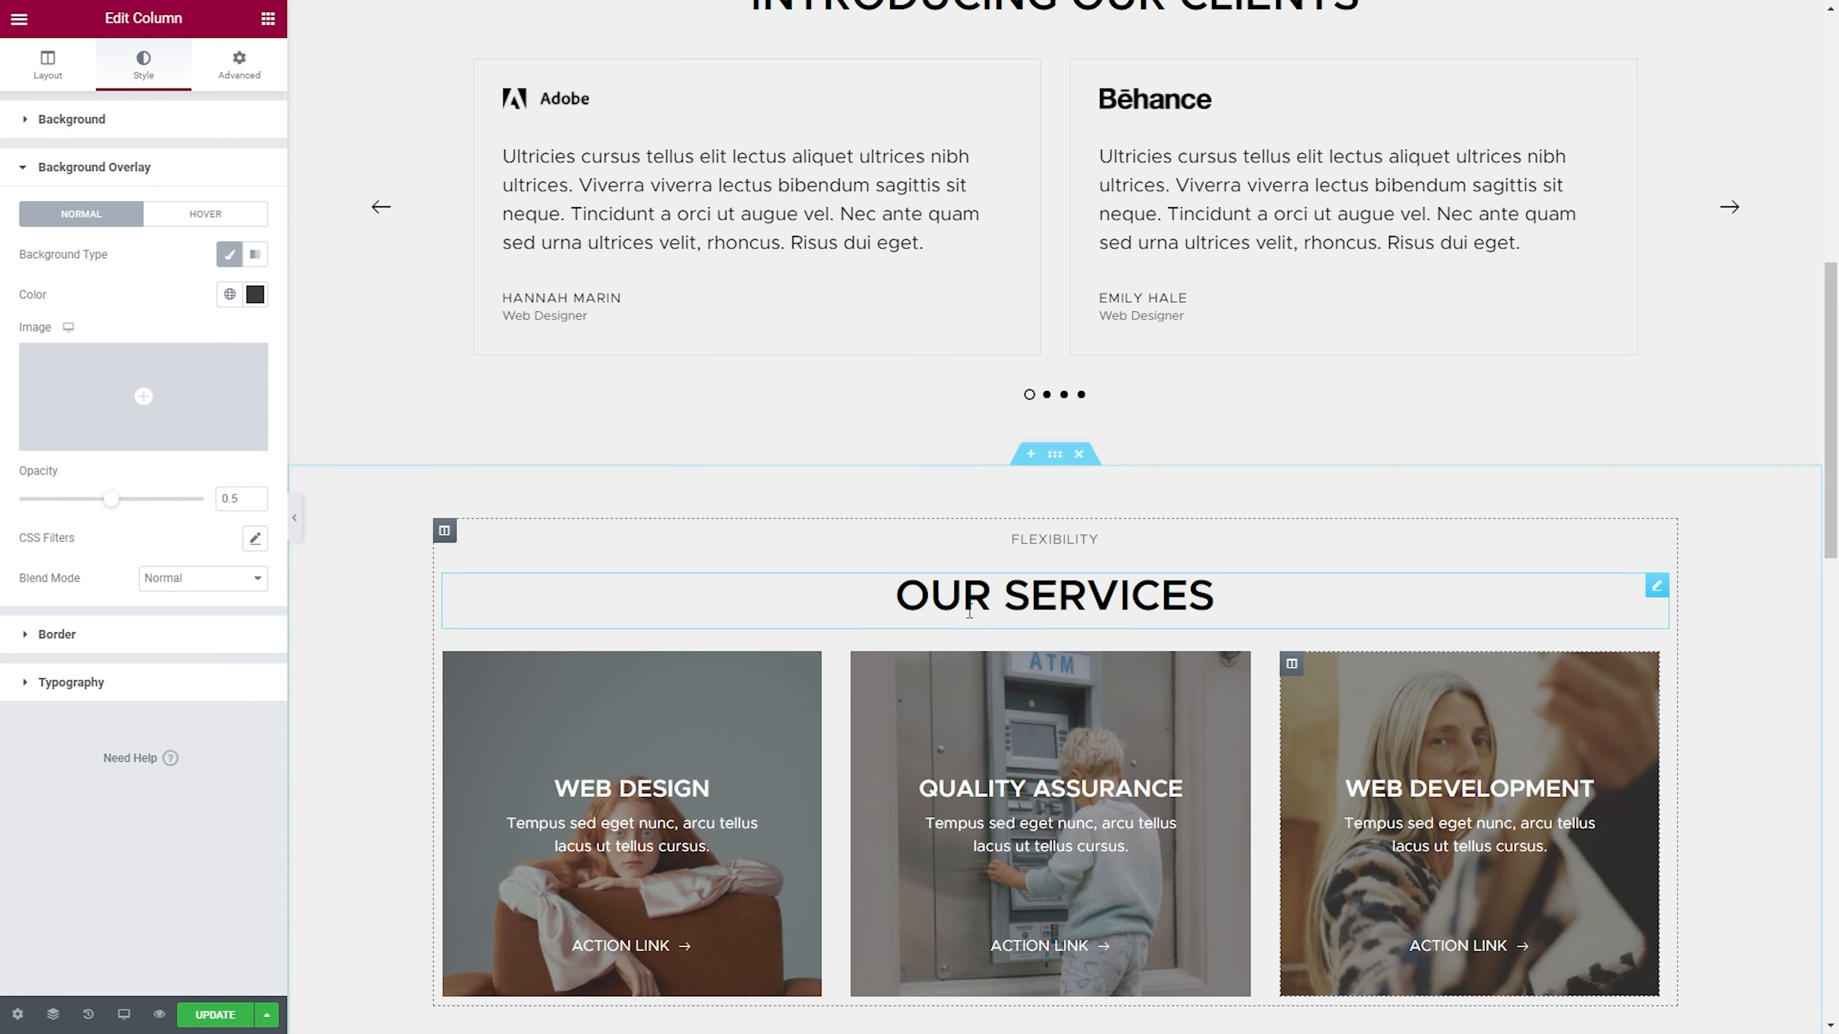
- Save the Our Services section as 'Services Template Section' and close the Library
scroll(down, 3)
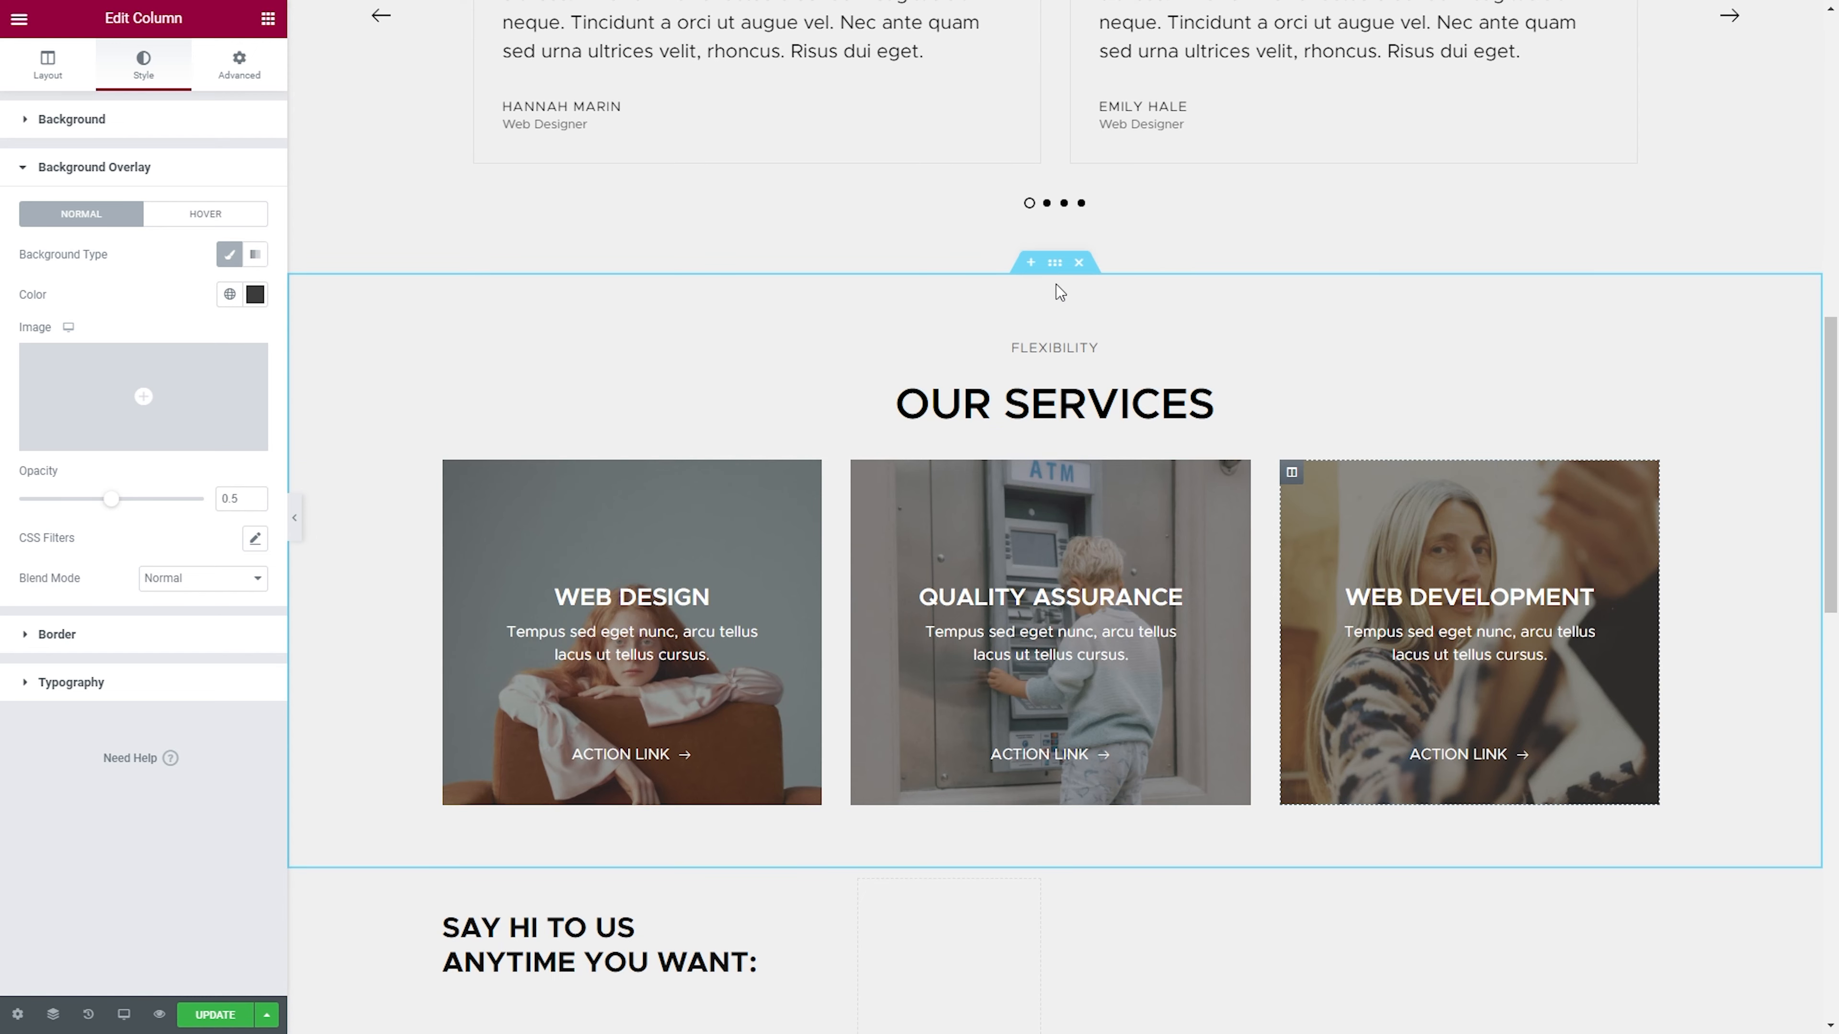
right_click(1054, 263)
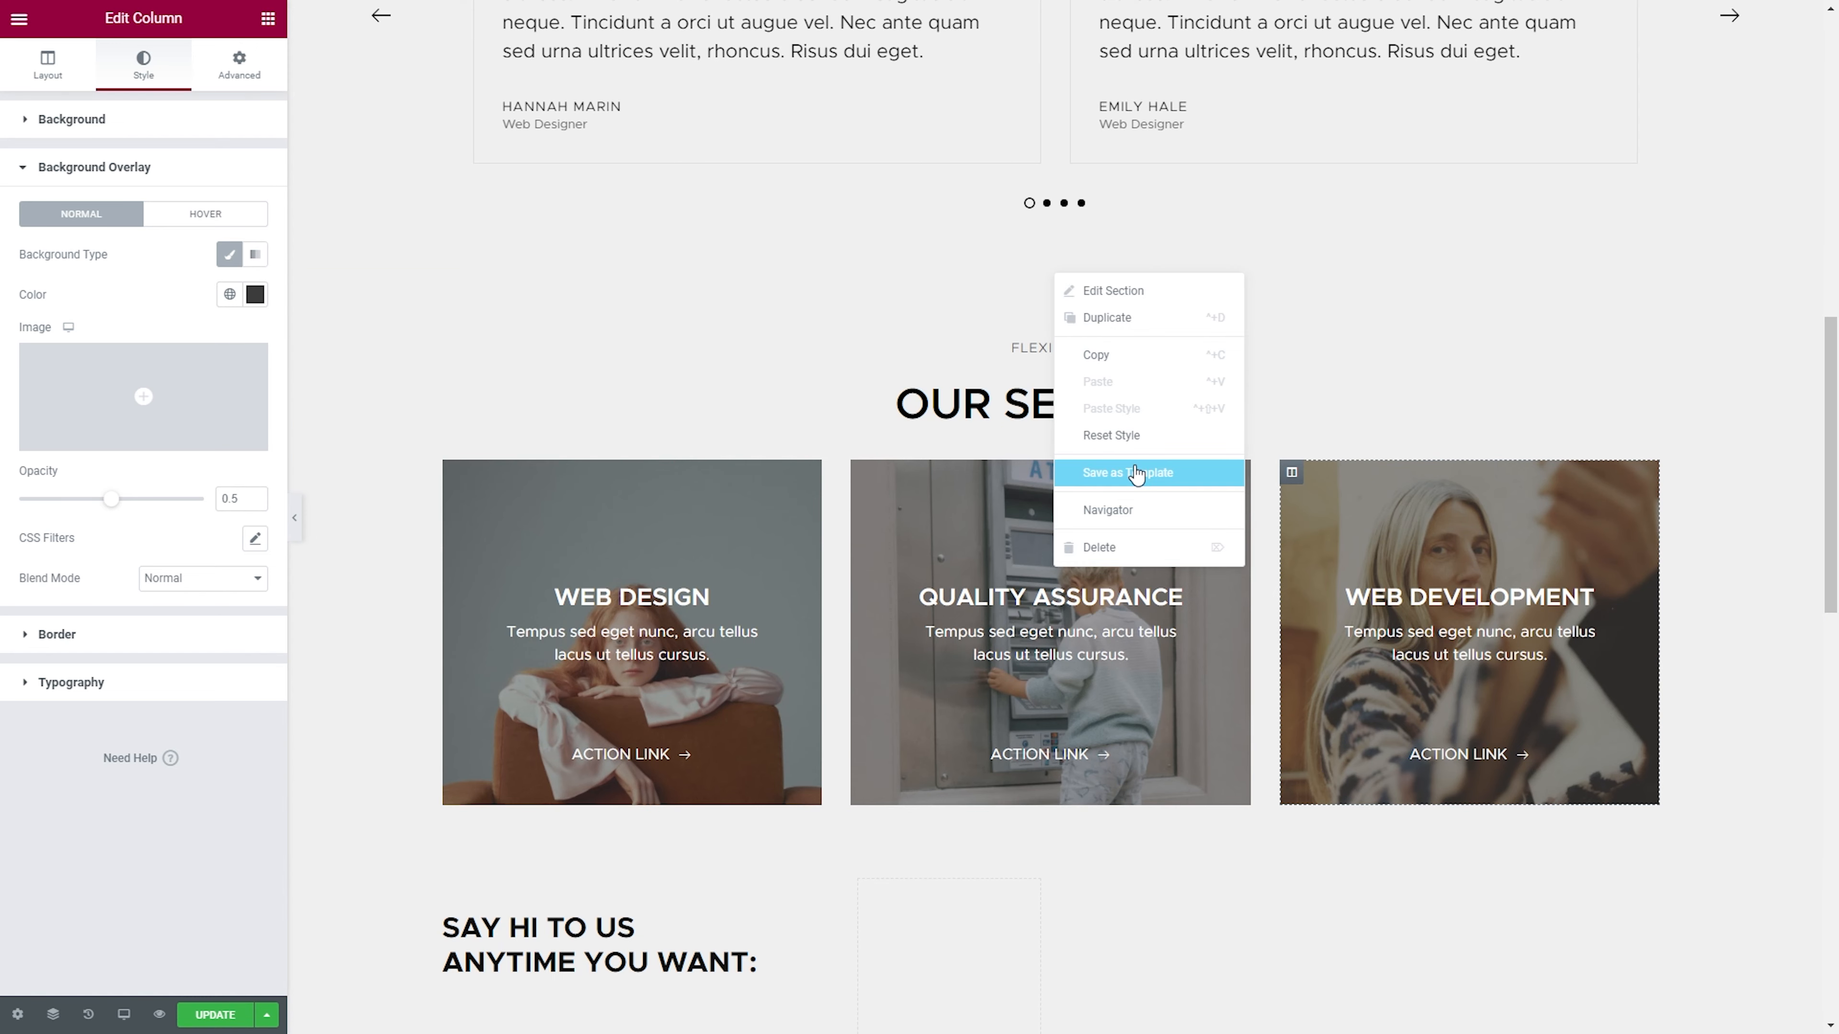
click(1128, 473)
text(Services Template Section)
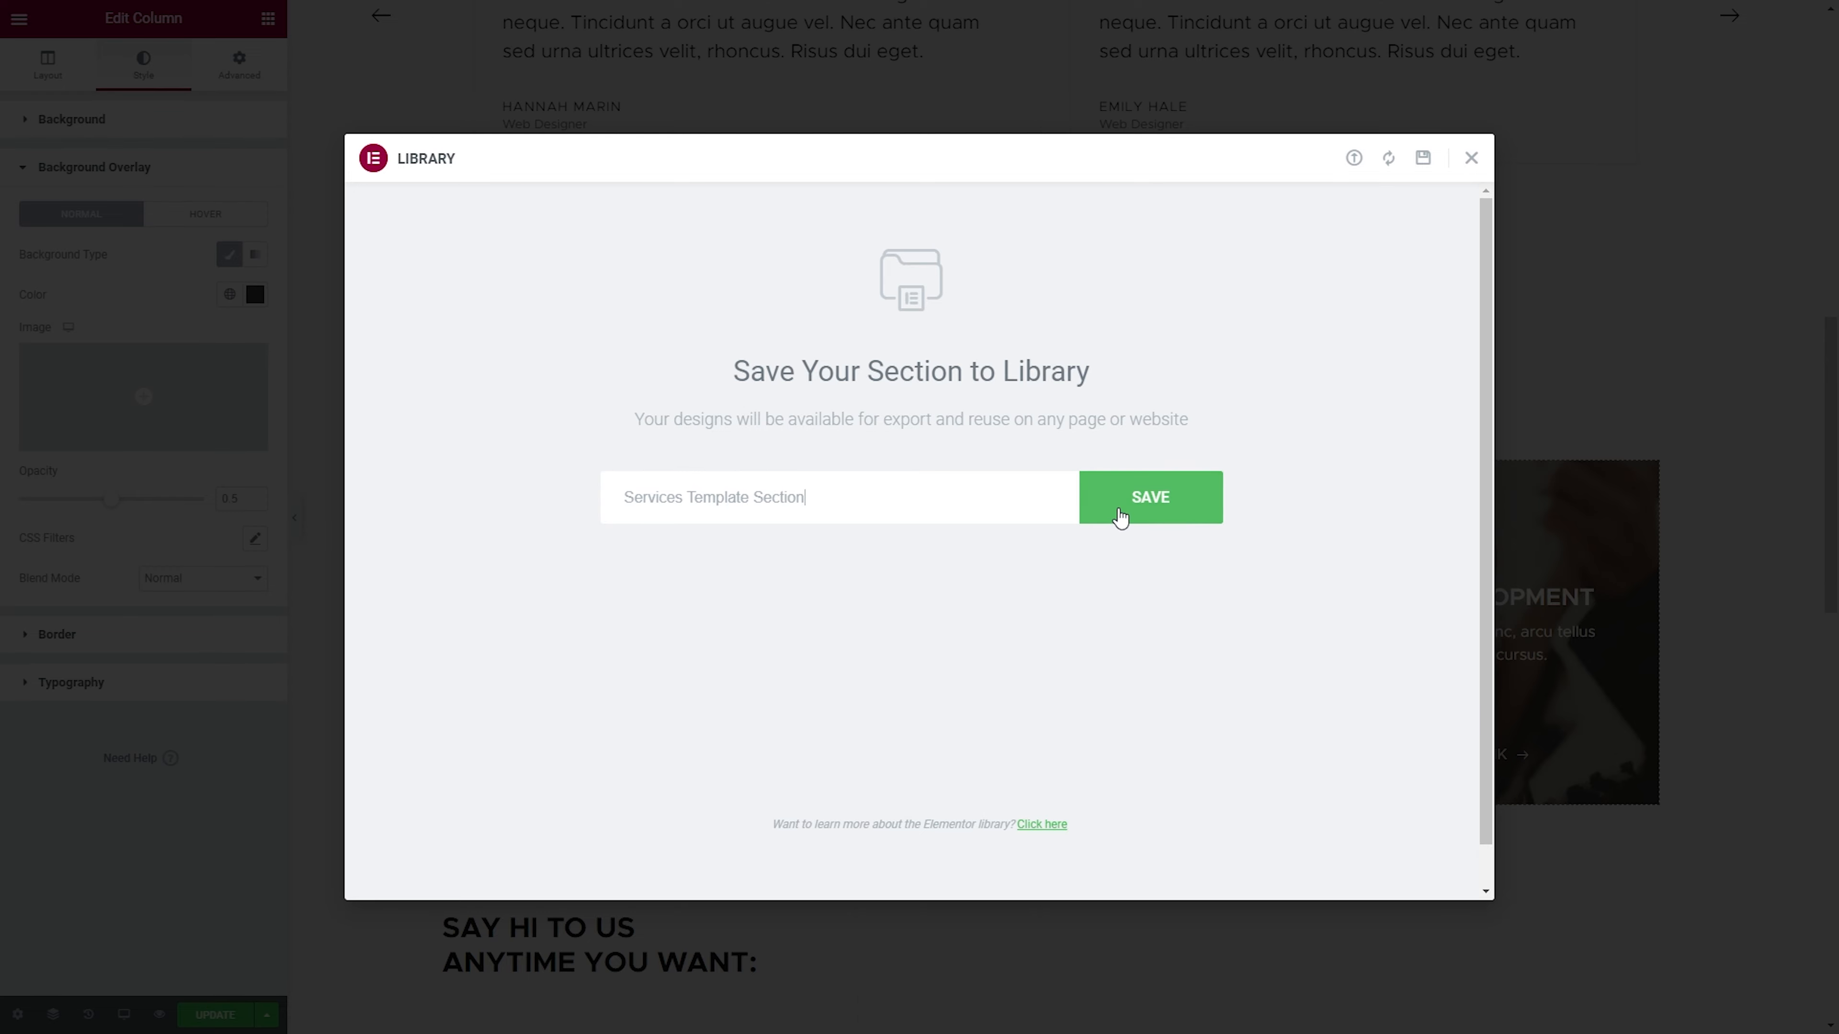
click(1150, 497)
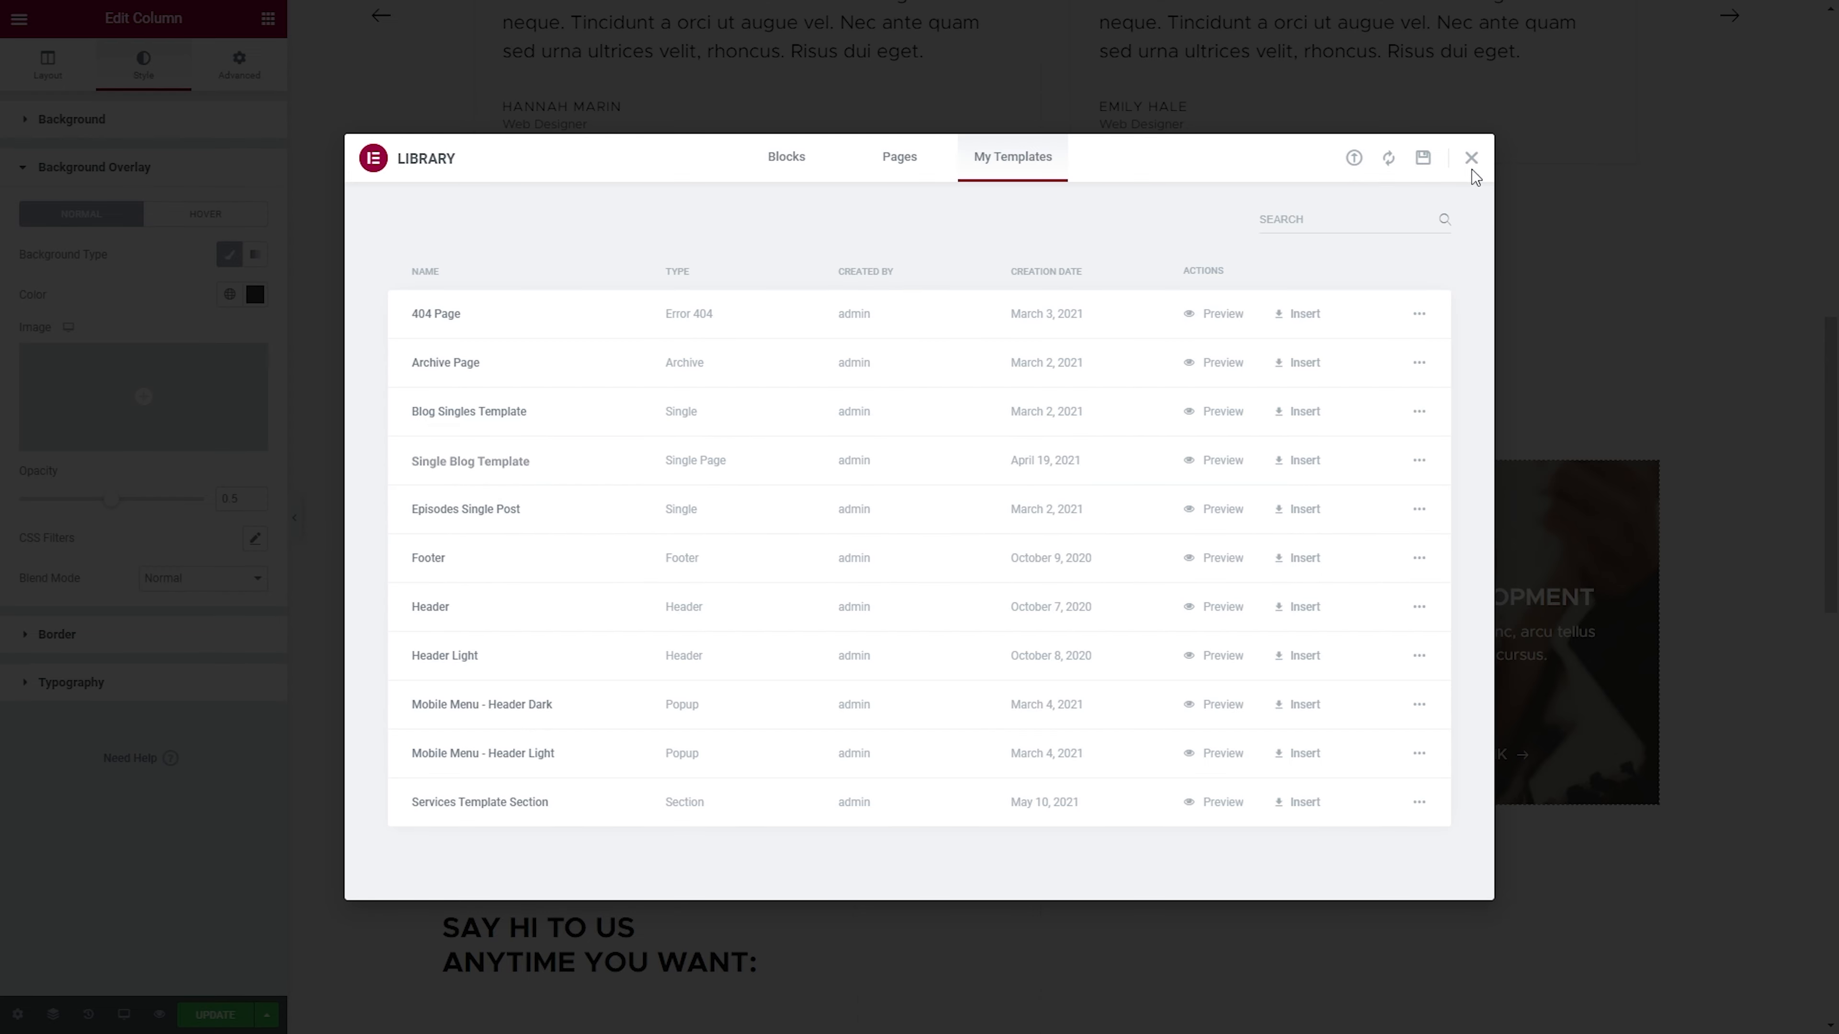
click(1468, 159)
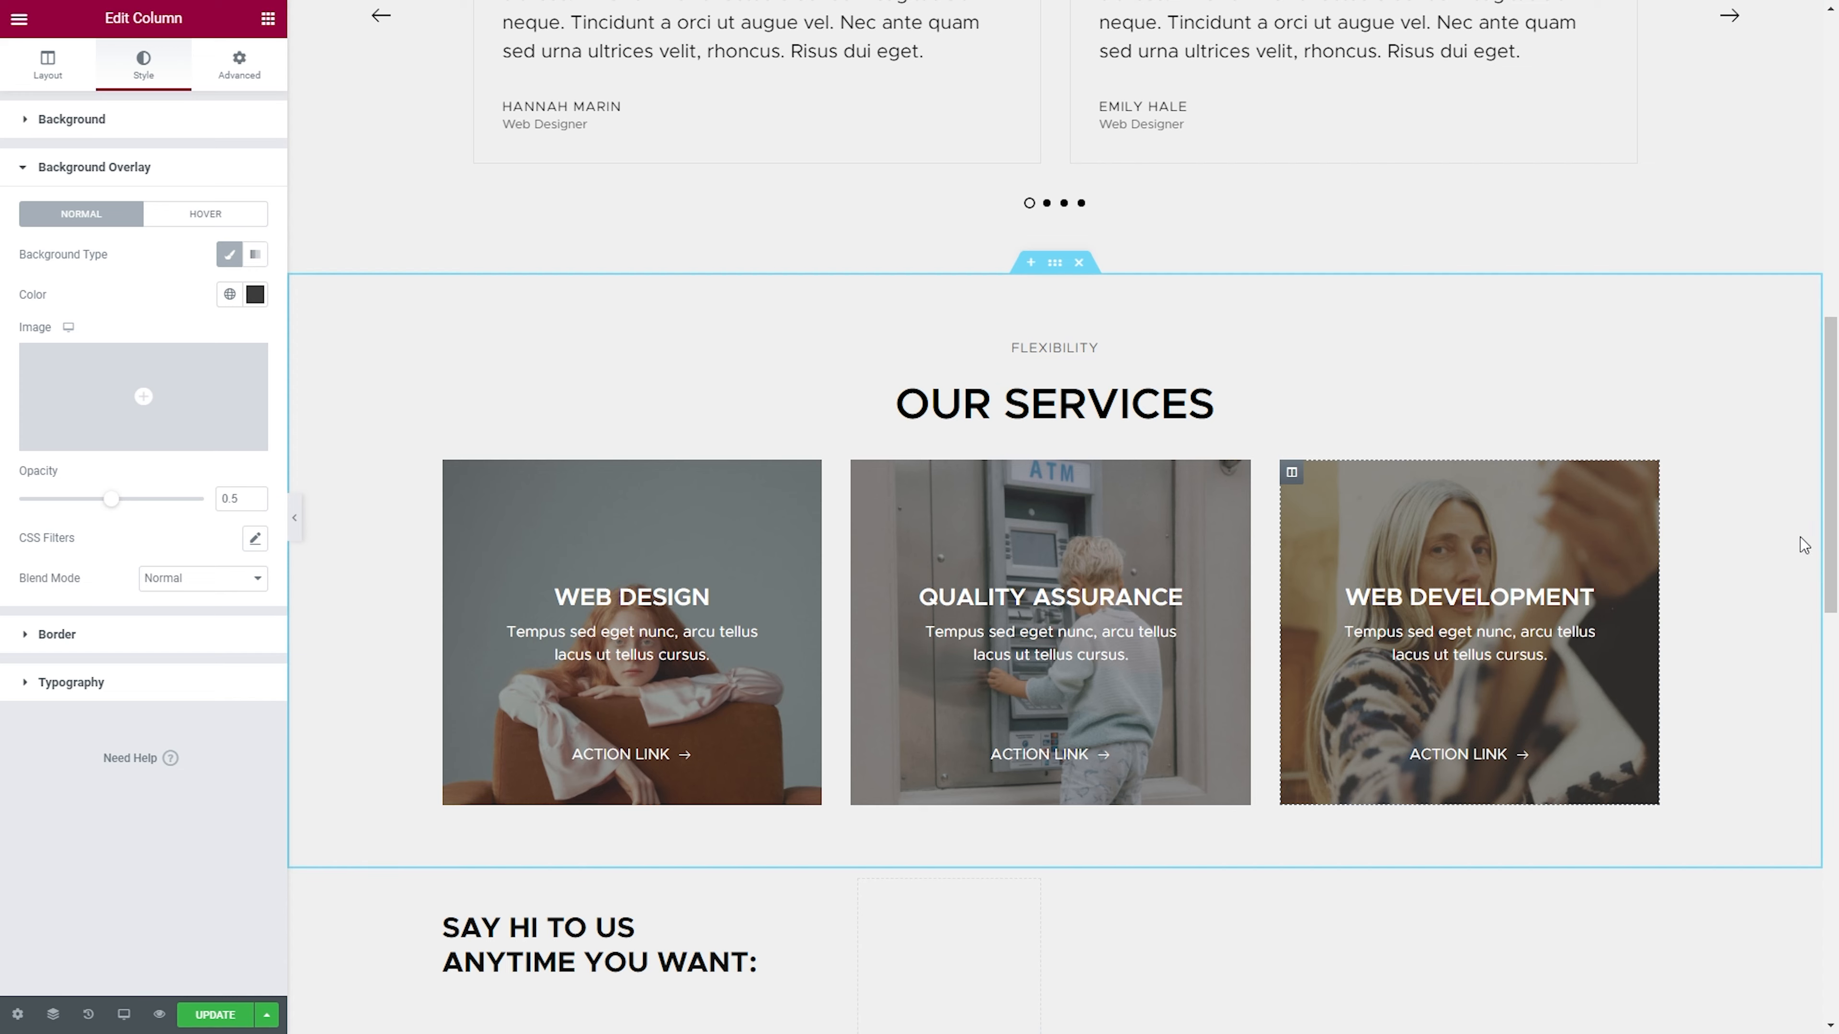
- Save the whole page as 'Contact Page Template' and review it in My Templates
click(266, 1029)
text(Contac)
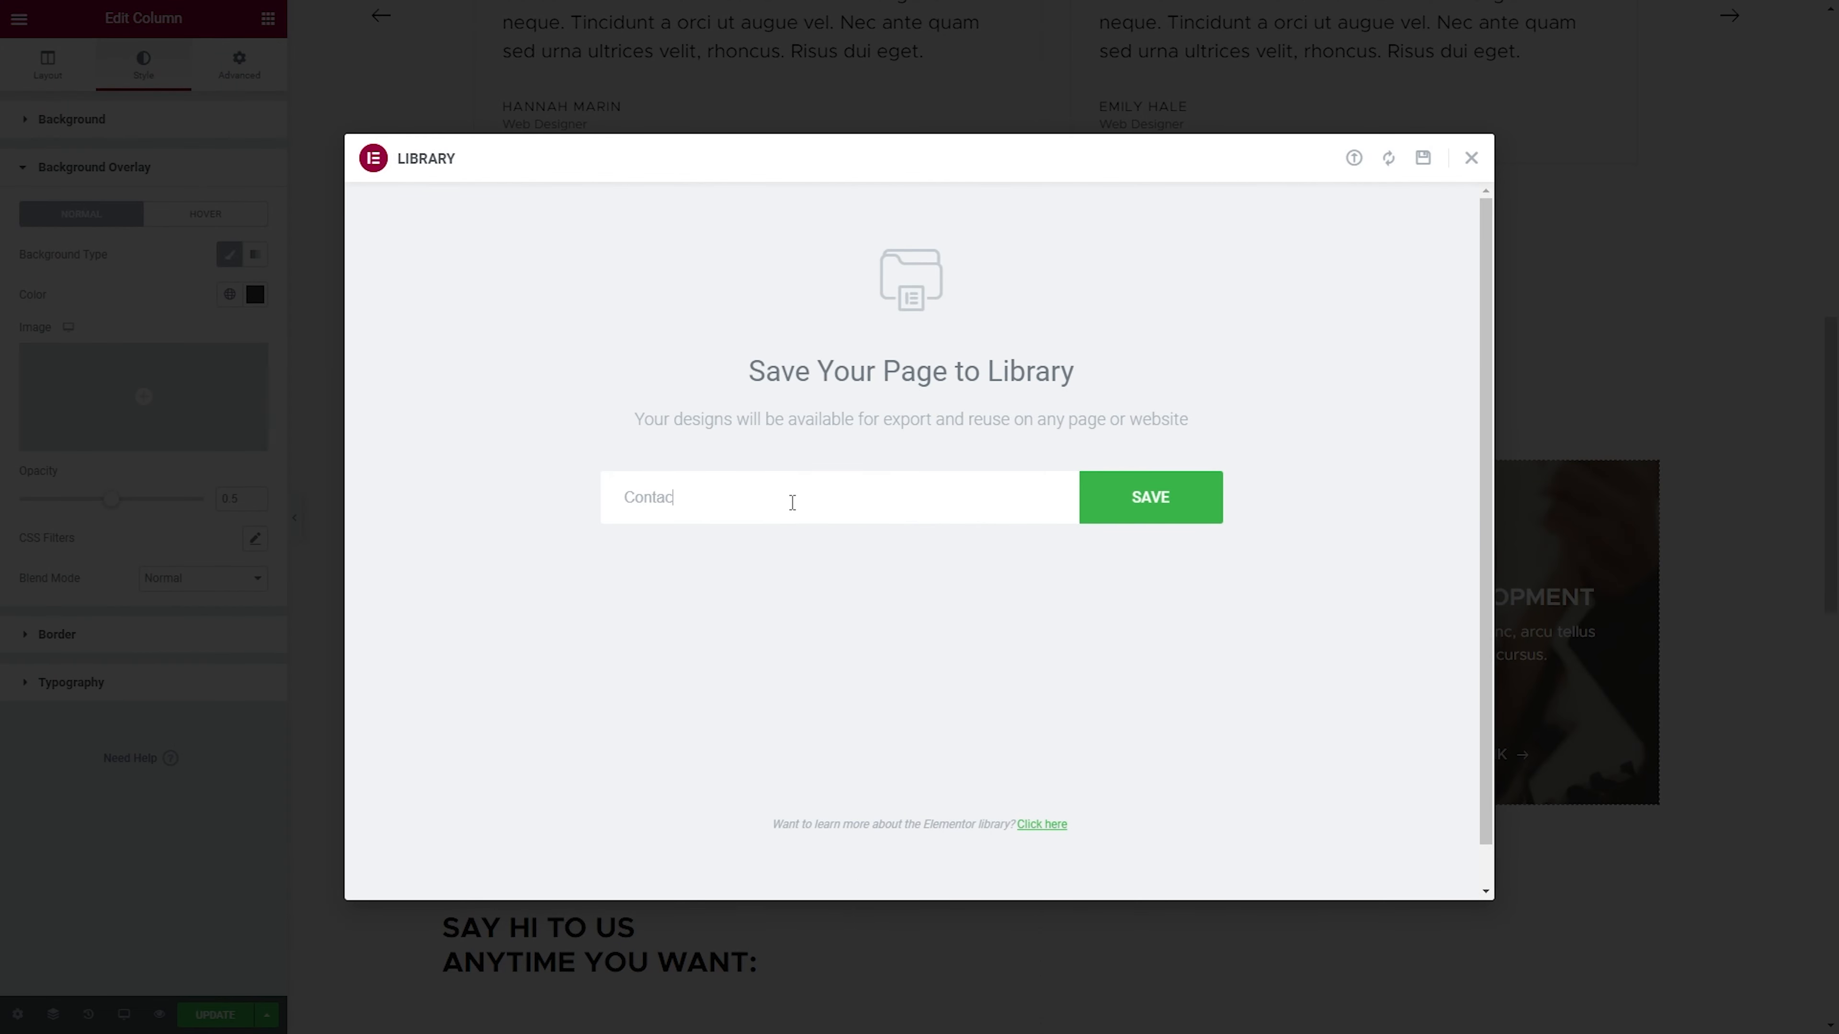
click(1161, 500)
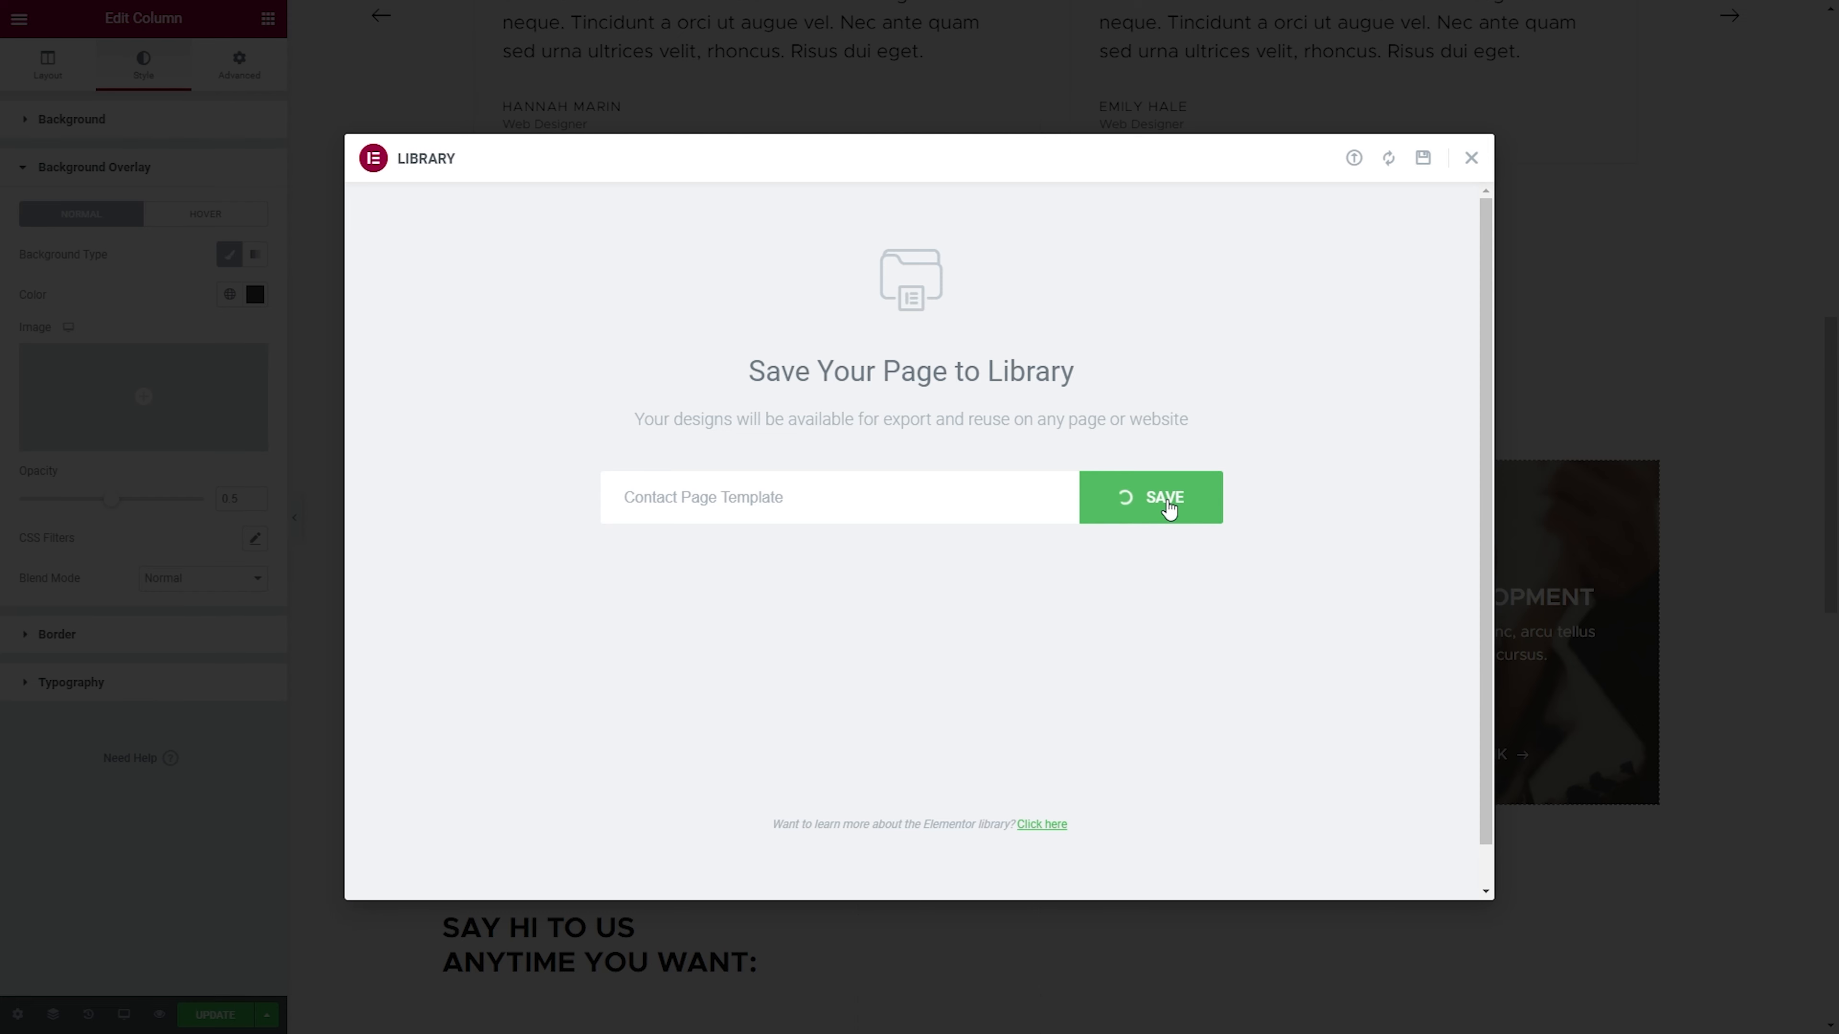
click(1161, 498)
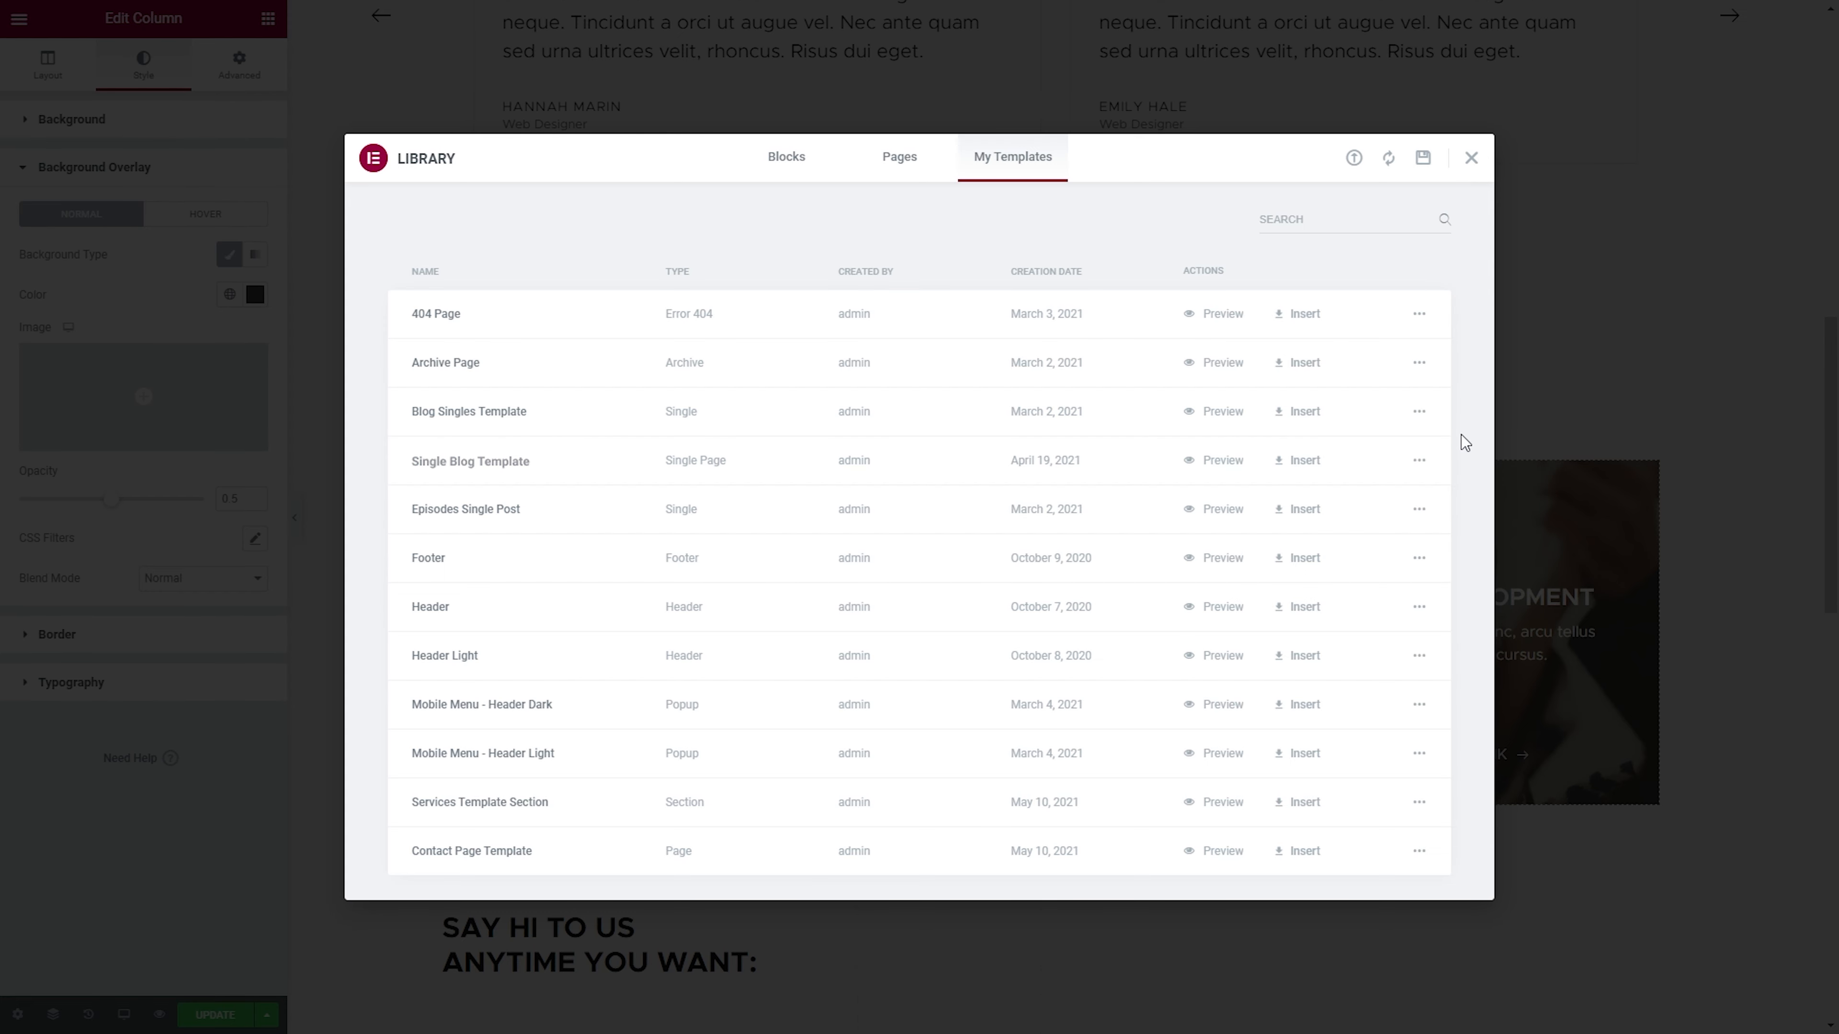
mouse_move(986, 278)
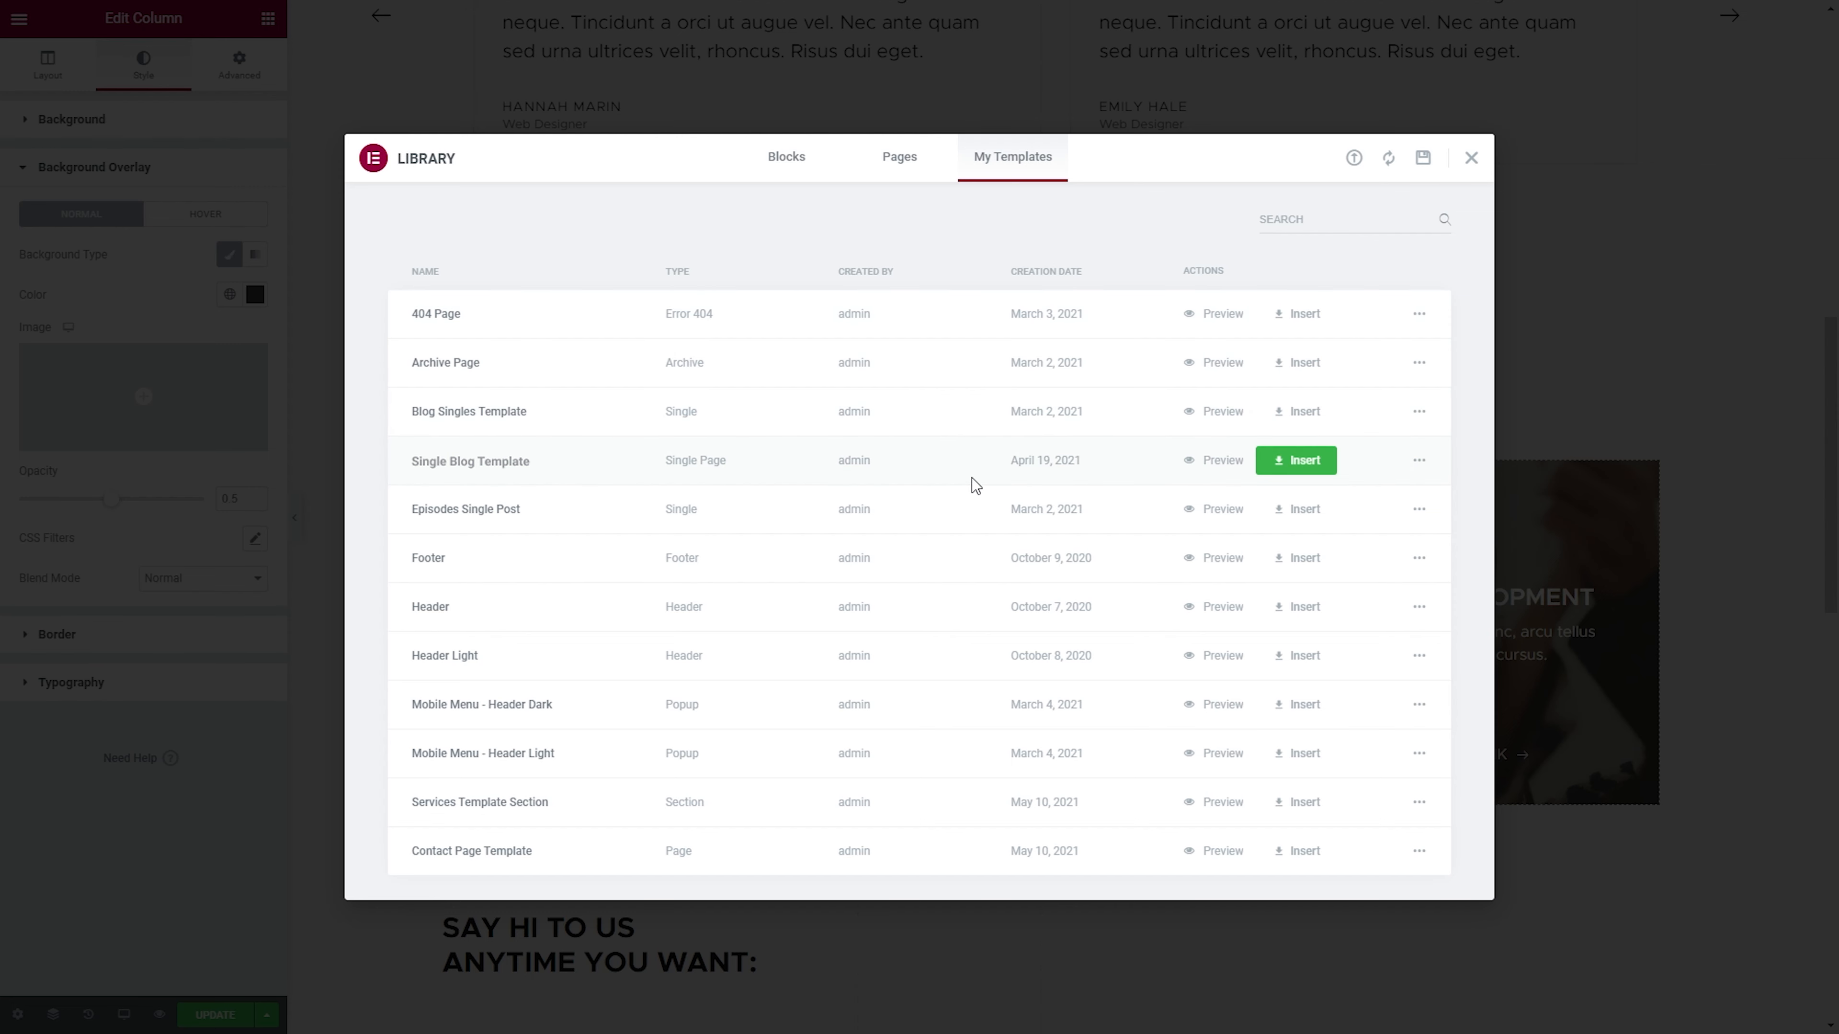
mouse_move(1209, 473)
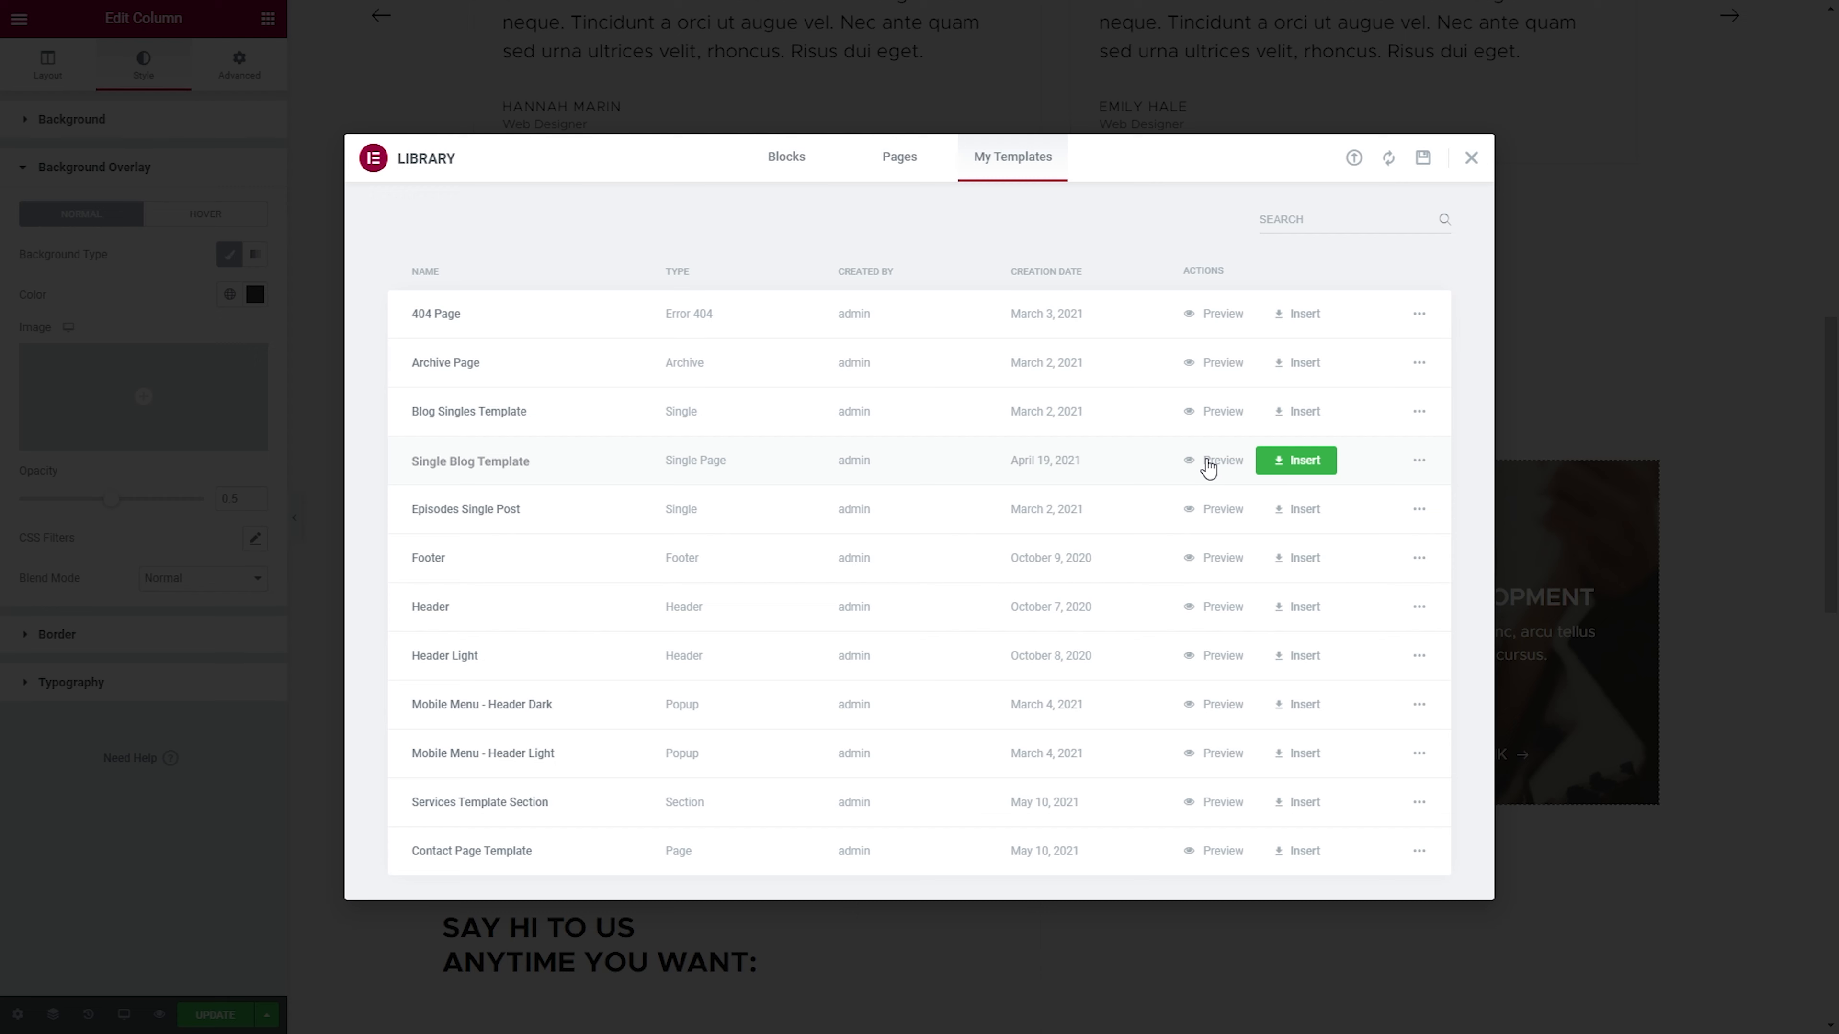
click(1419, 460)
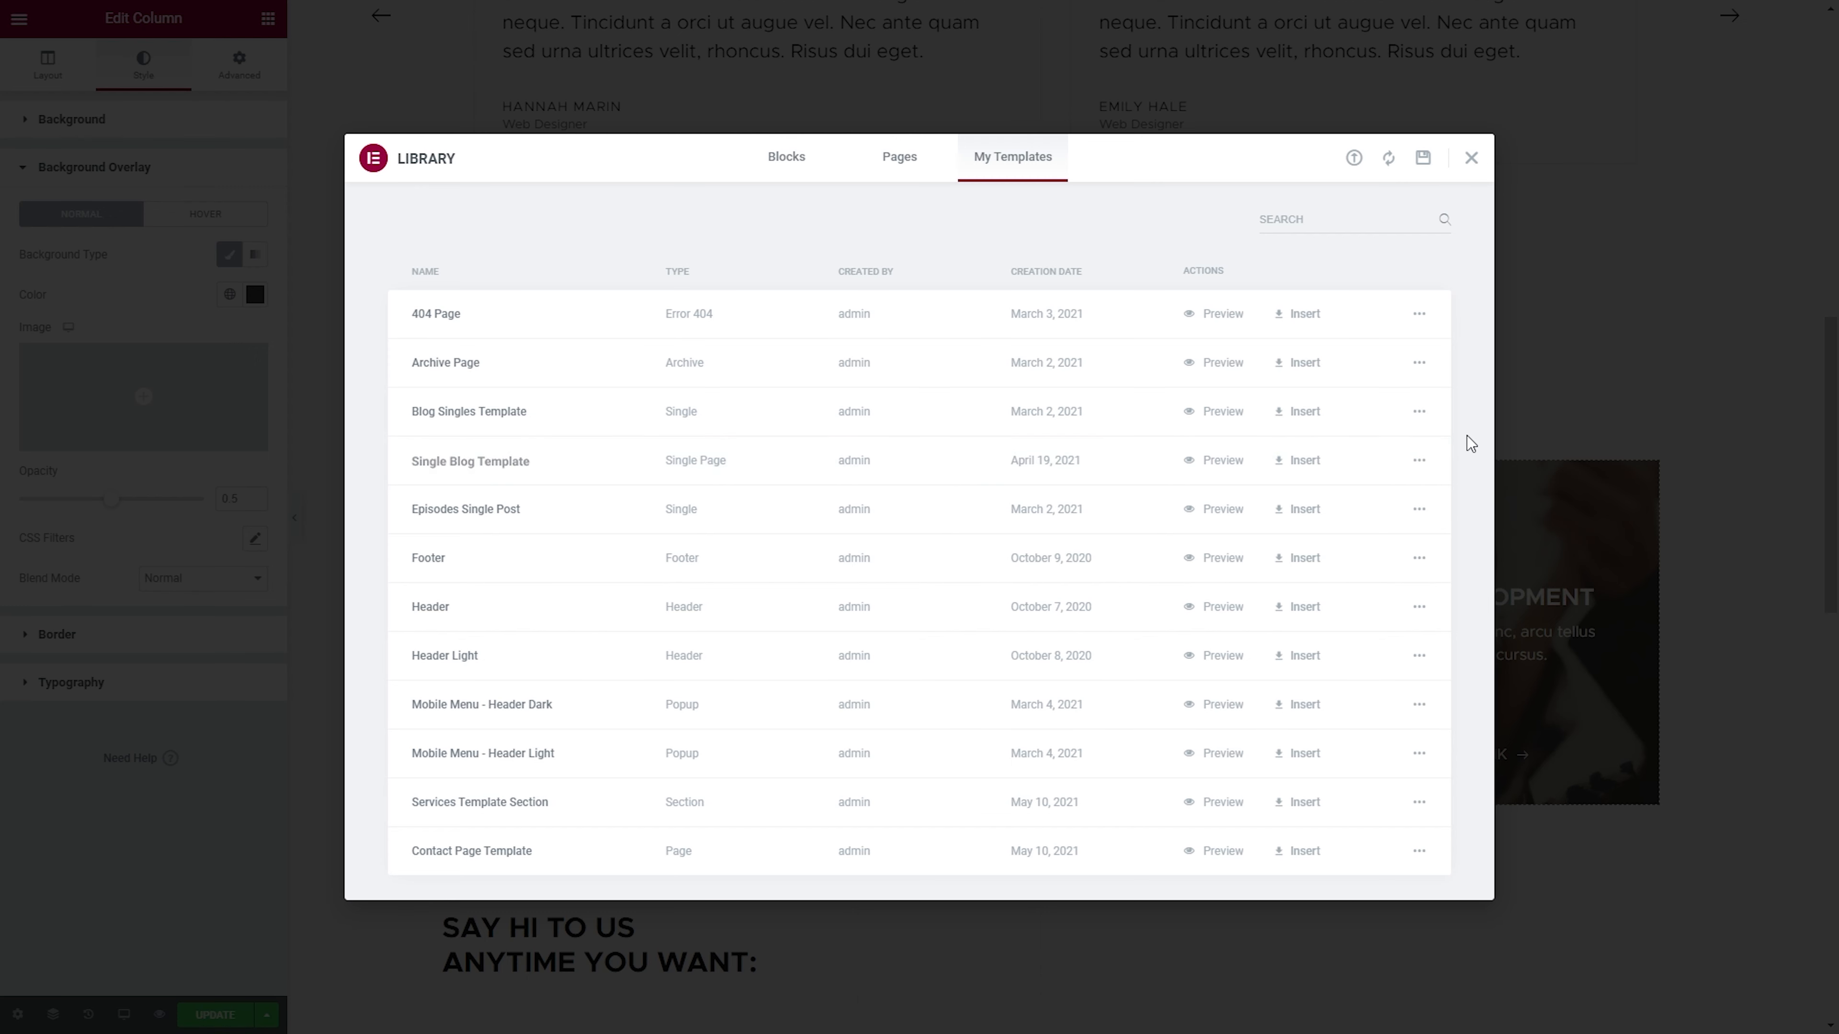
mouse_move(1388, 158)
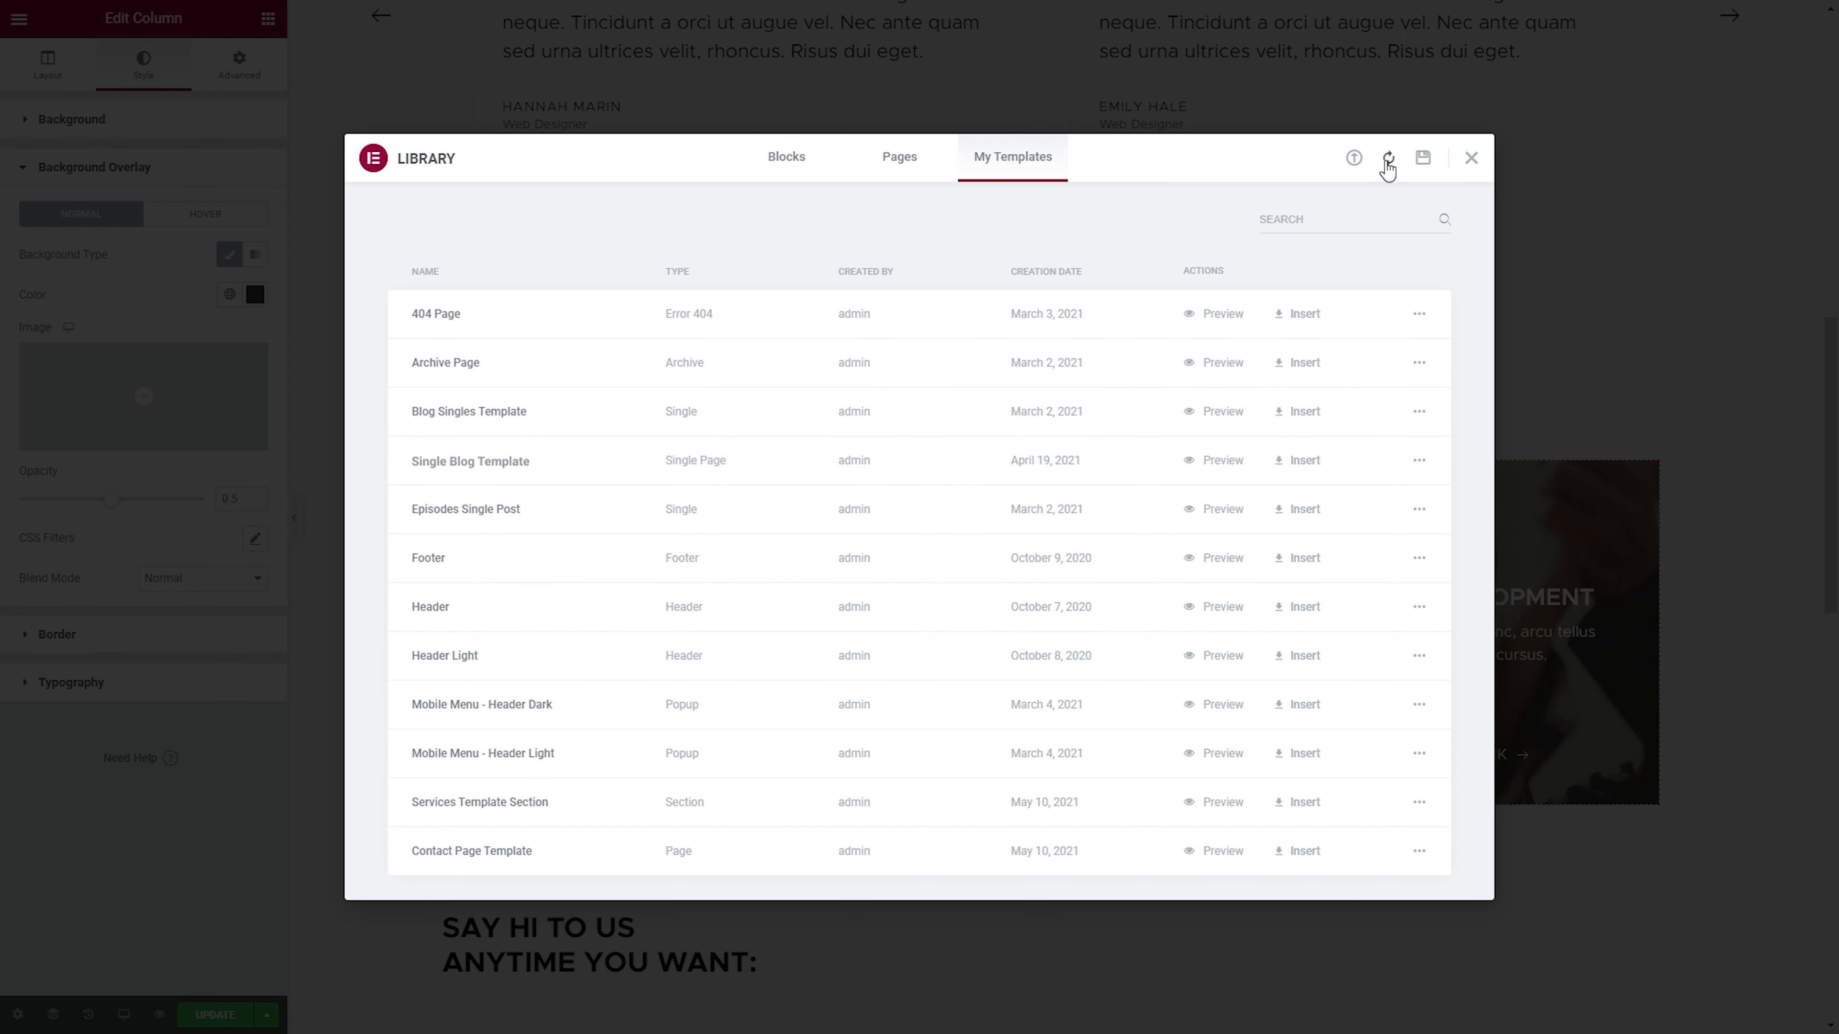
mouse_move(1421, 165)
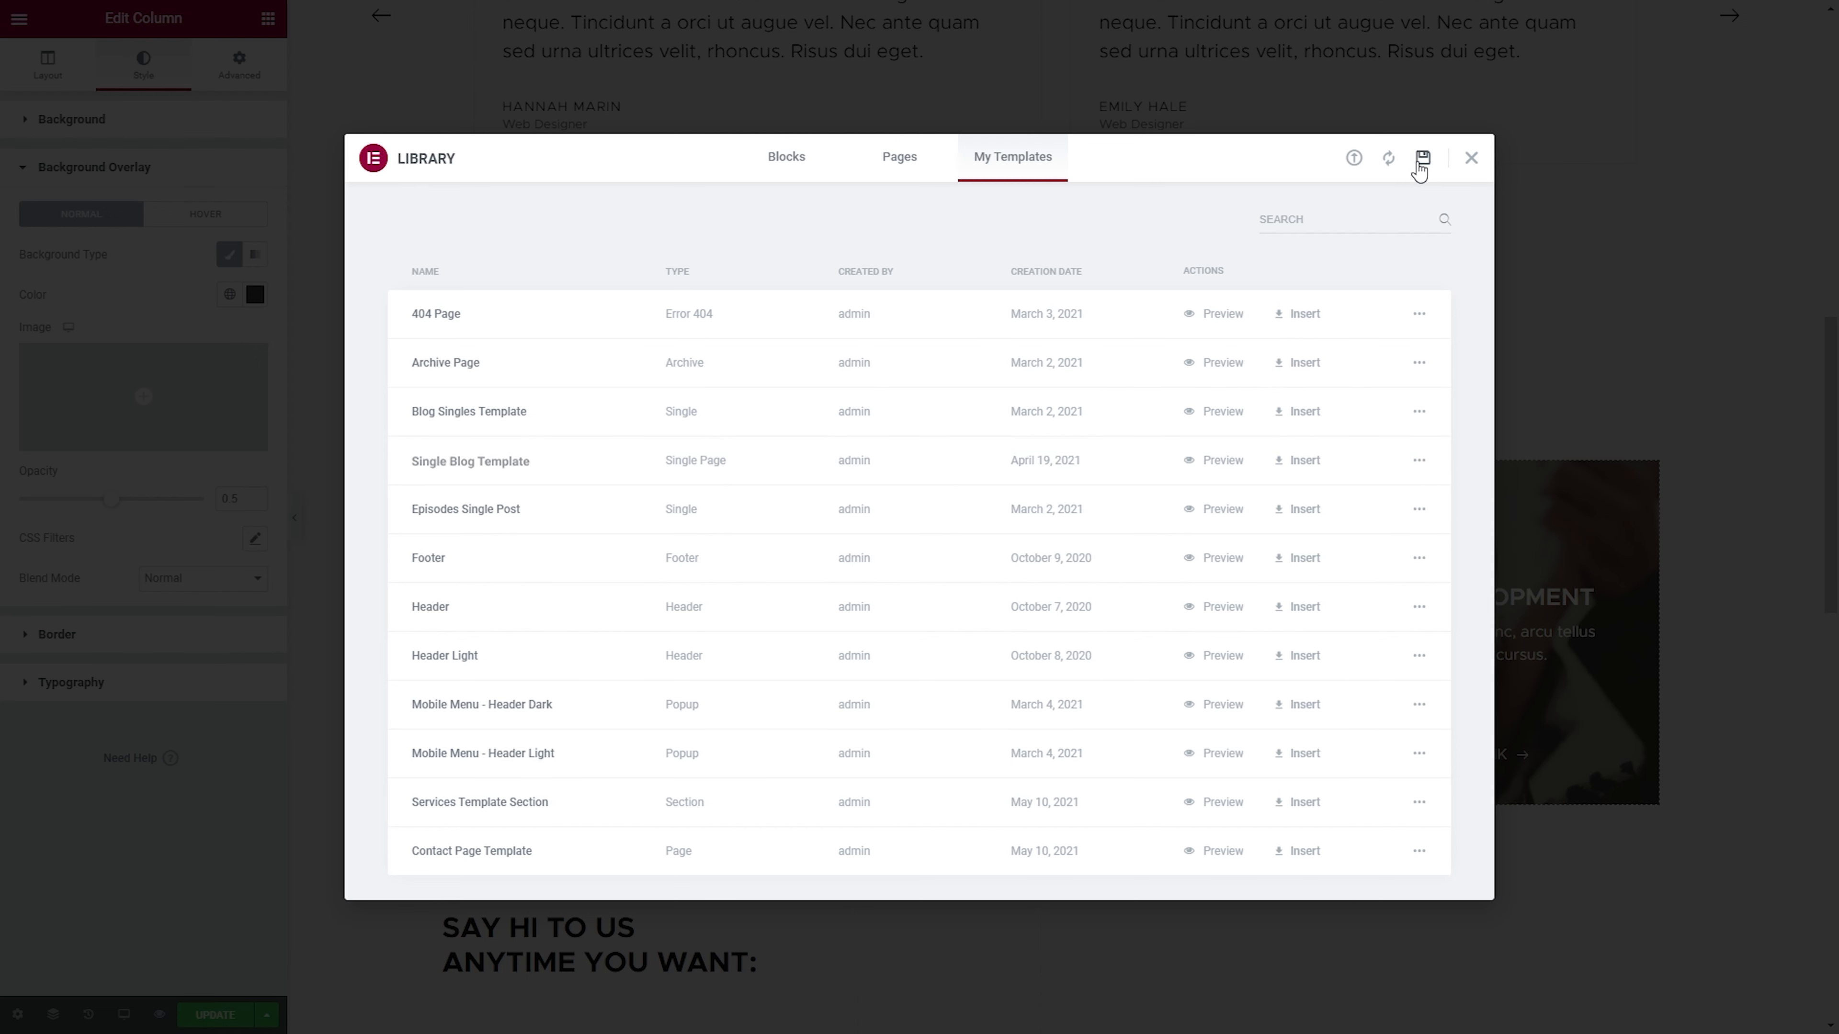
mouse_move(1422, 159)
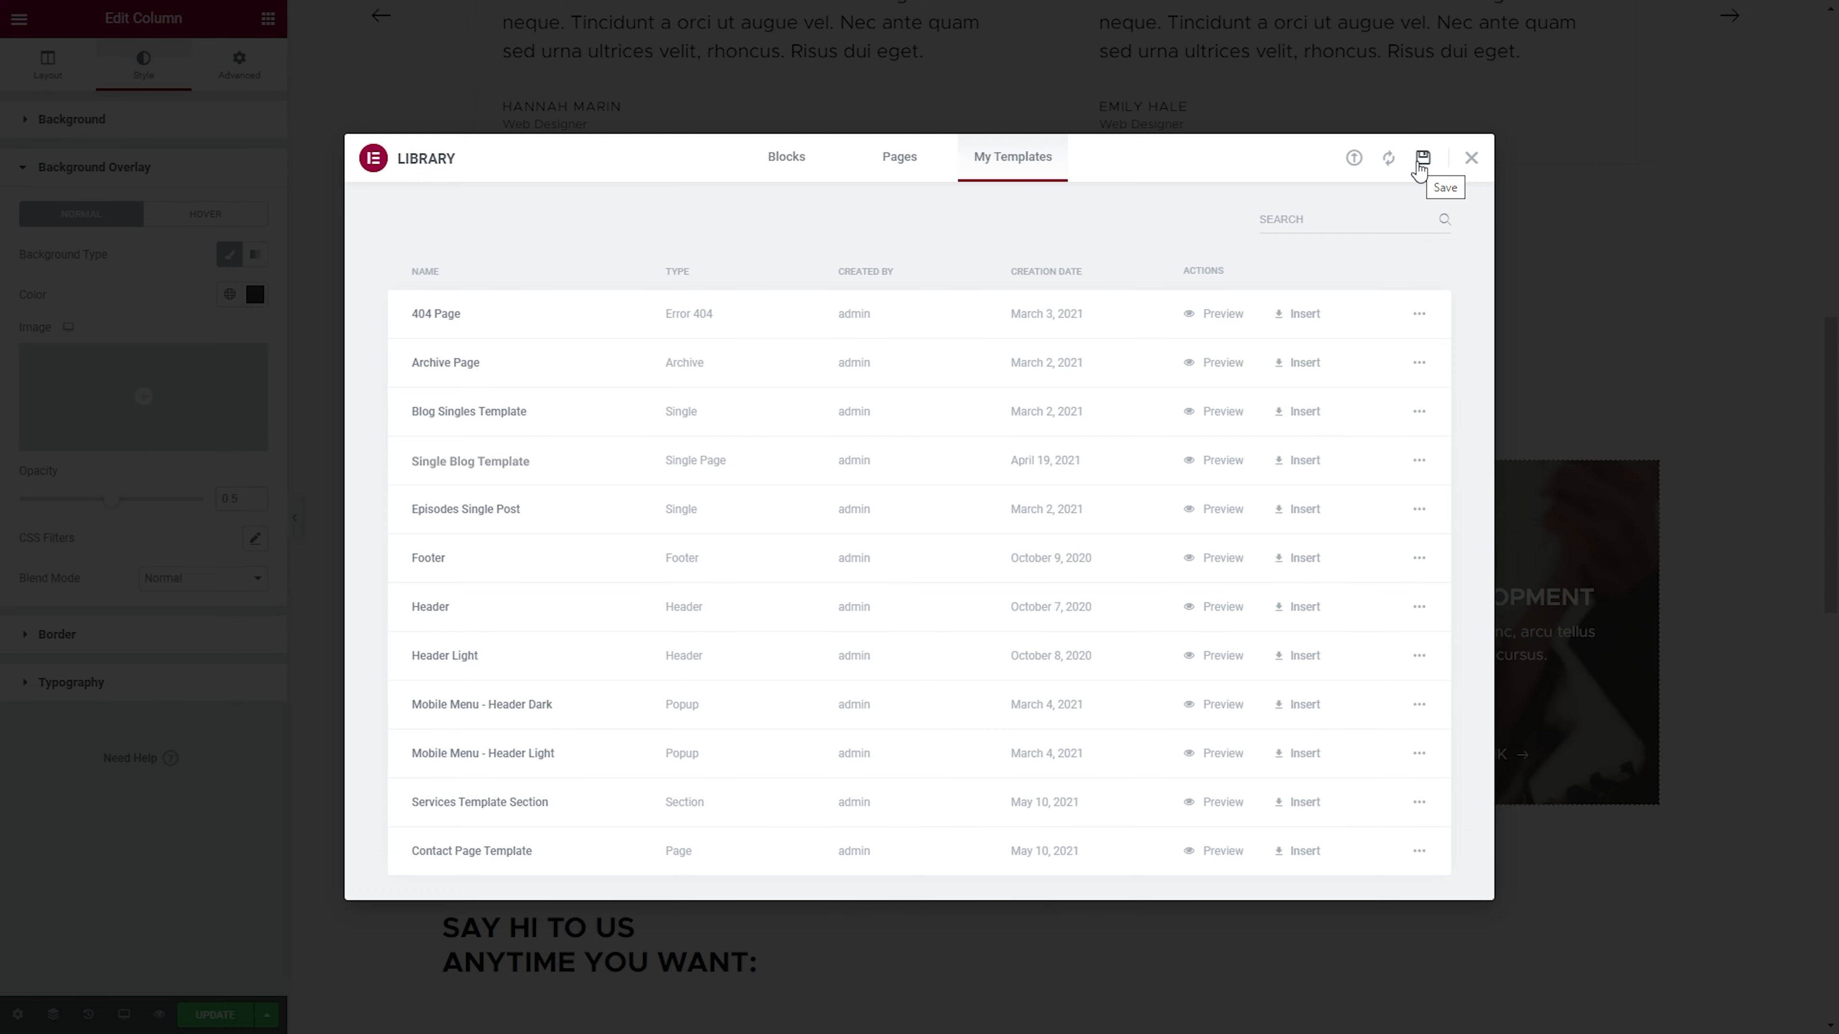
click(1471, 159)
text(our t)
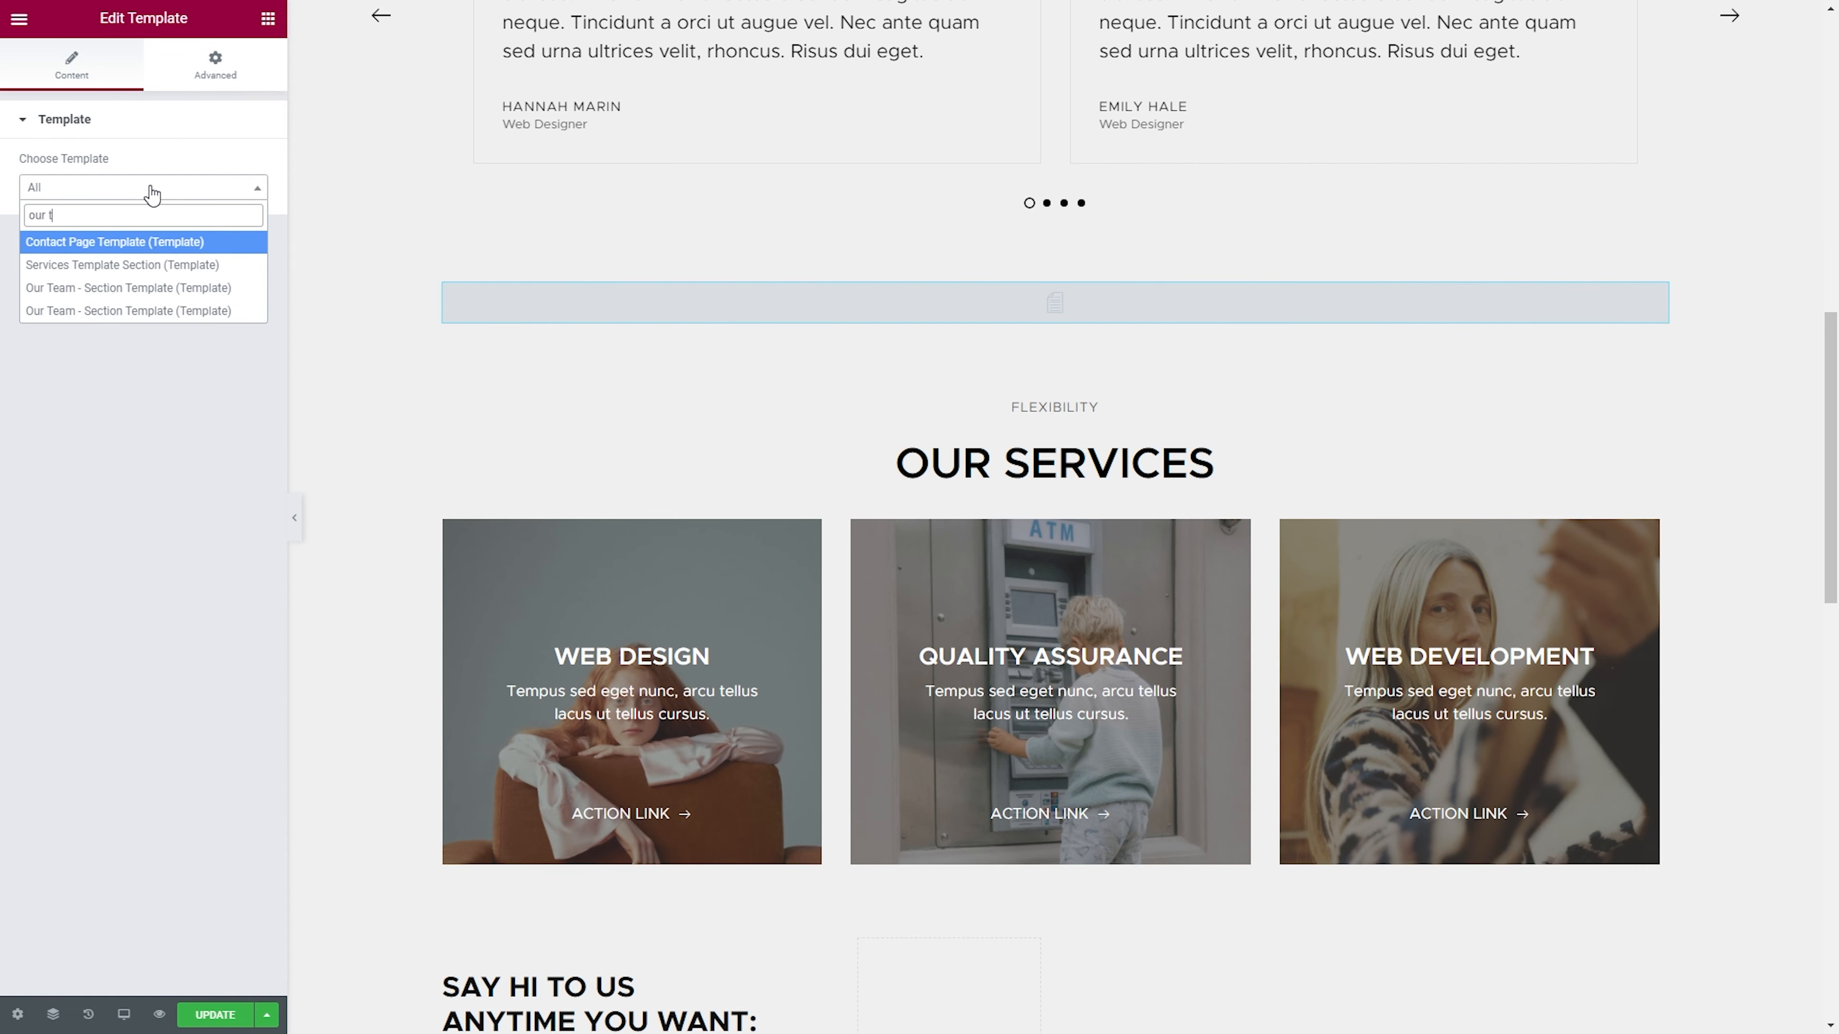
- Choose Our Team - Section Template in the Template widget and view its help
click(126, 288)
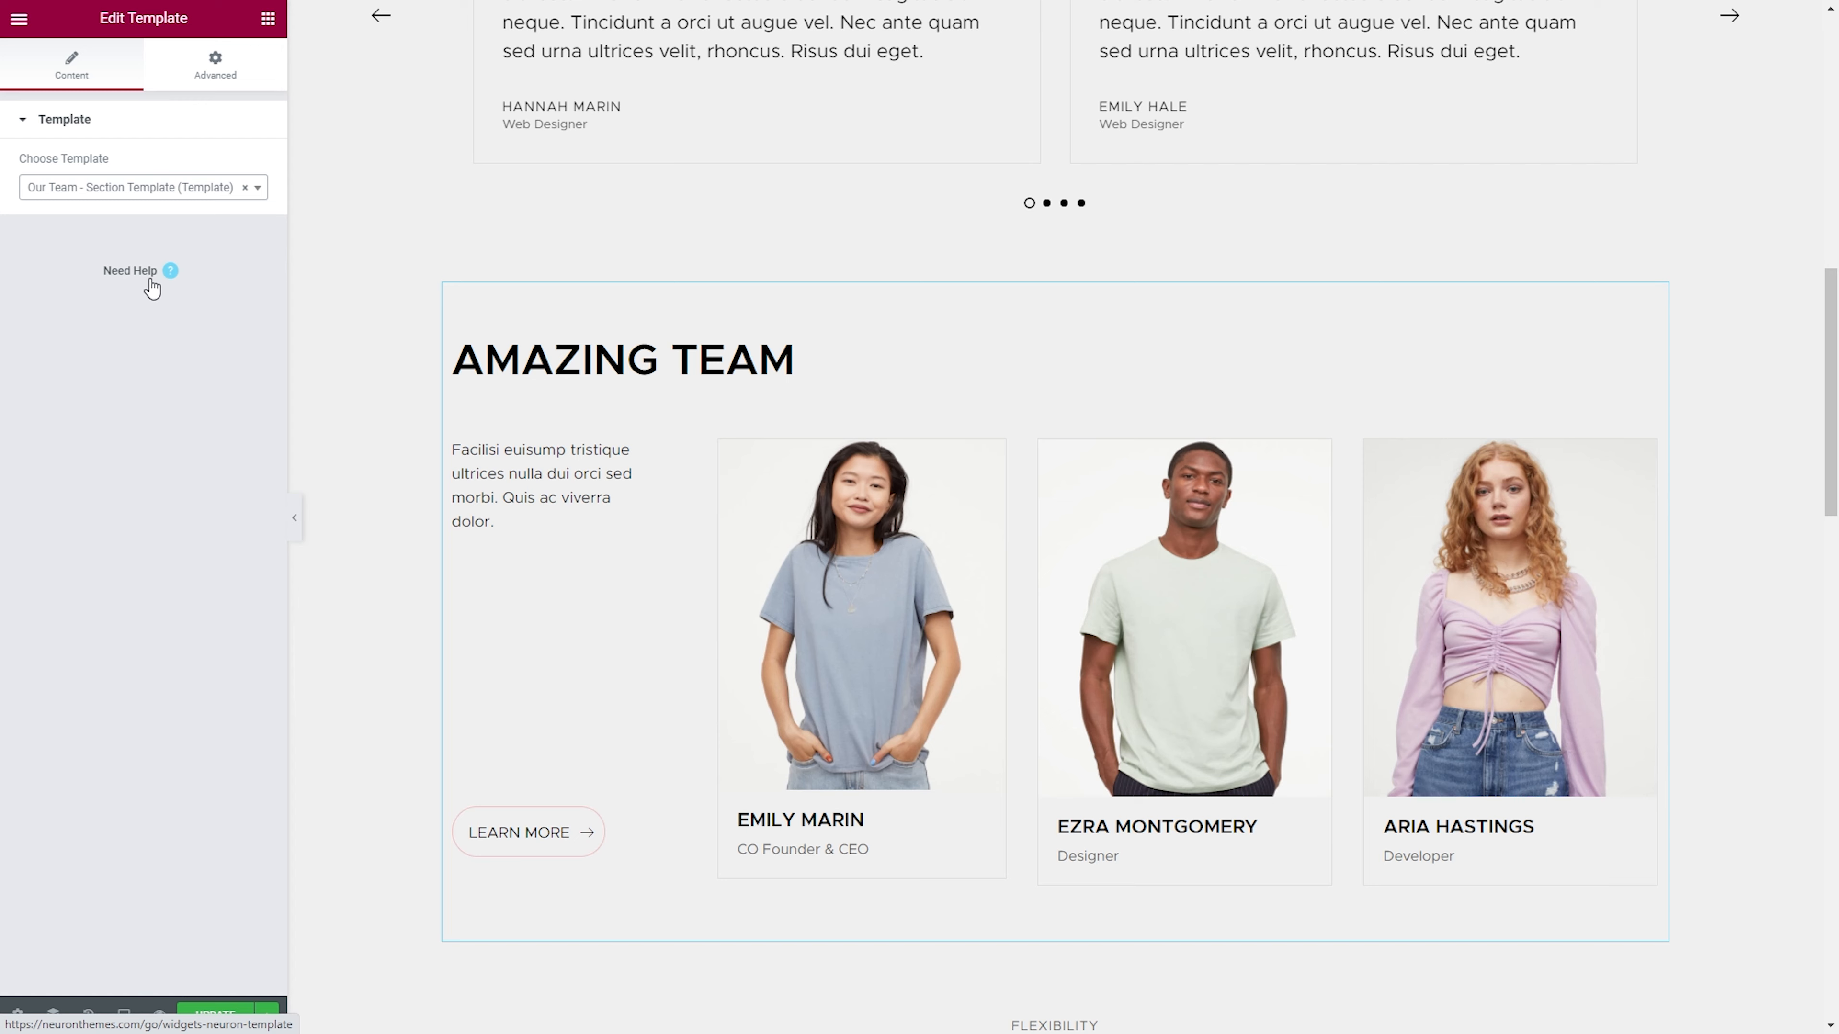
click(268, 17)
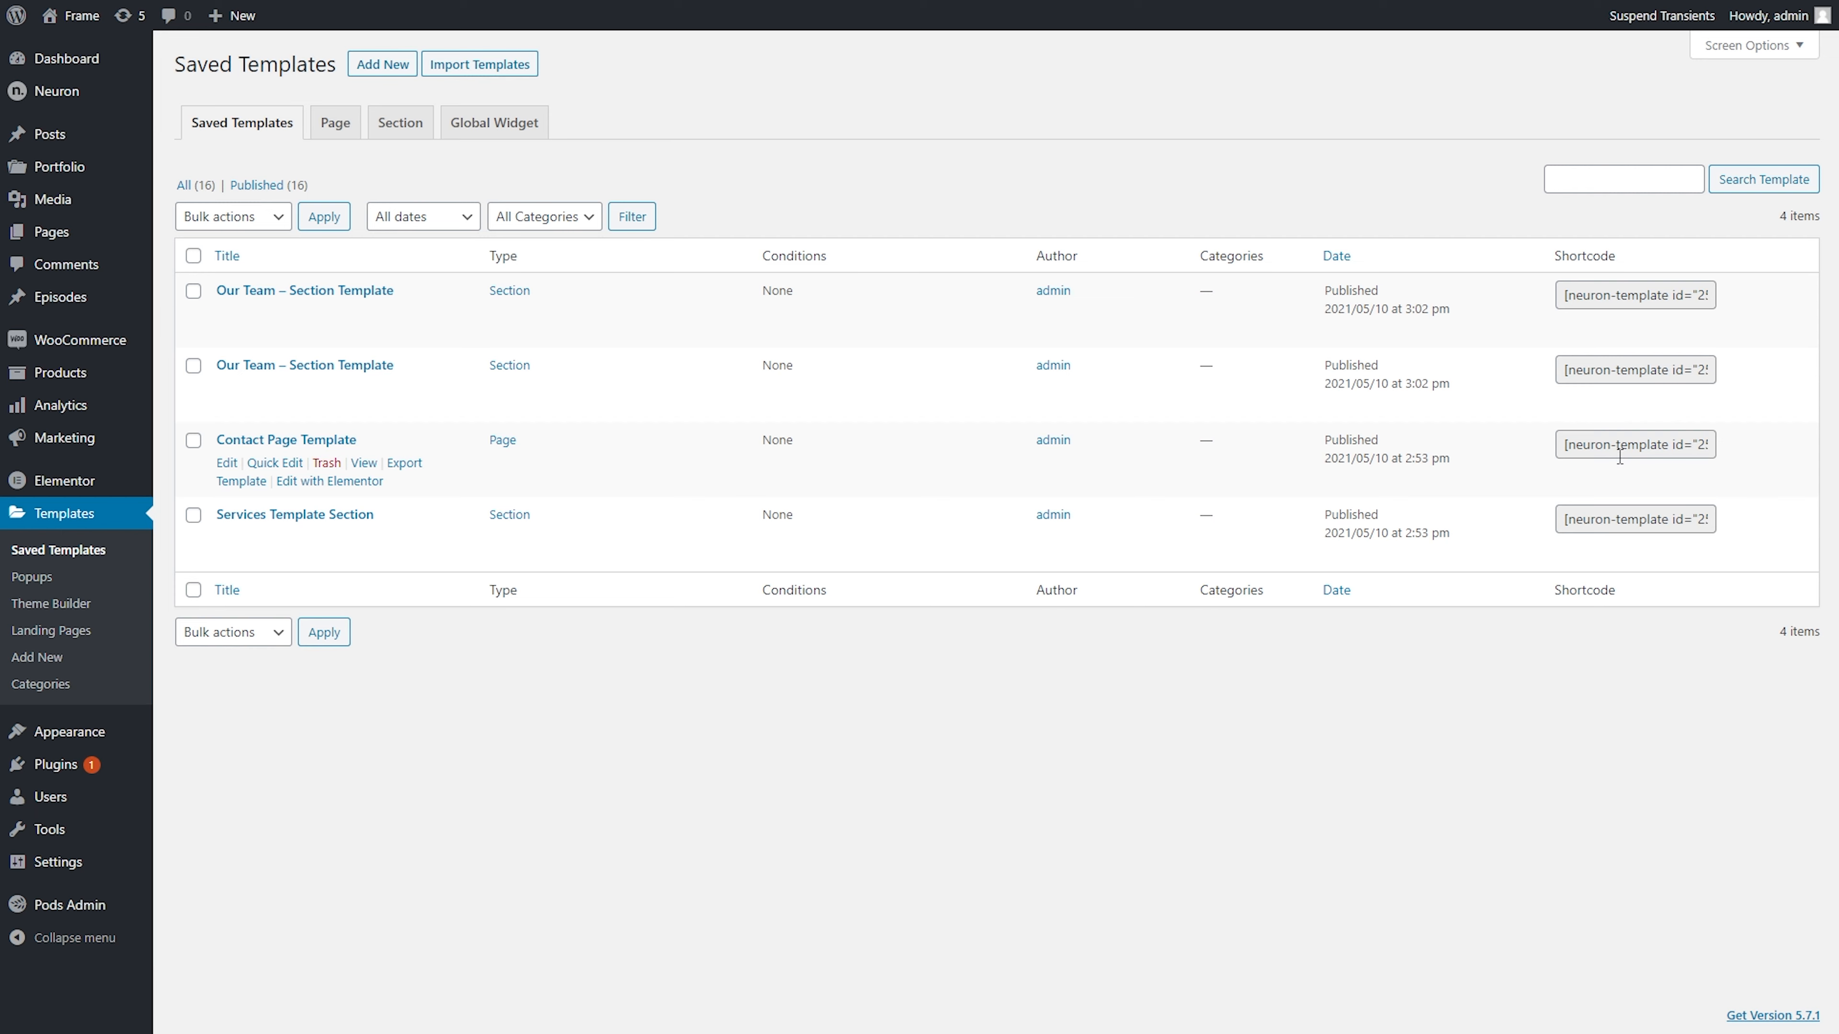
mouse_move(1644, 446)
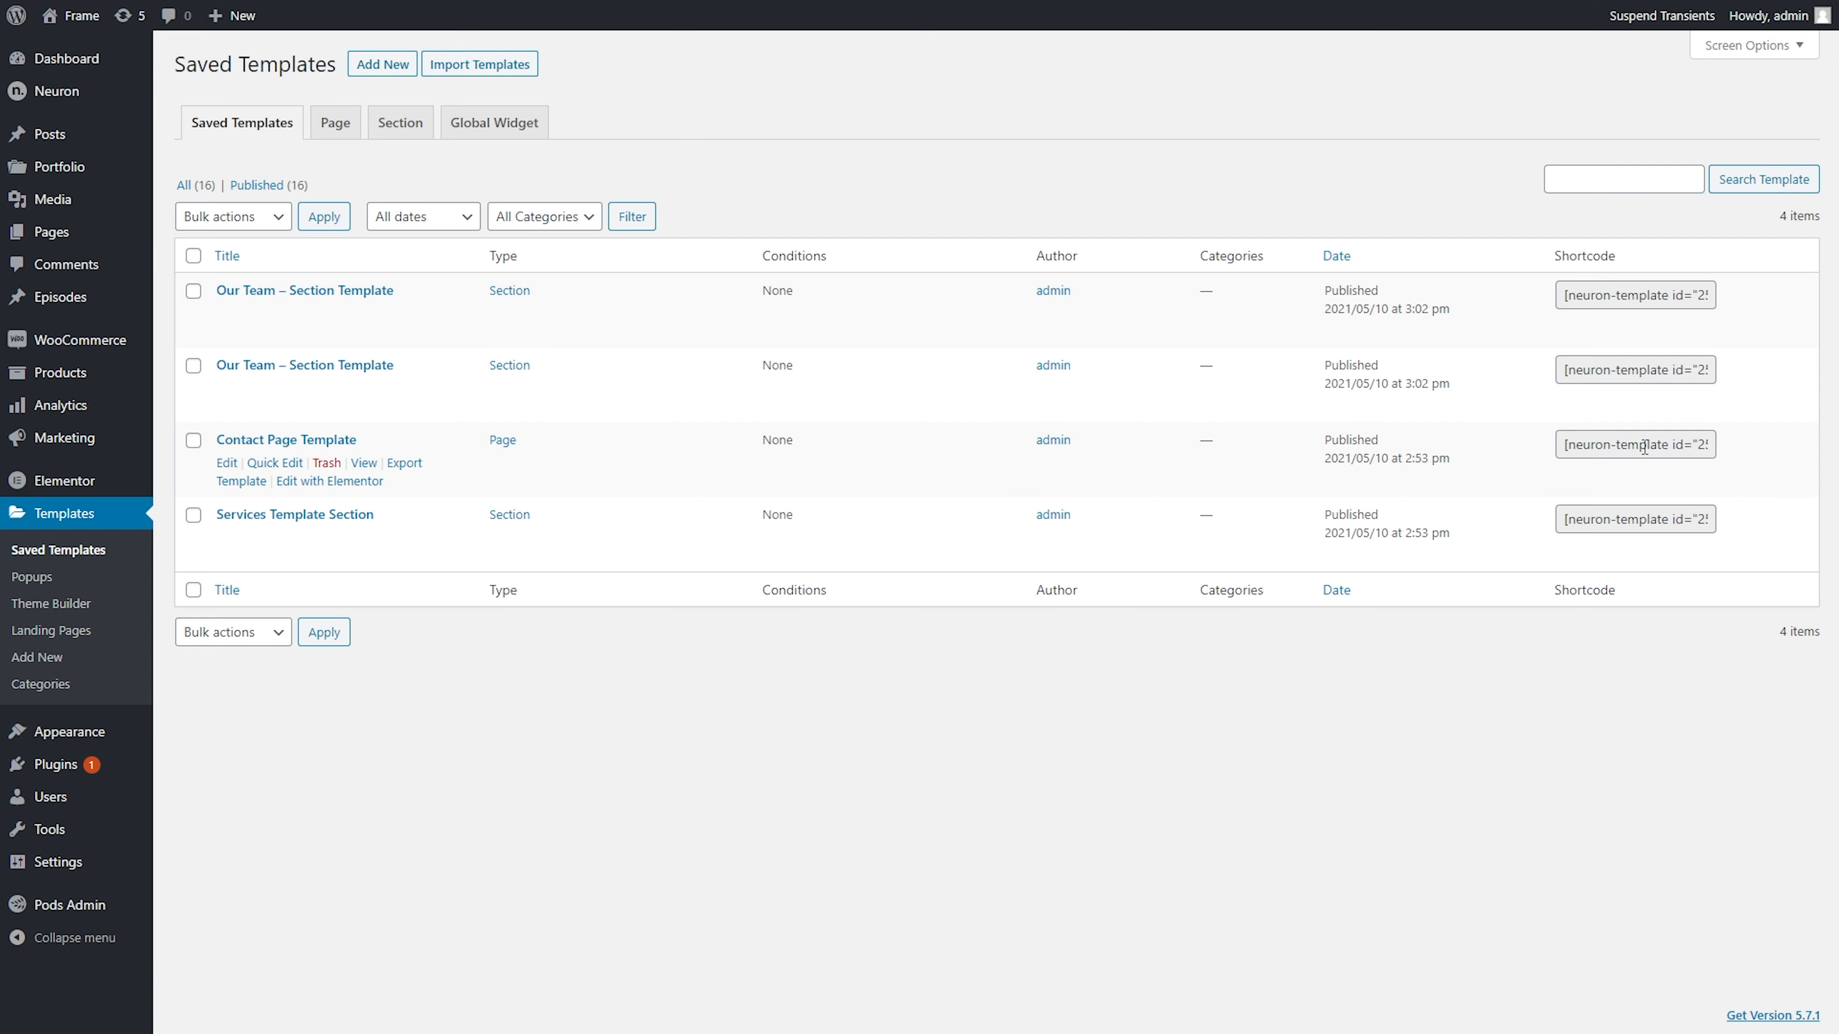
mouse_move(1758, 686)
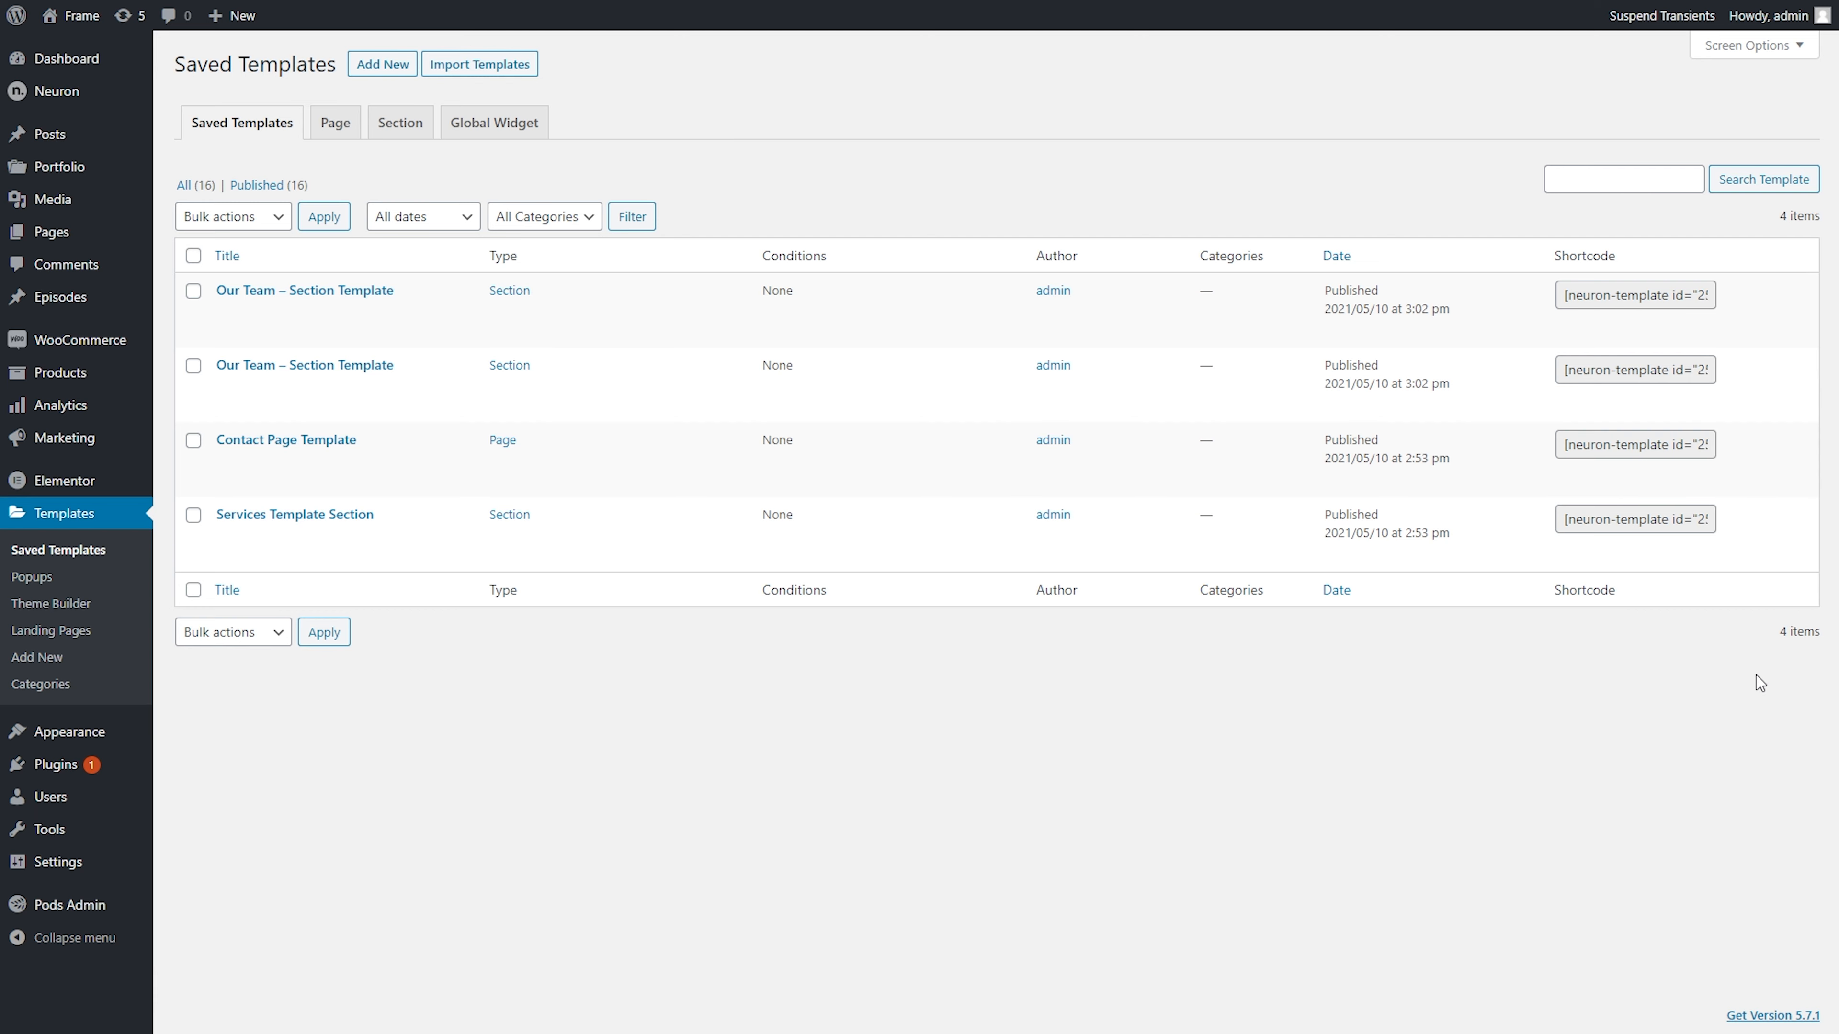